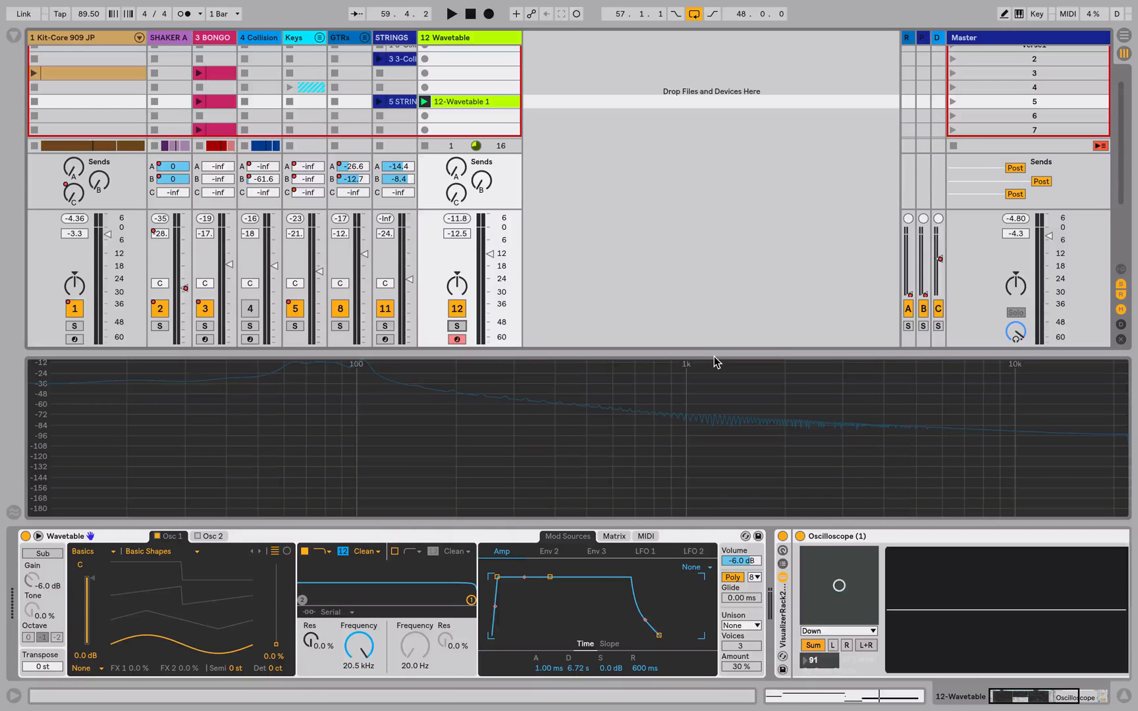
Step: Start playback and solo track 12 Wavetable so only the sine bass is heard
left_click(451, 13)
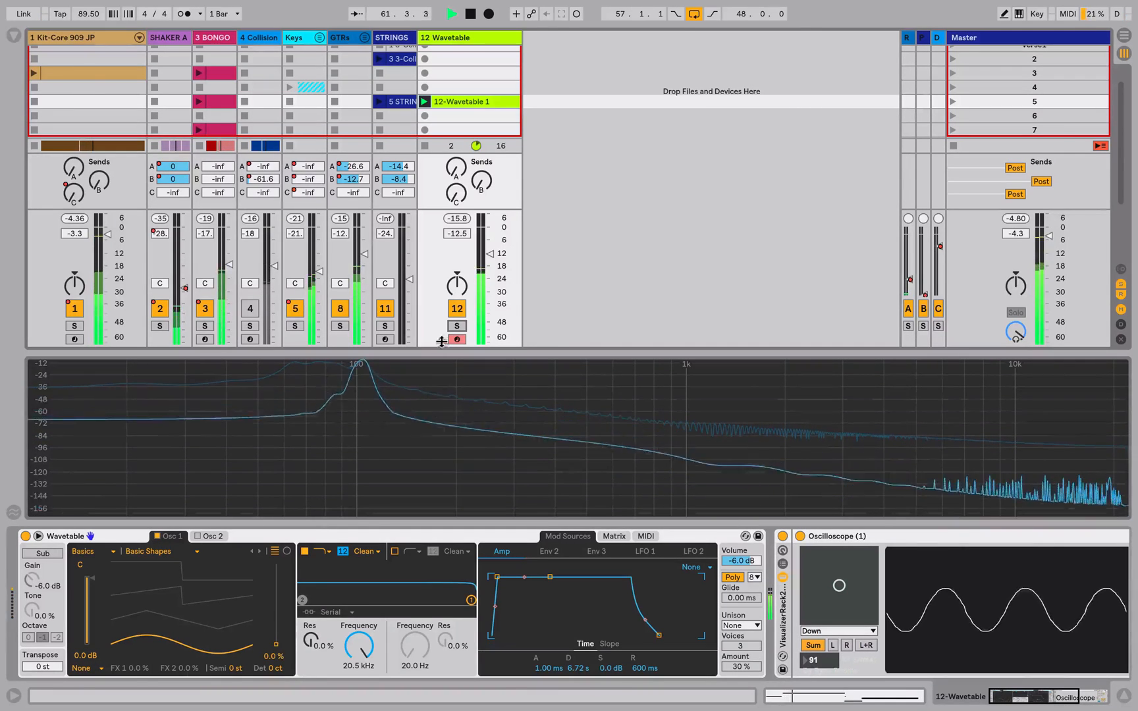
left_click(457, 325)
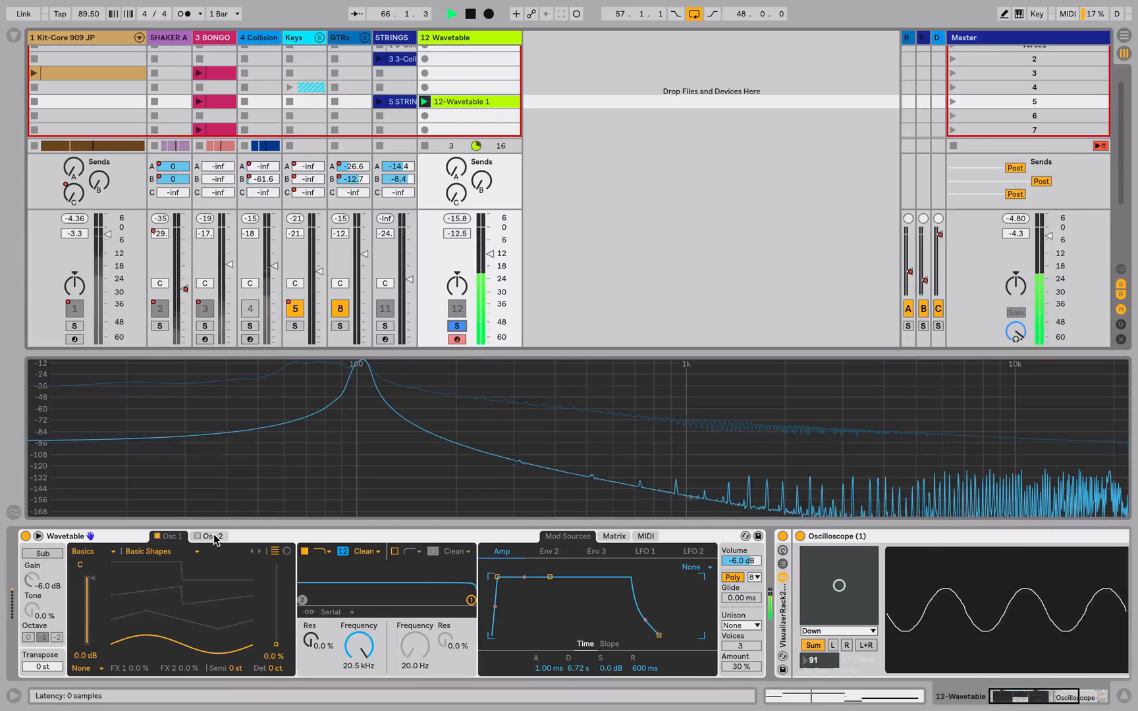
left_click(171, 536)
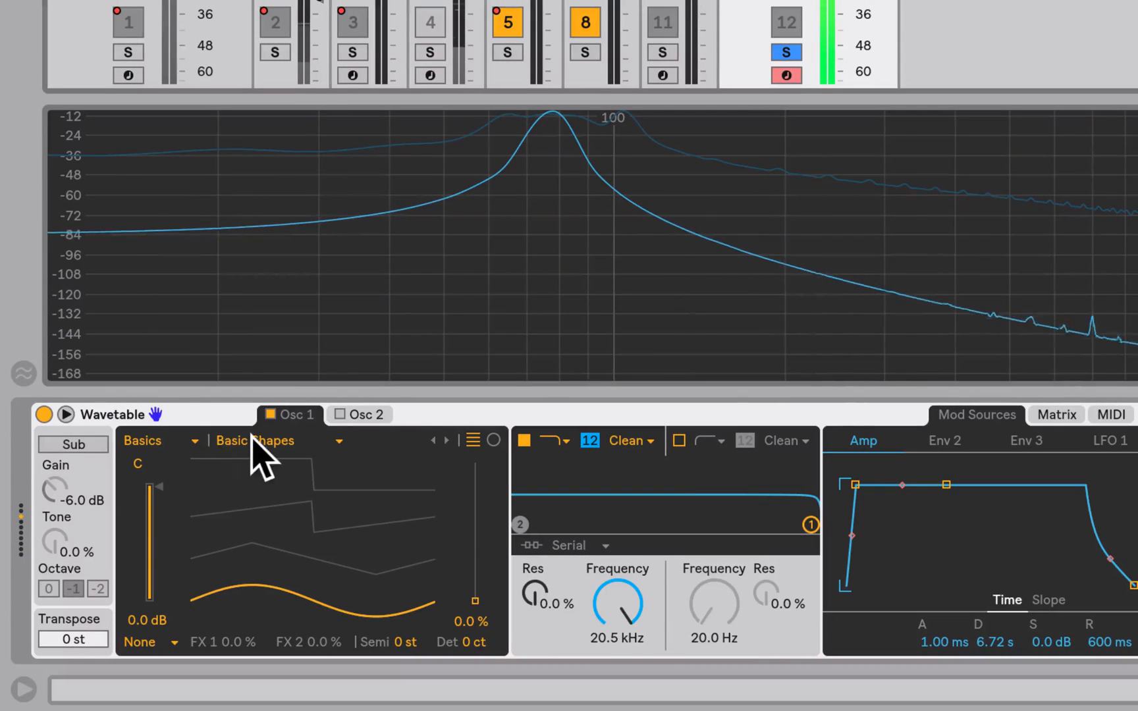
Step: Audition Pulse Dual on Osc 1, then settle on the 5th Brutal wavetable
left_click(254, 440)
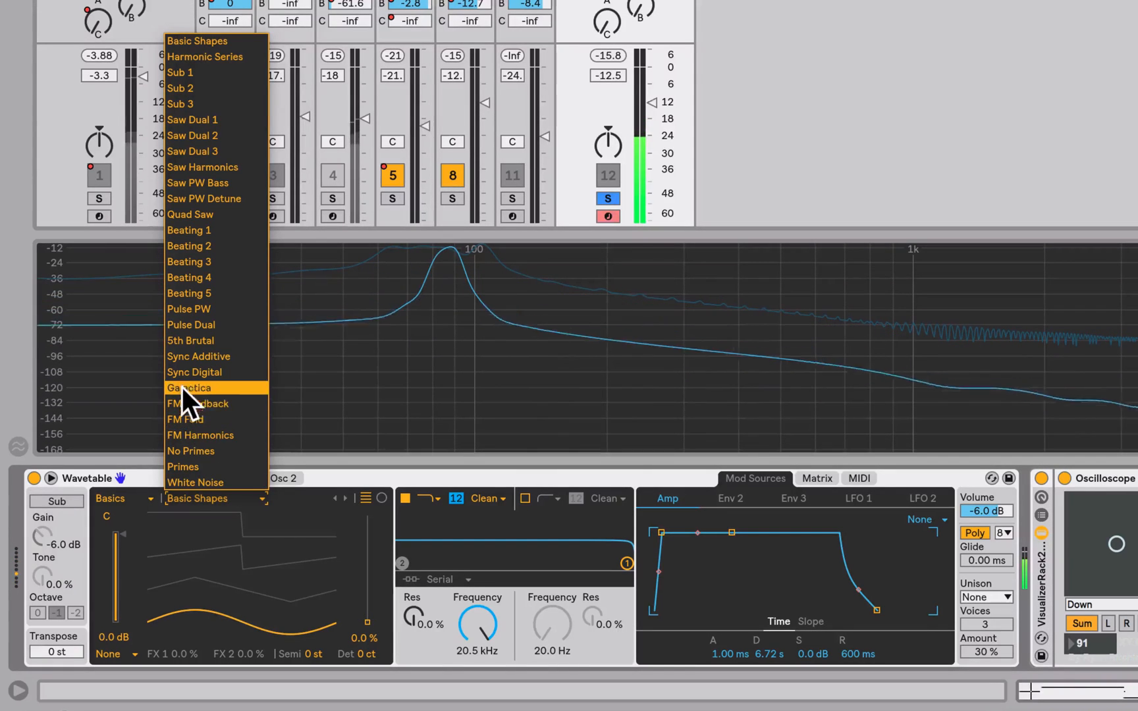
mouse_move(190, 340)
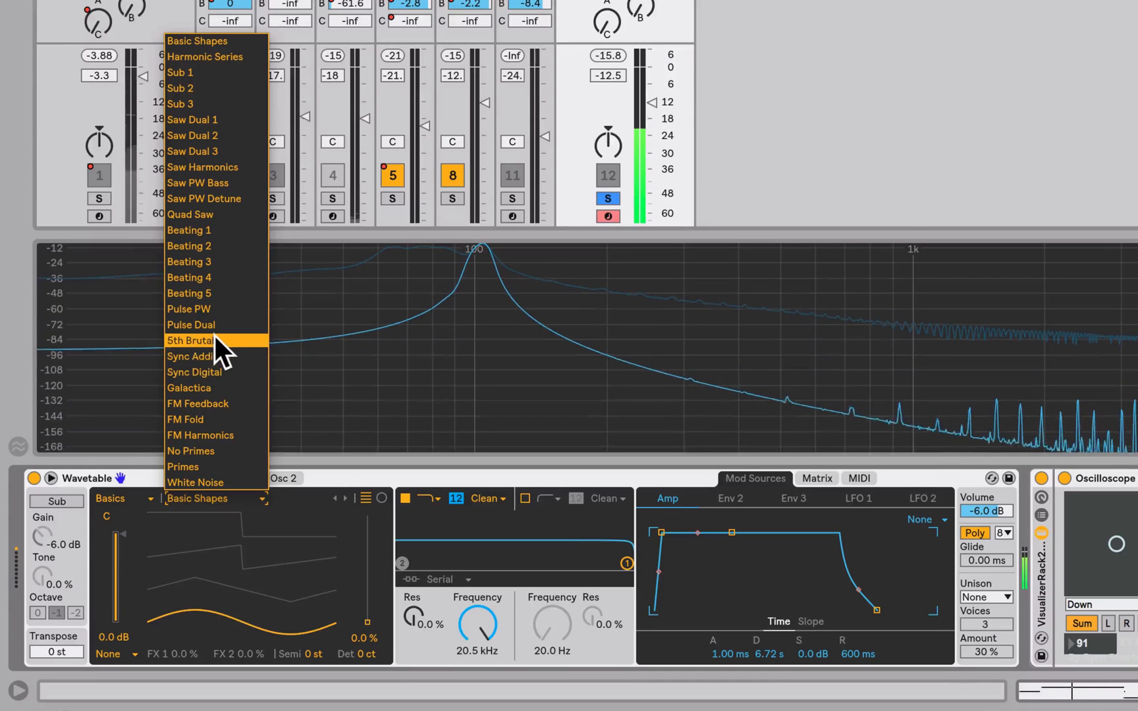
mouse_move(217, 332)
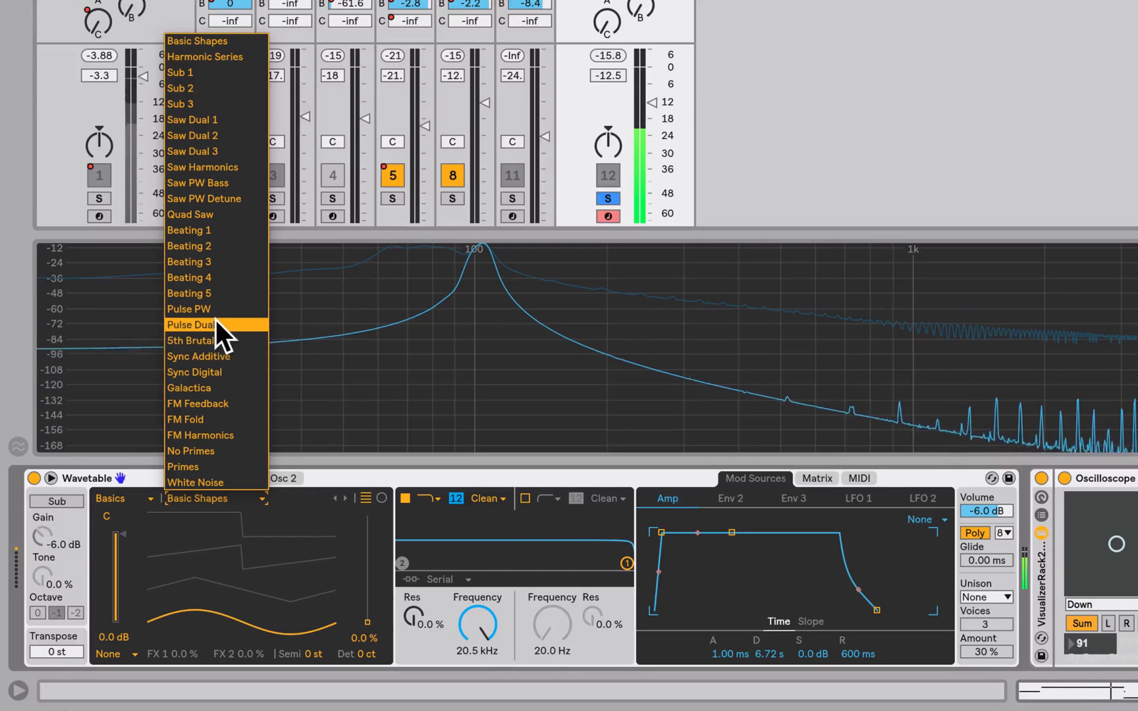
left_click(190, 324)
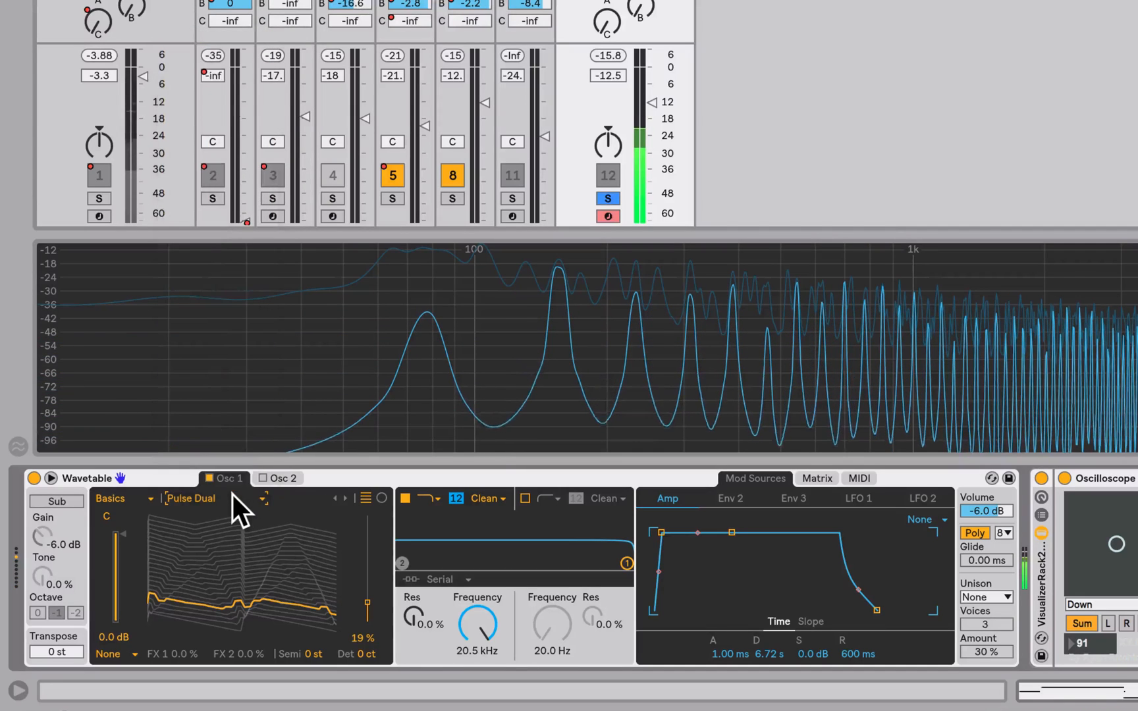
left_click(334, 498)
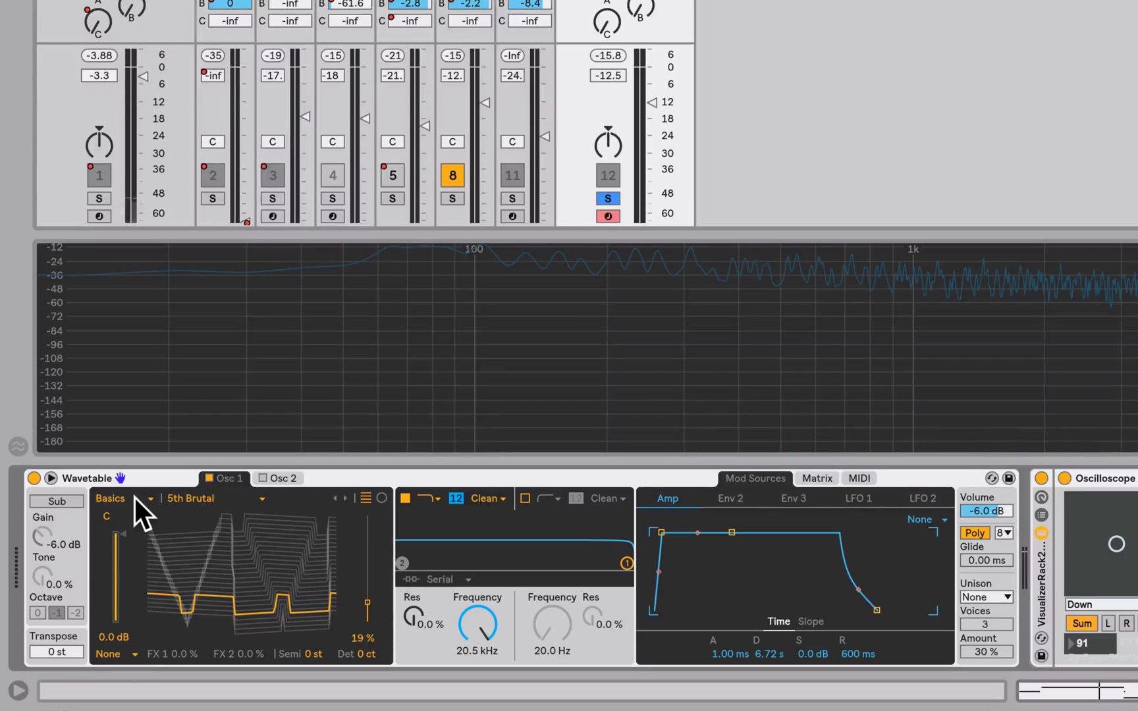
Step: Load Complex > Bit Ring into Osc 1 and raise its wavetable position to about 61%
left_click(124, 498)
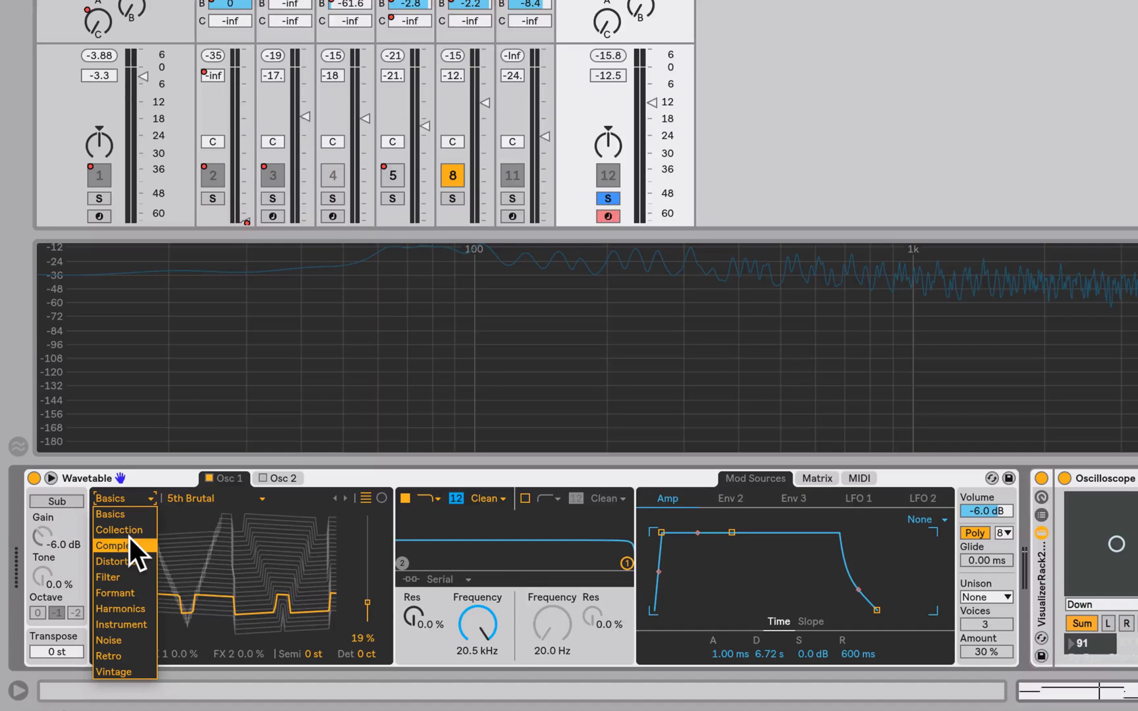
left_click(113, 545)
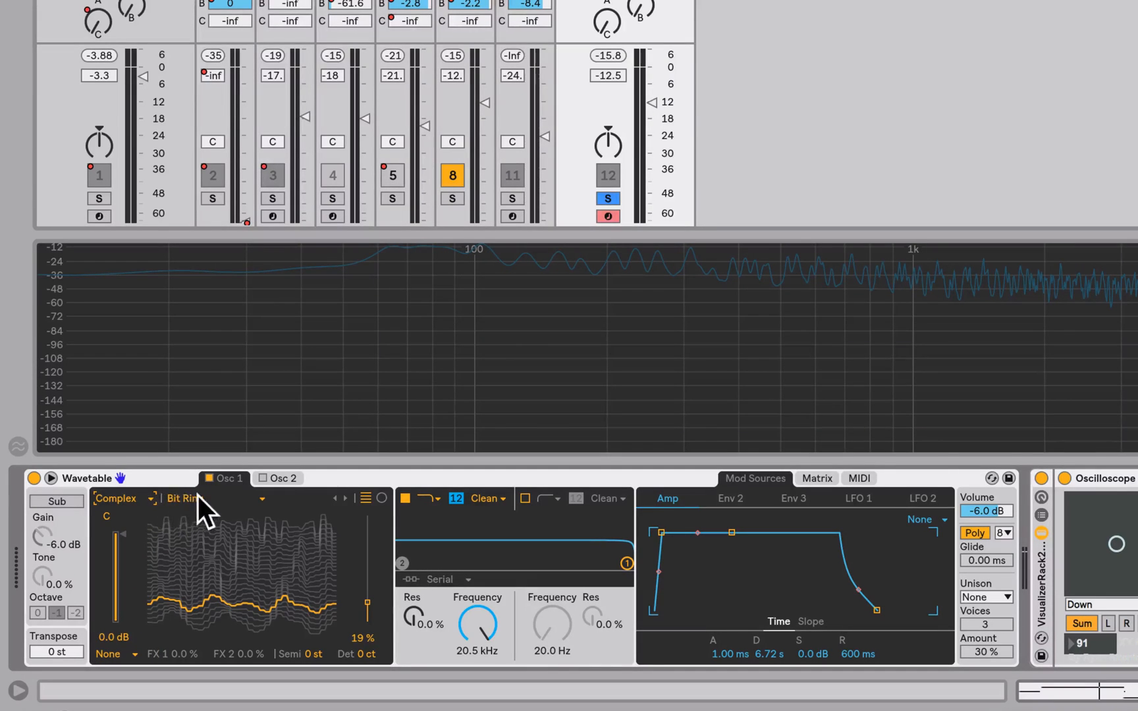
left_click(182, 499)
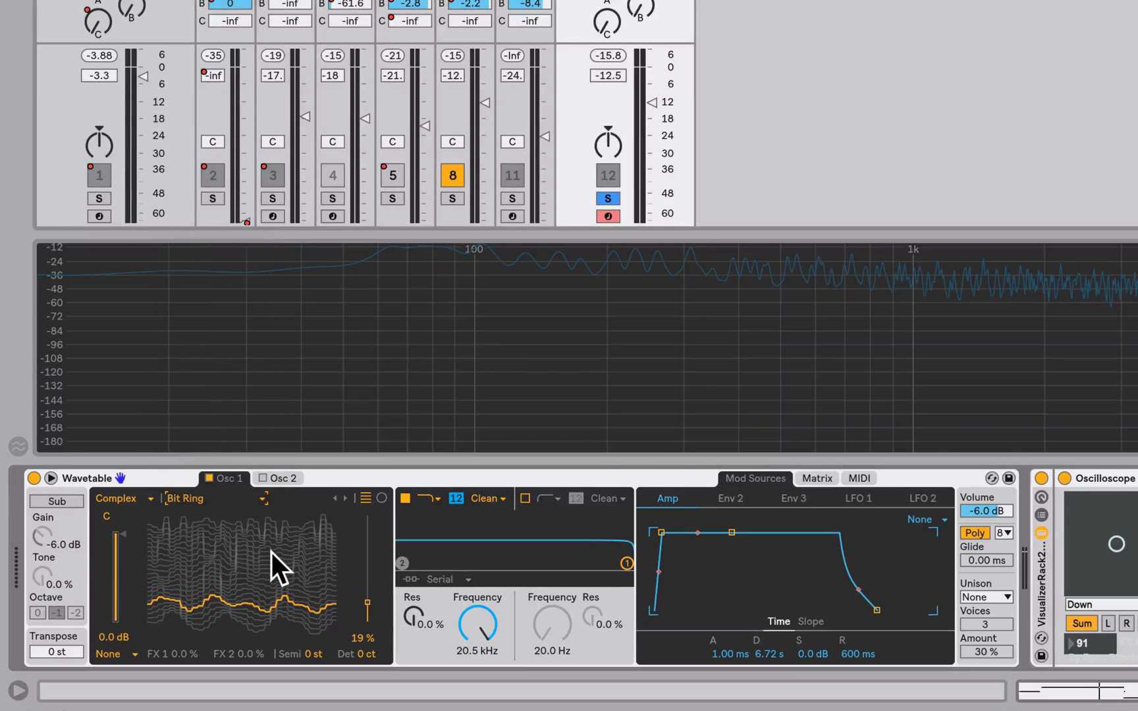
left_click_drag(368, 602, 367, 558)
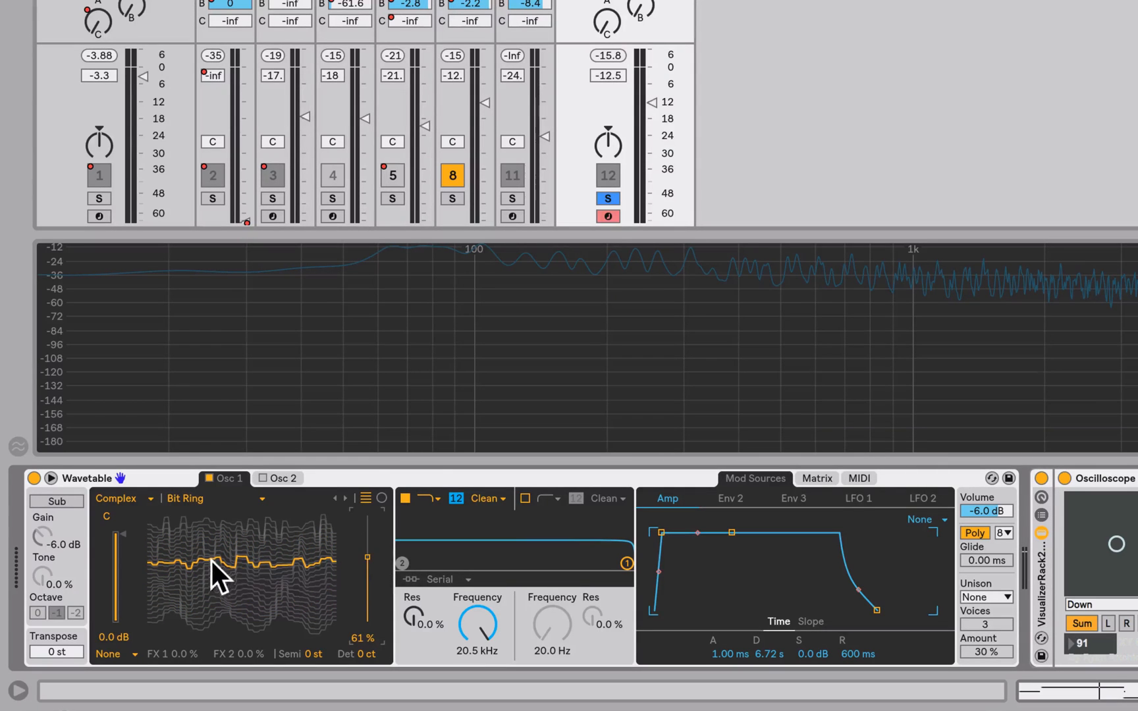
mouse_move(311, 577)
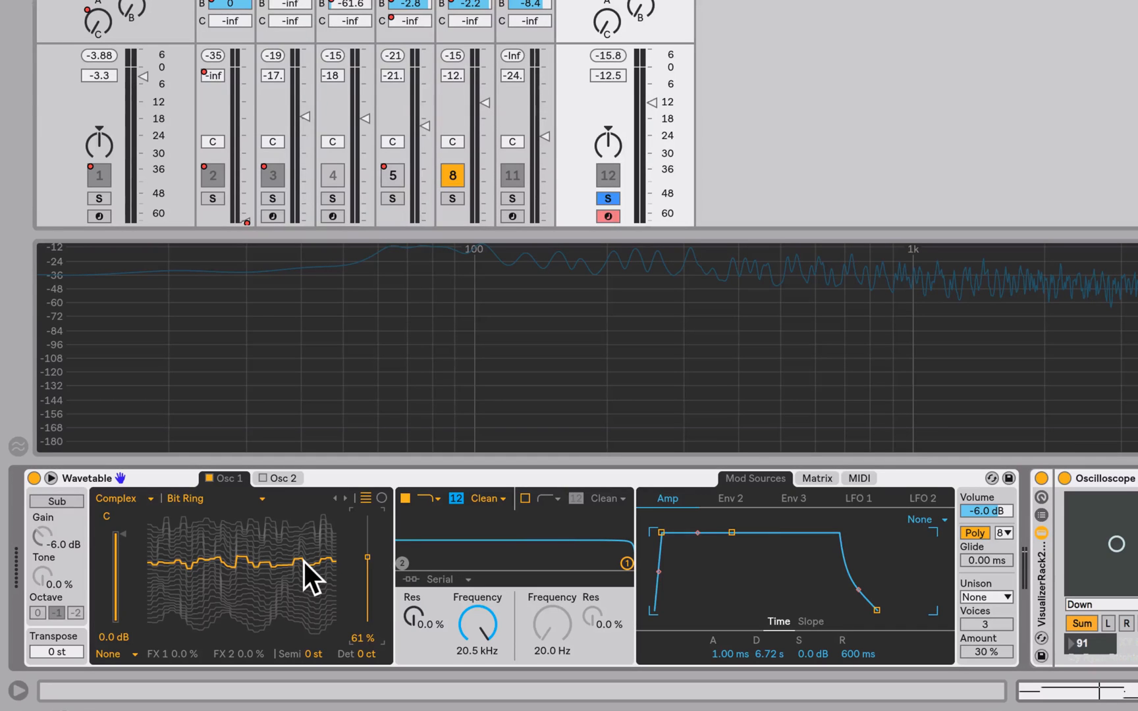
mouse_move(367, 570)
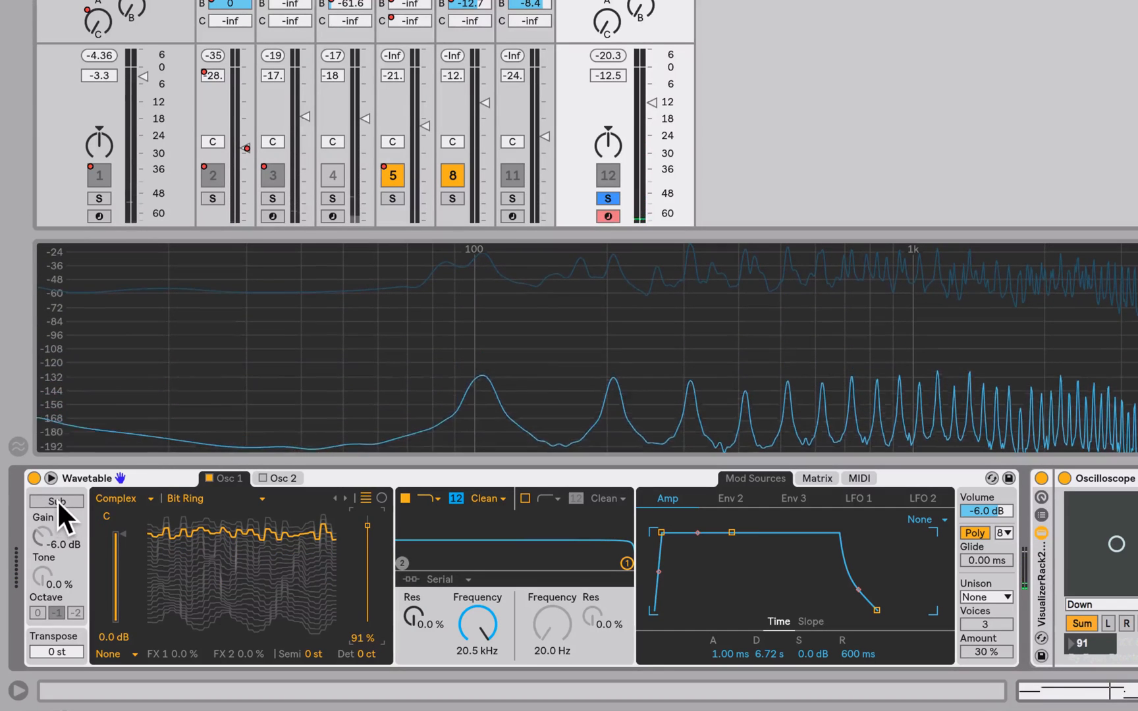
Step: Enable the sub oscillator at 0 dB gain and 41% tone, sweeping the filter cutoff and reopening it
left_click(55, 501)
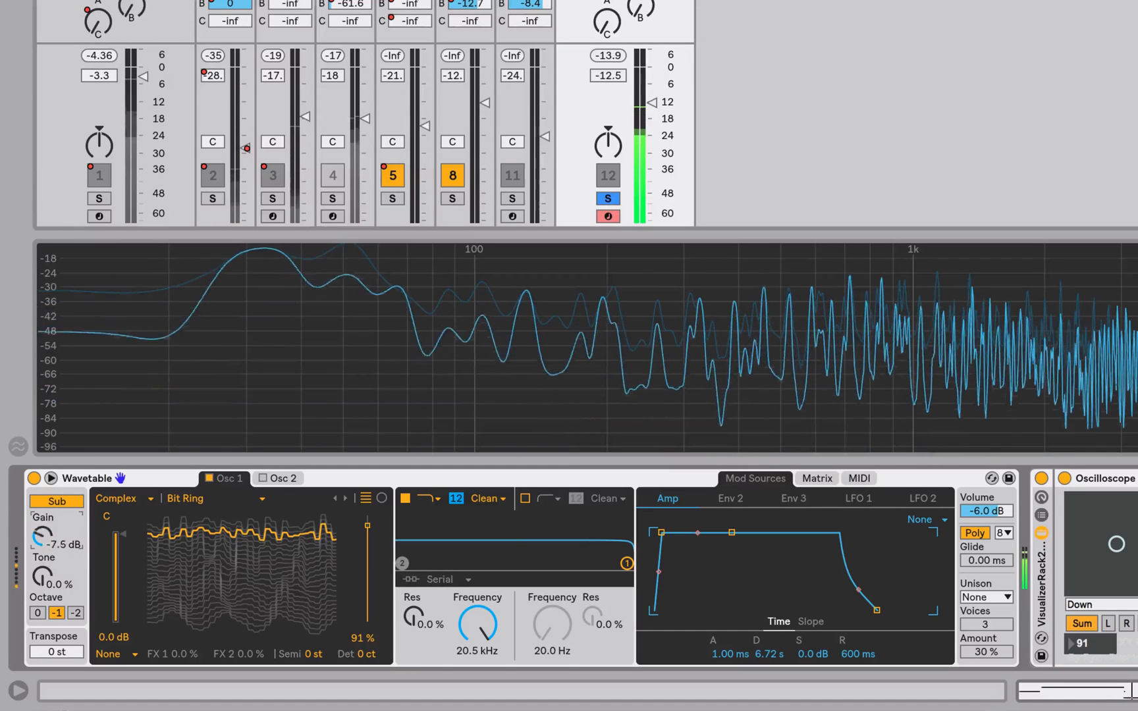
left_click_drag(42, 534, 42, 523)
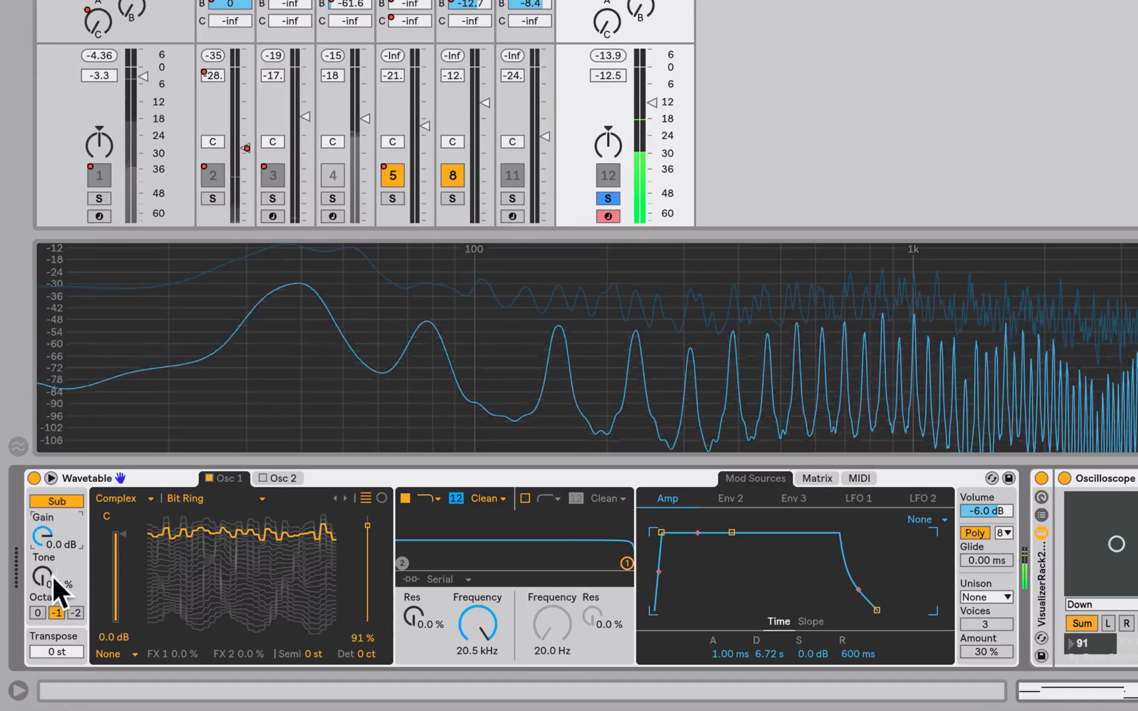
left_click_drag(43, 577, 44, 559)
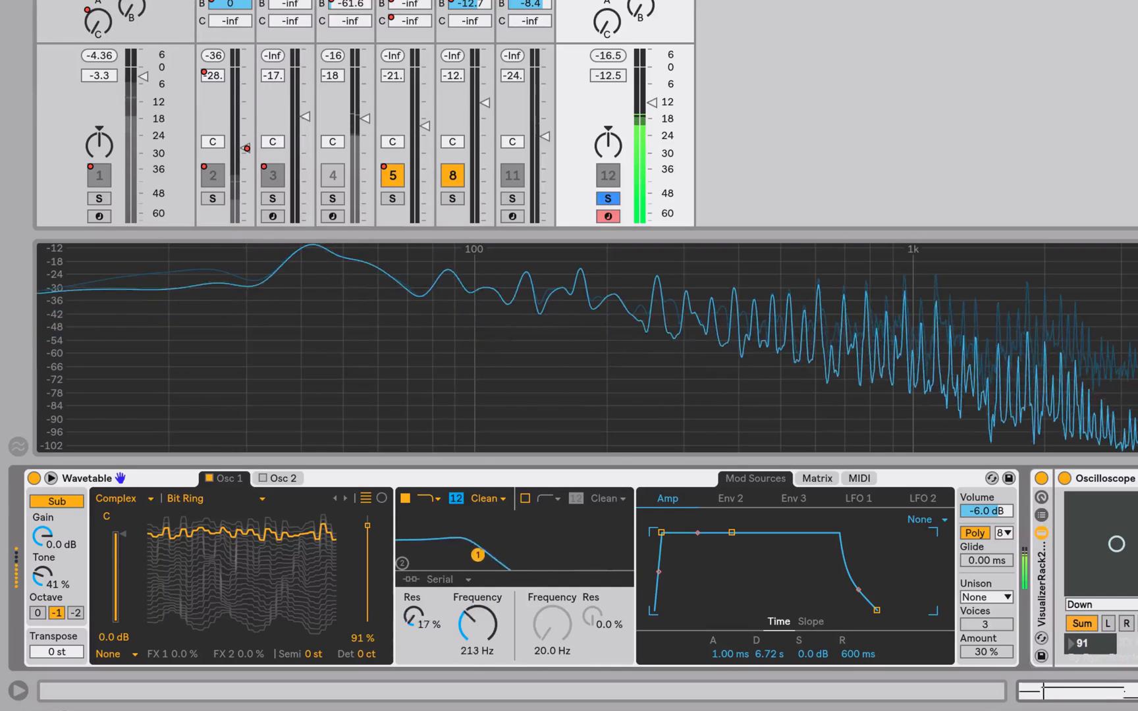
left_click_drag(477, 626, 477, 596)
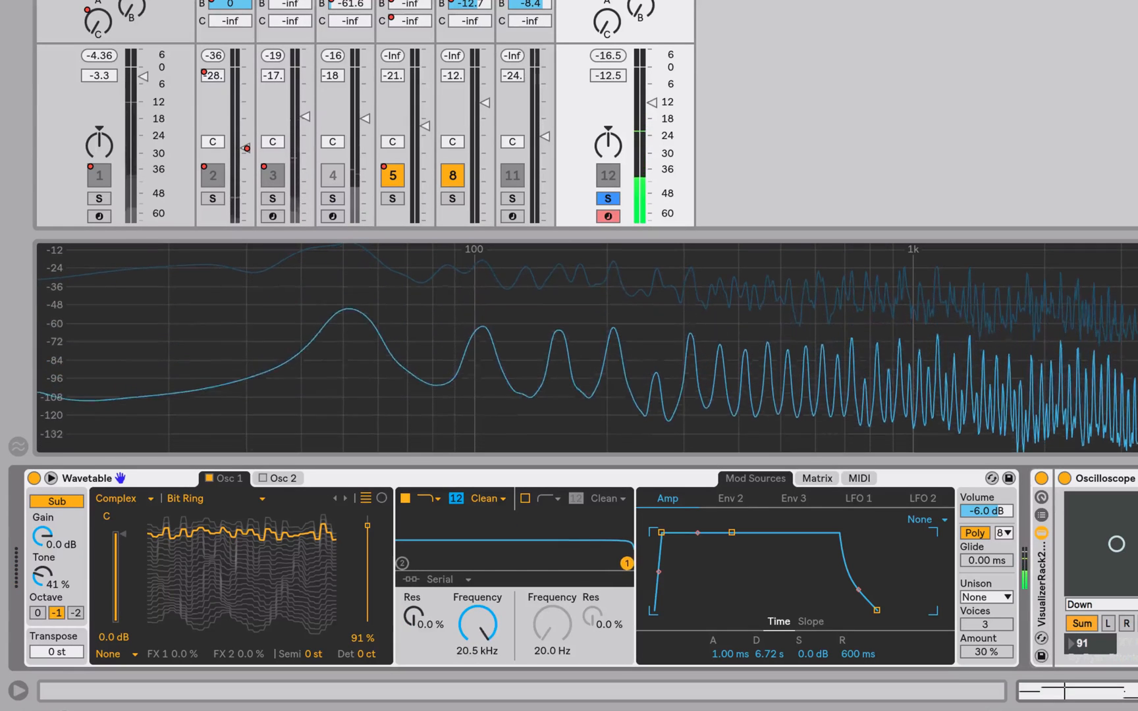
left_click_drag(625, 564, 626, 564)
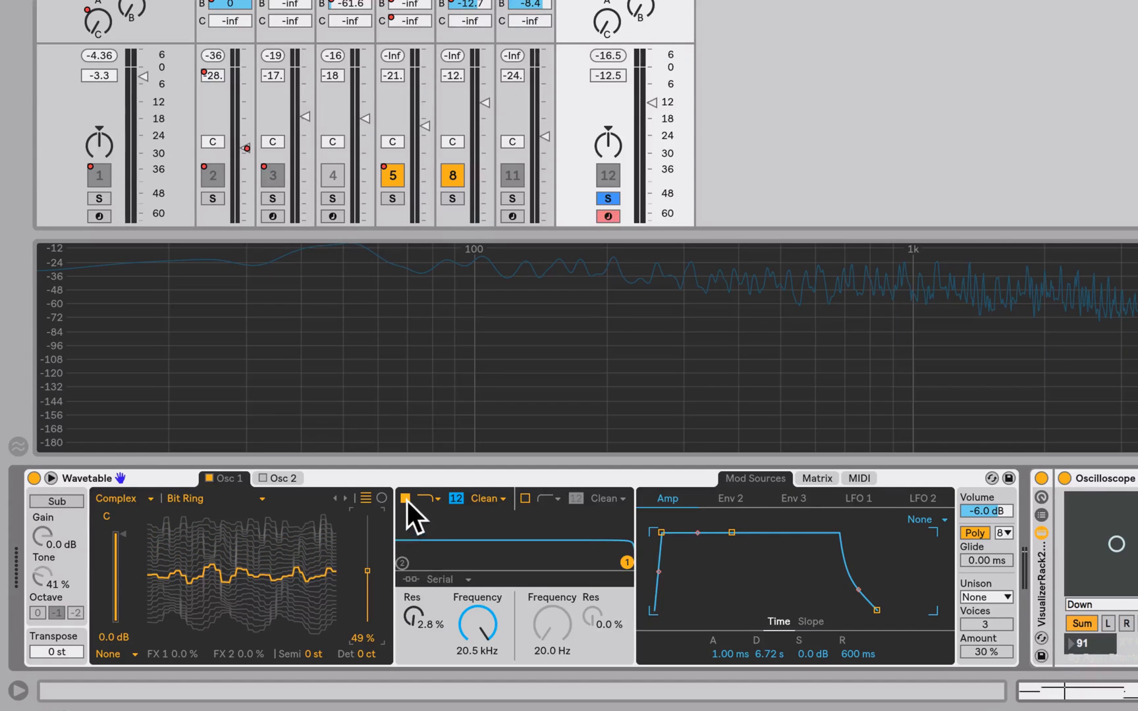
Step: Switch off Filter 1 and set LFO 1's Matrix amount on Osc 1 Pos to 50
left_click(405, 499)
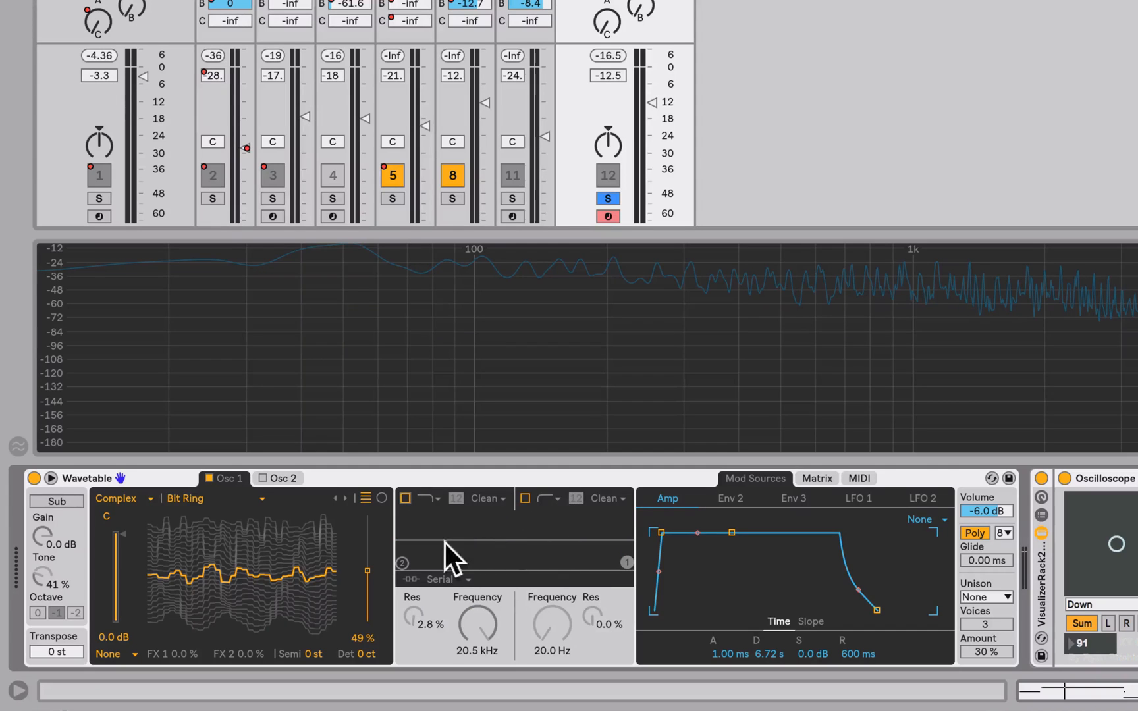
mouse_move(808, 523)
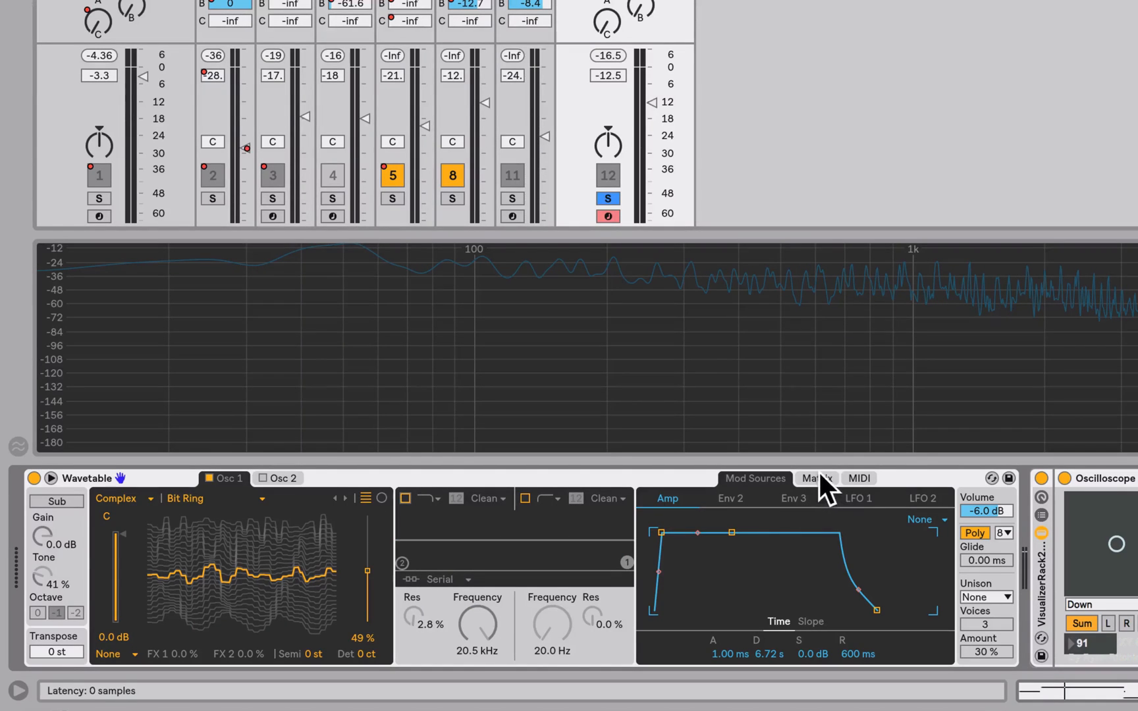
left_click(815, 478)
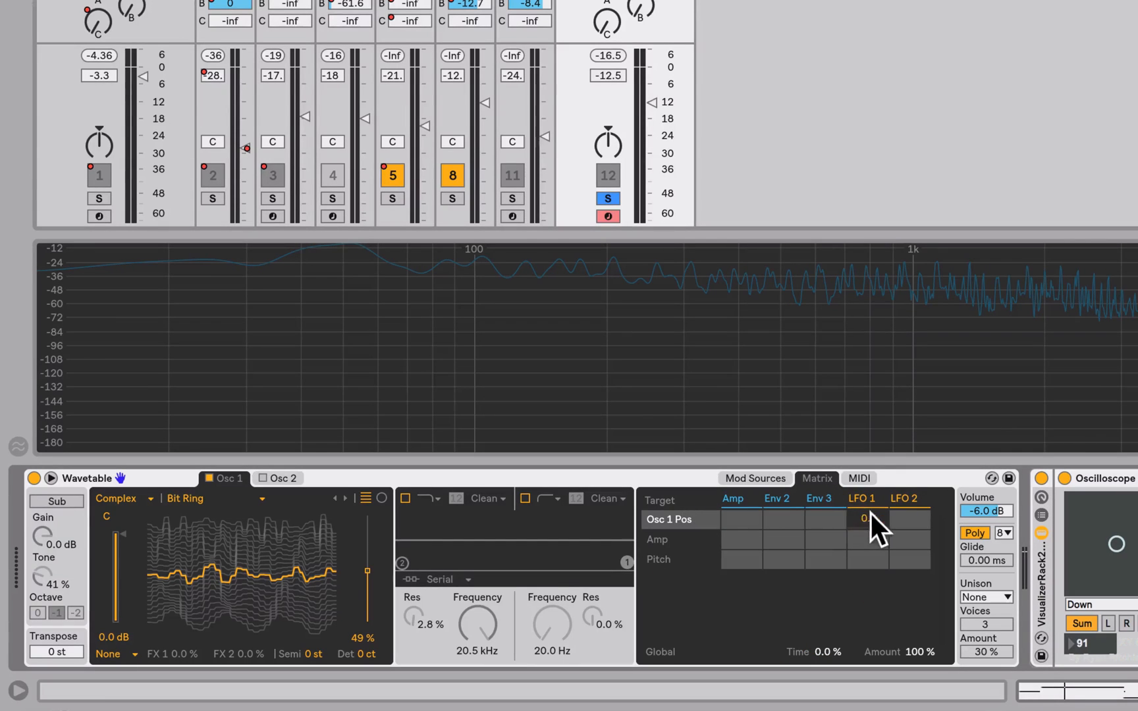
left_click_drag(868, 517, 868, 505)
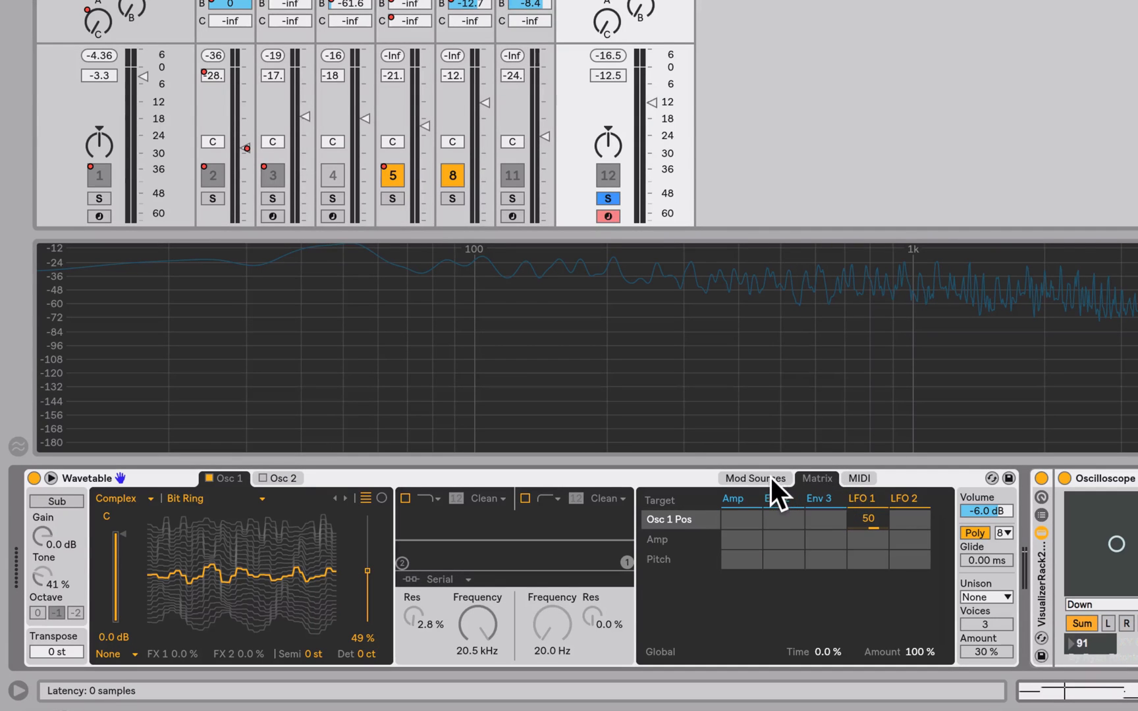
Step: Slow LFO 1's rate down to about 0.16 Hz
left_click(755, 479)
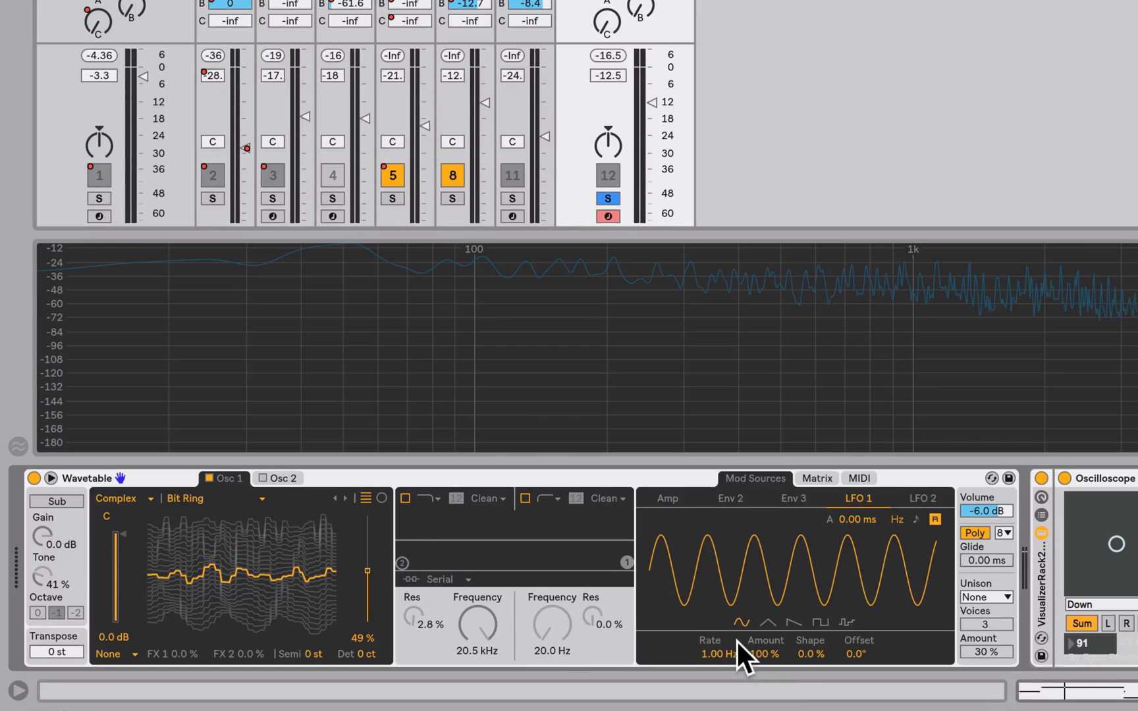
left_click_drag(720, 653, 720, 697)
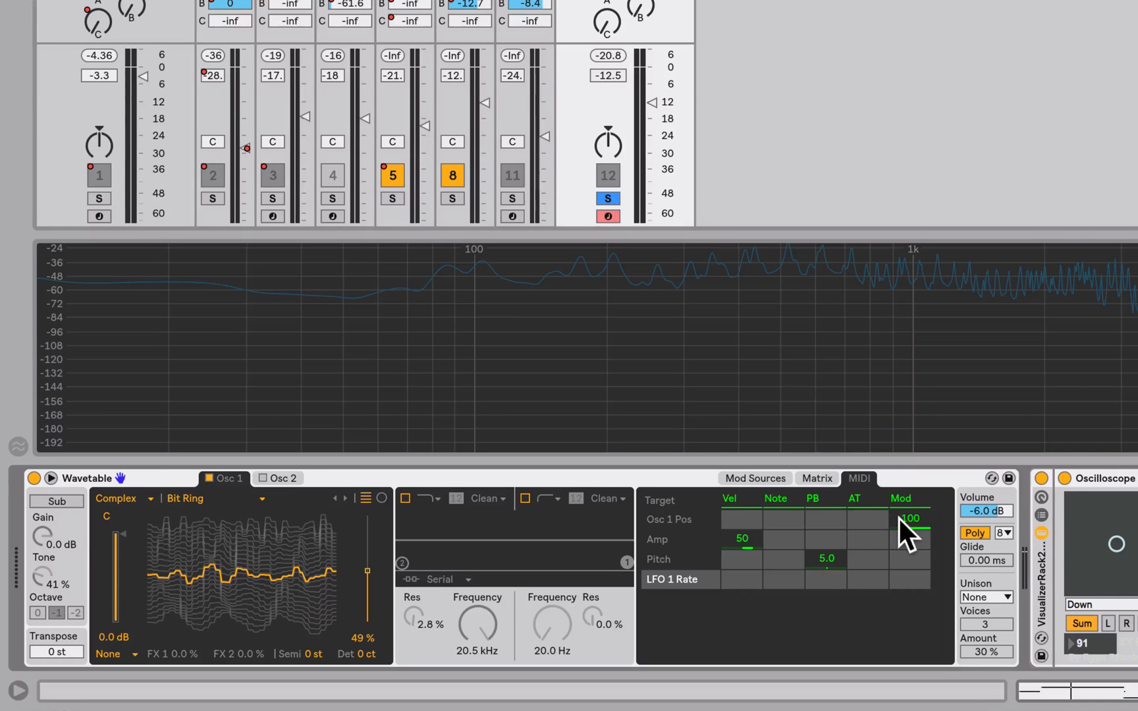
left_click(816, 478)
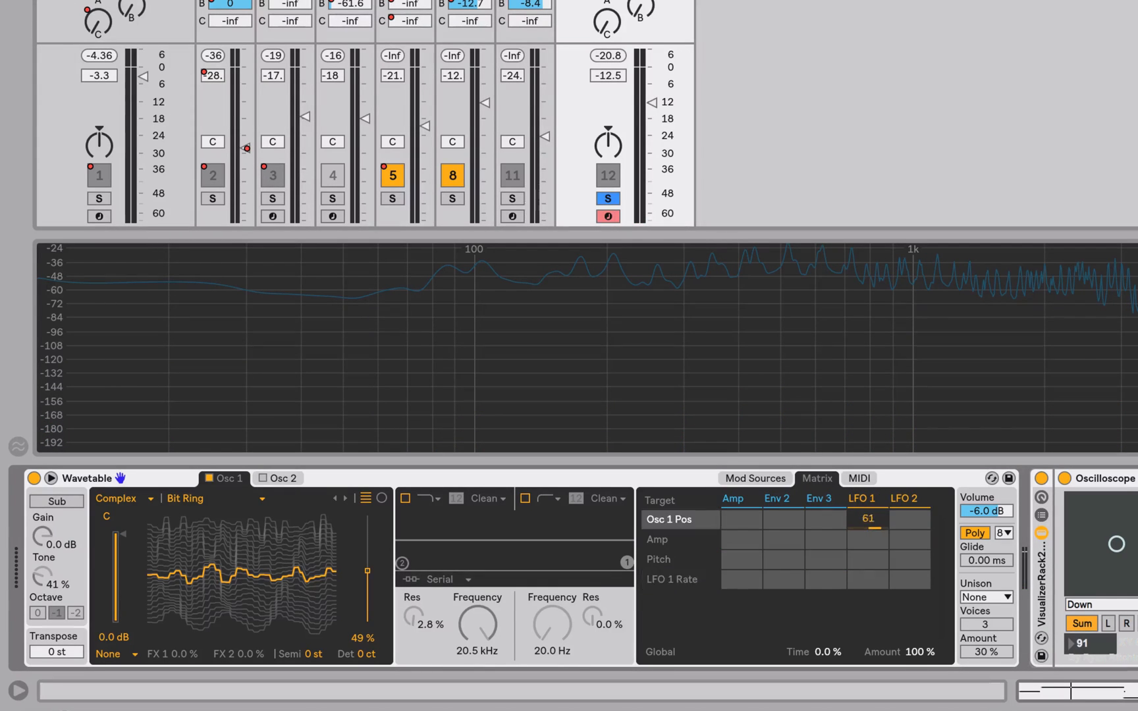
left_click(754, 478)
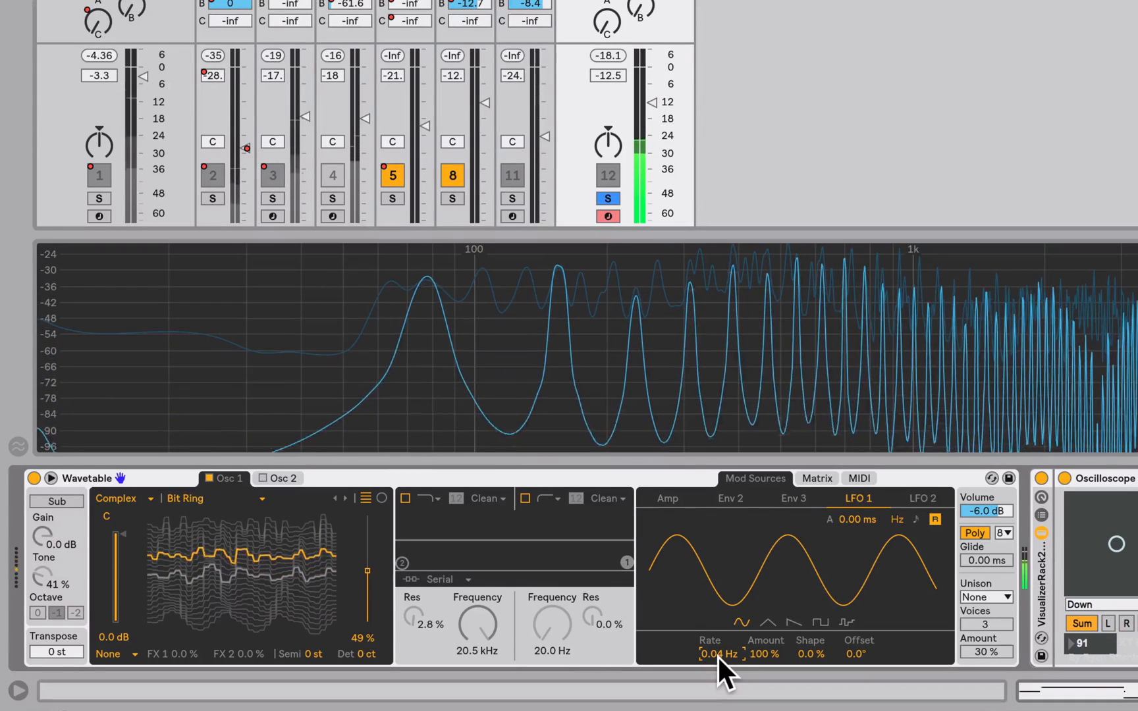
left_click_drag(720, 653, 721, 672)
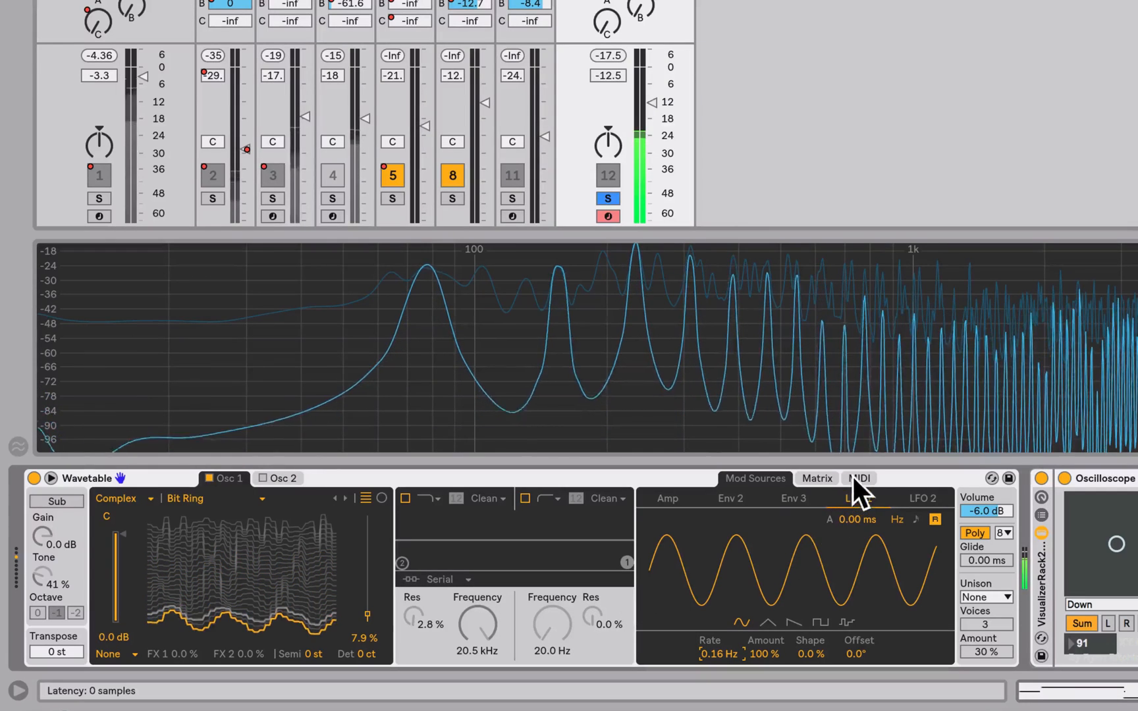
Step: Raise LFO 1's modulation of Osc 1 Pos to 64 in the Matrix
left_click(815, 478)
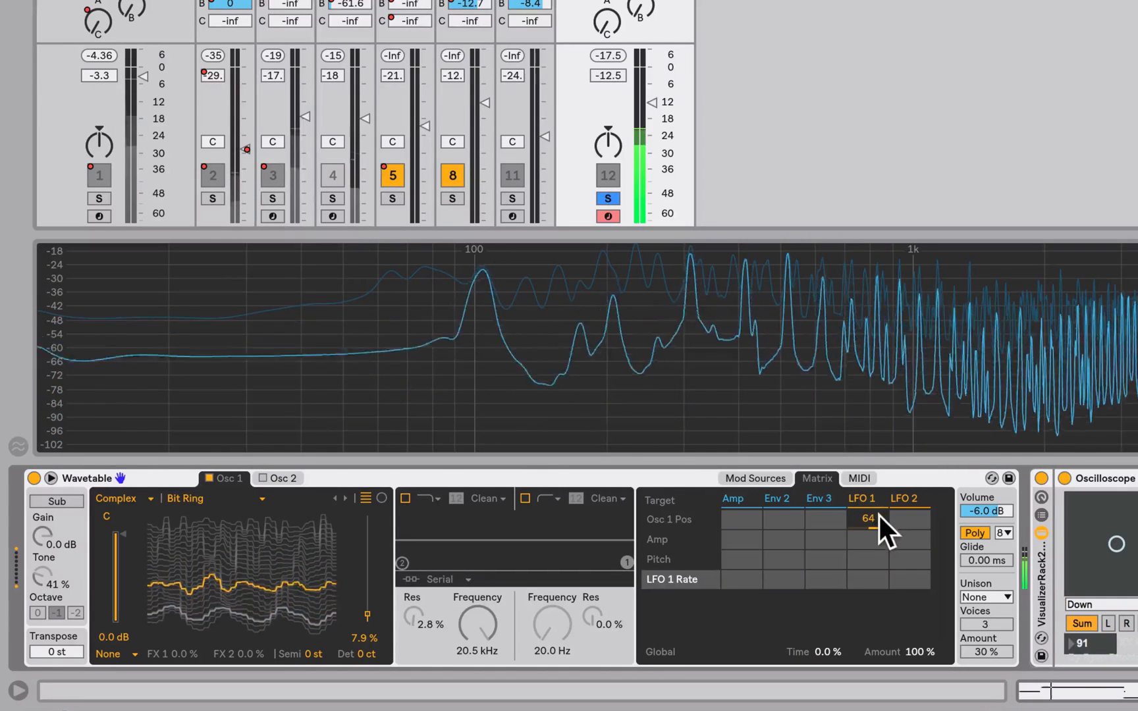
left_click_drag(867, 518, 866, 508)
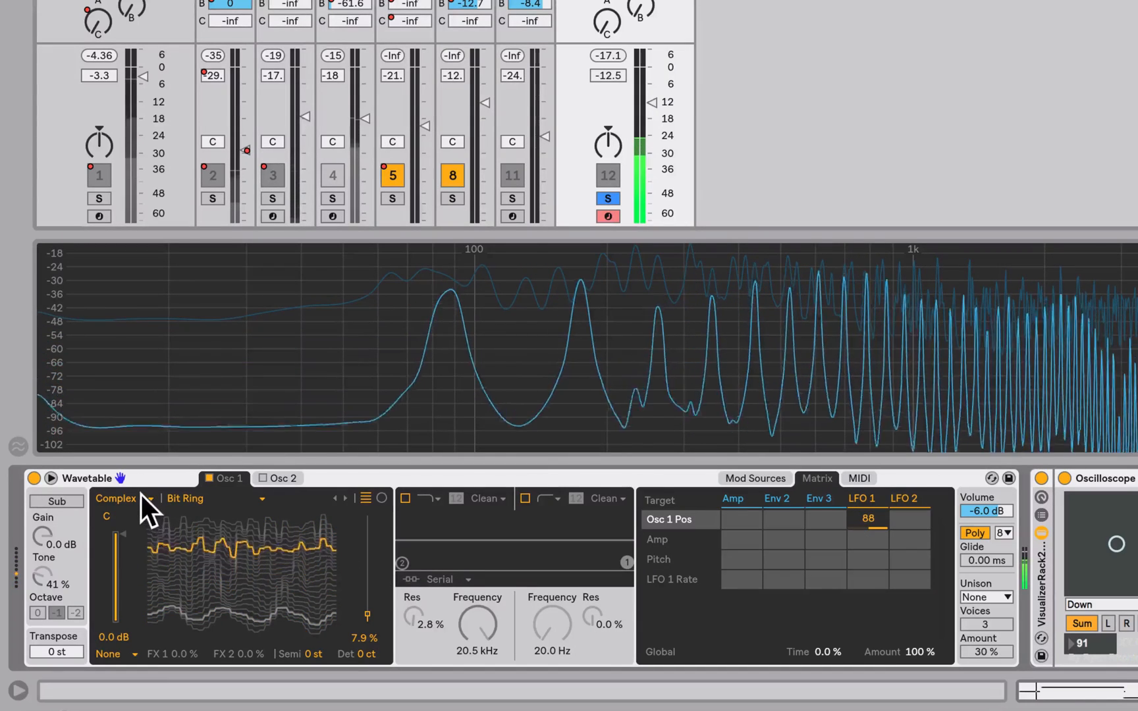
Step: Set Osc 1 to the Basics category and step through Saw Dual 2, Saw Harmonics and Saw PW Bass
left_click(143, 498)
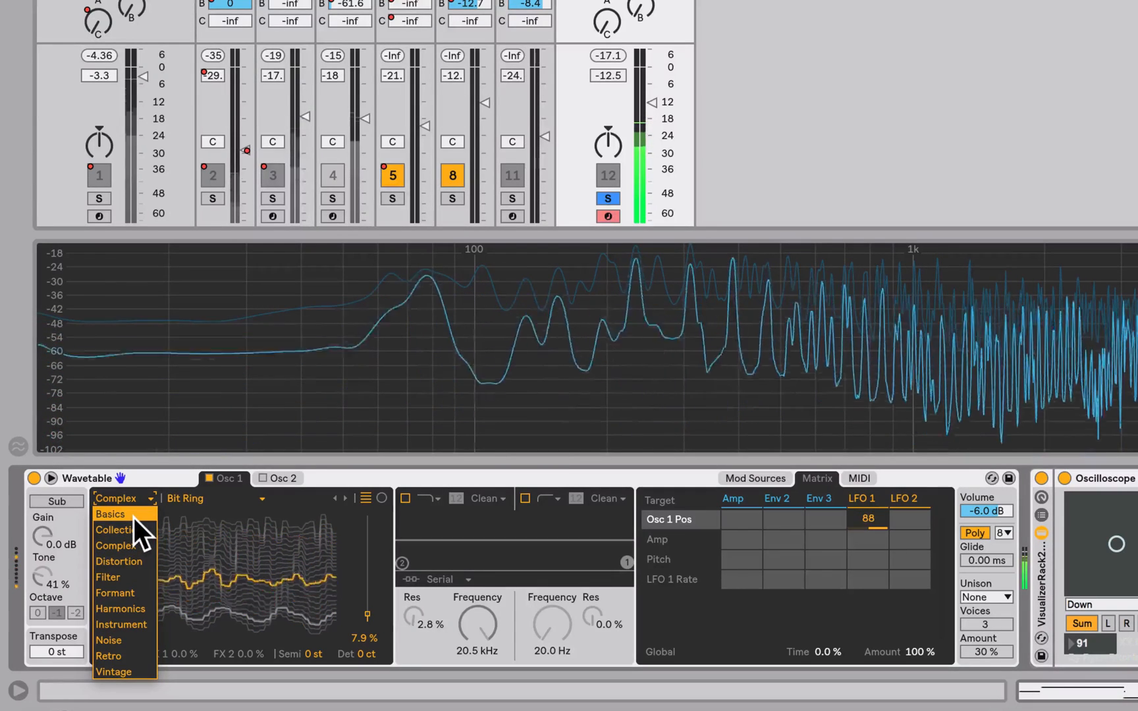
left_click(111, 514)
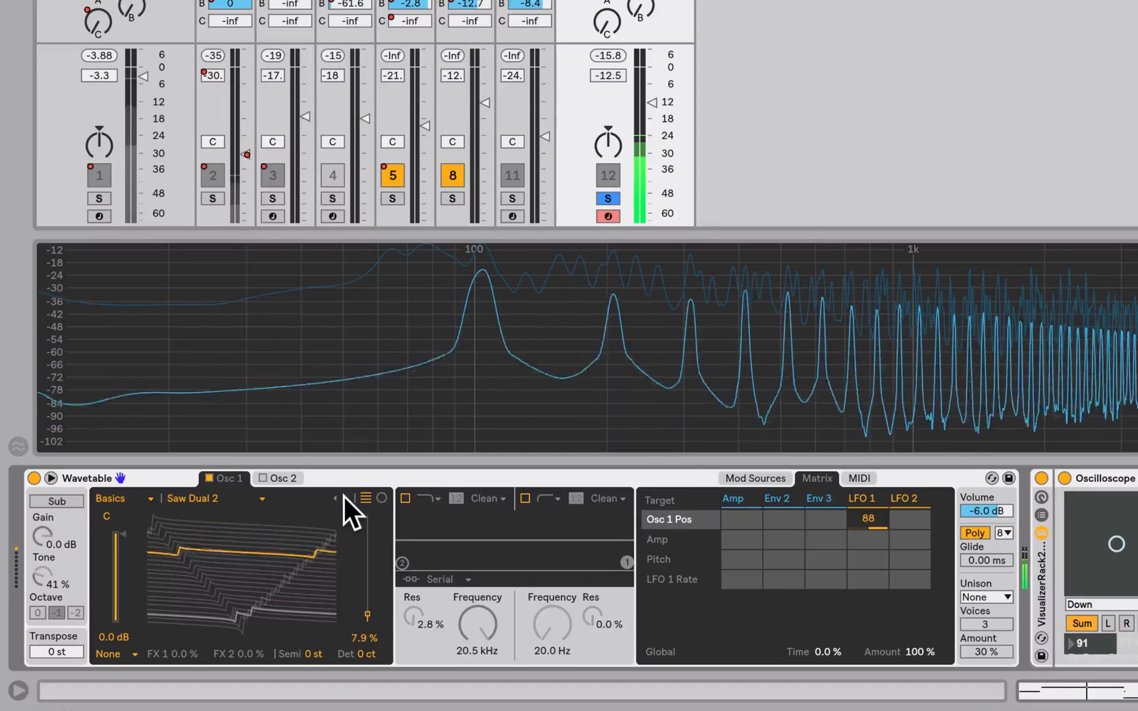
left_click(211, 498)
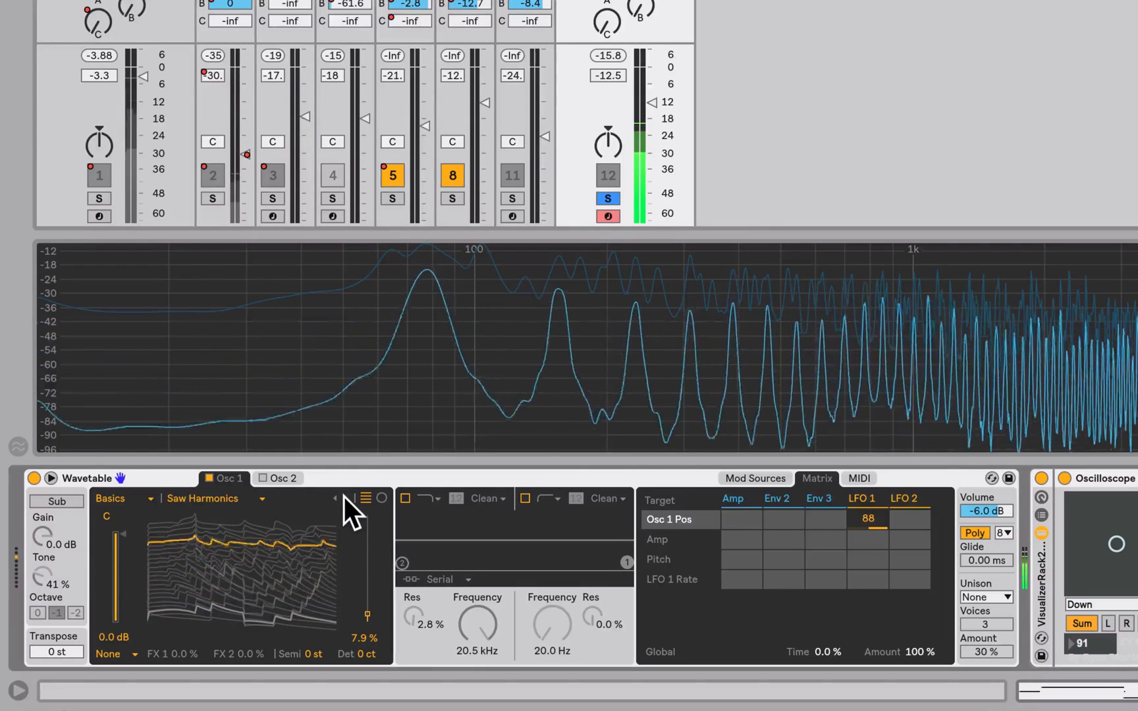
left_click(261, 498)
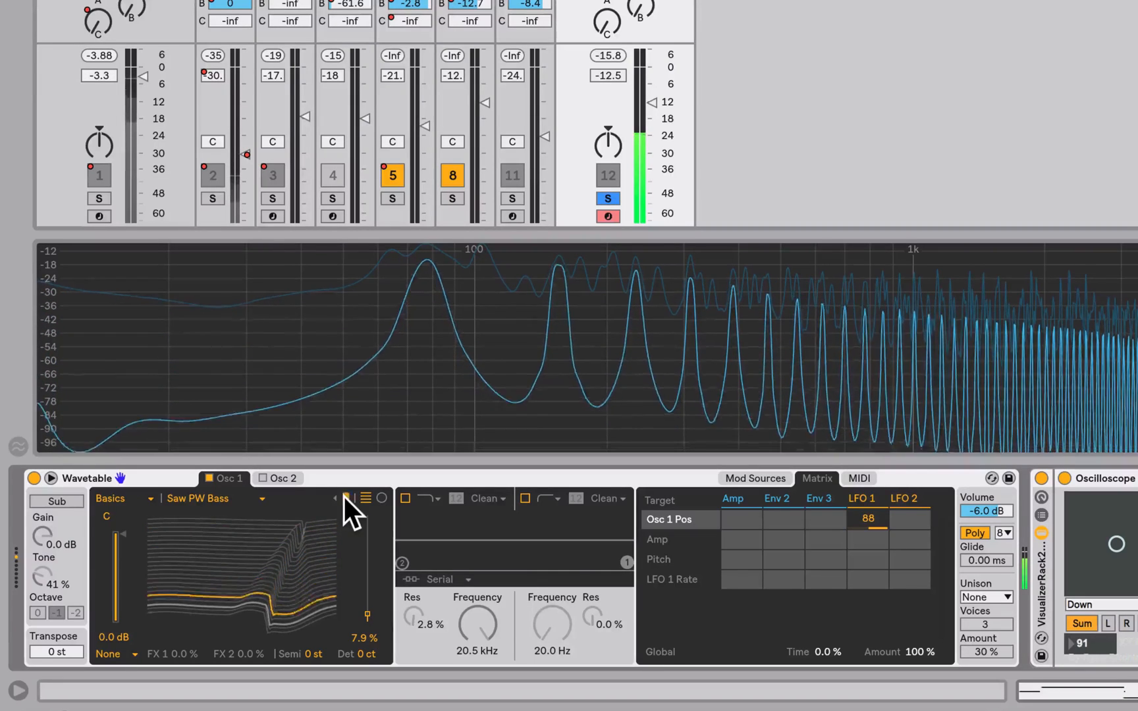
left_click(211, 498)
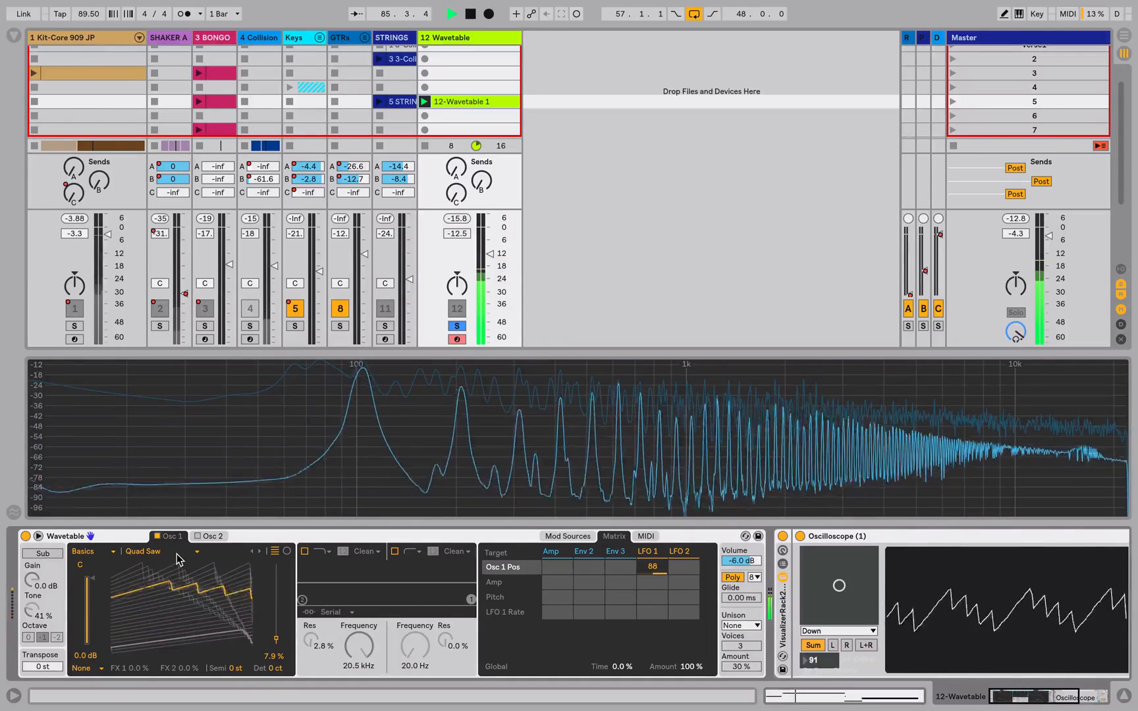
Step: Choose the Collection category for Osc 1 and load the Charcoal wavetable
left_click(156, 551)
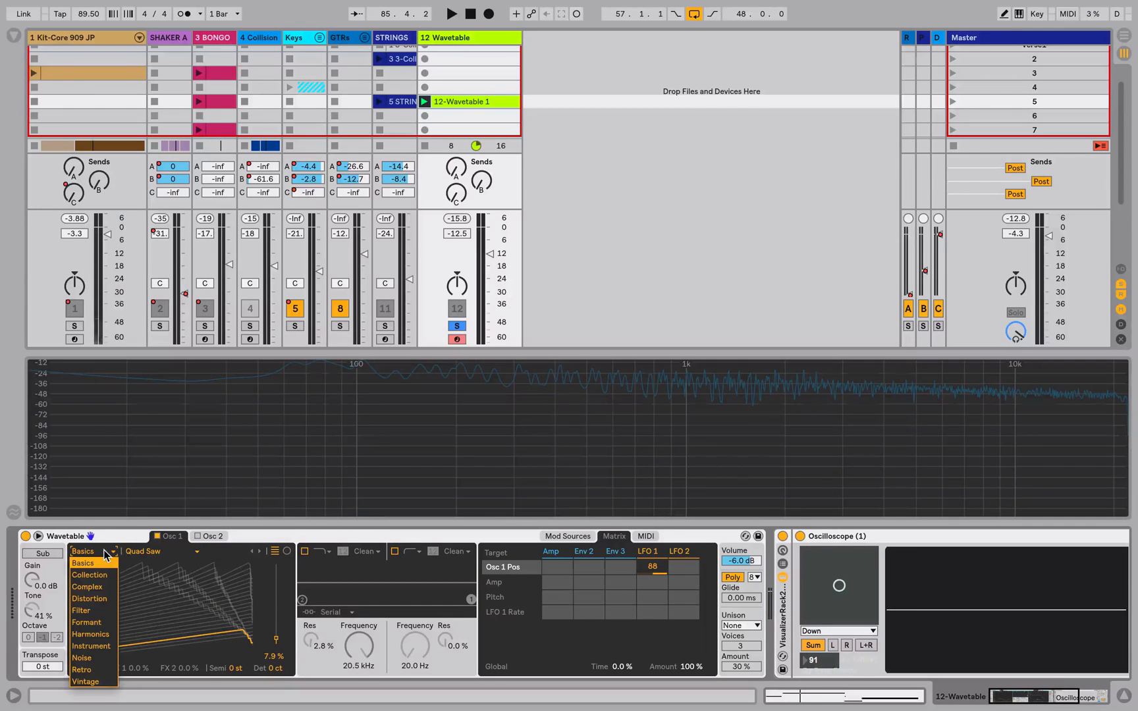
left_click(88, 574)
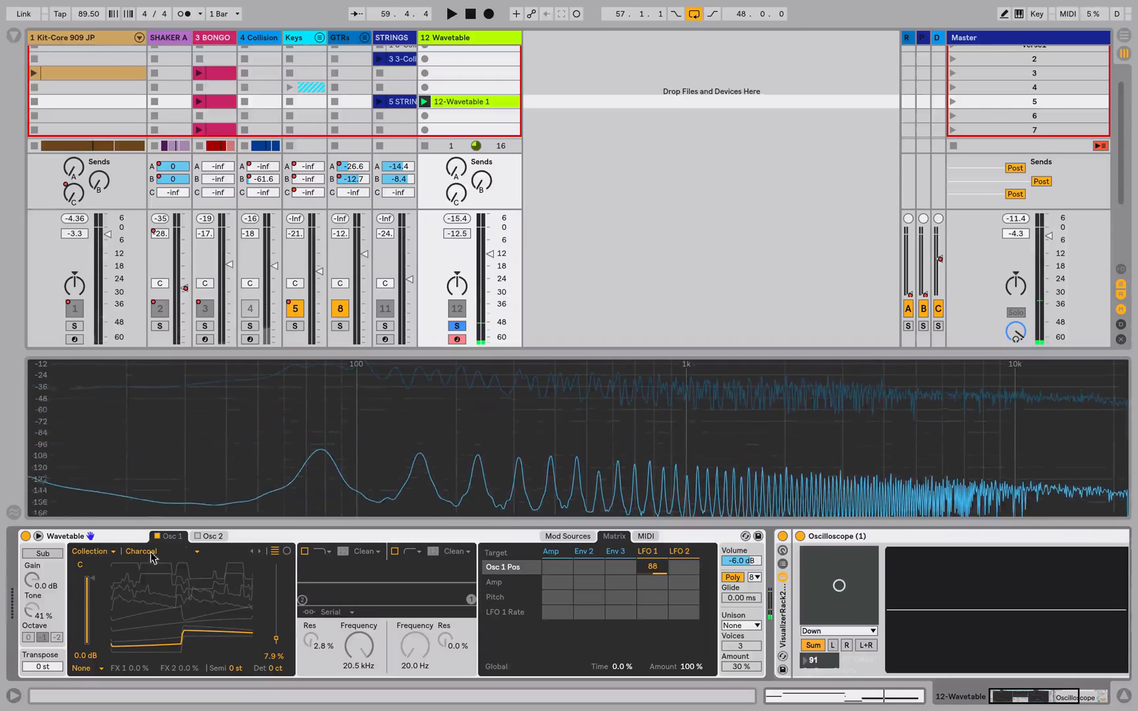
left_click(163, 550)
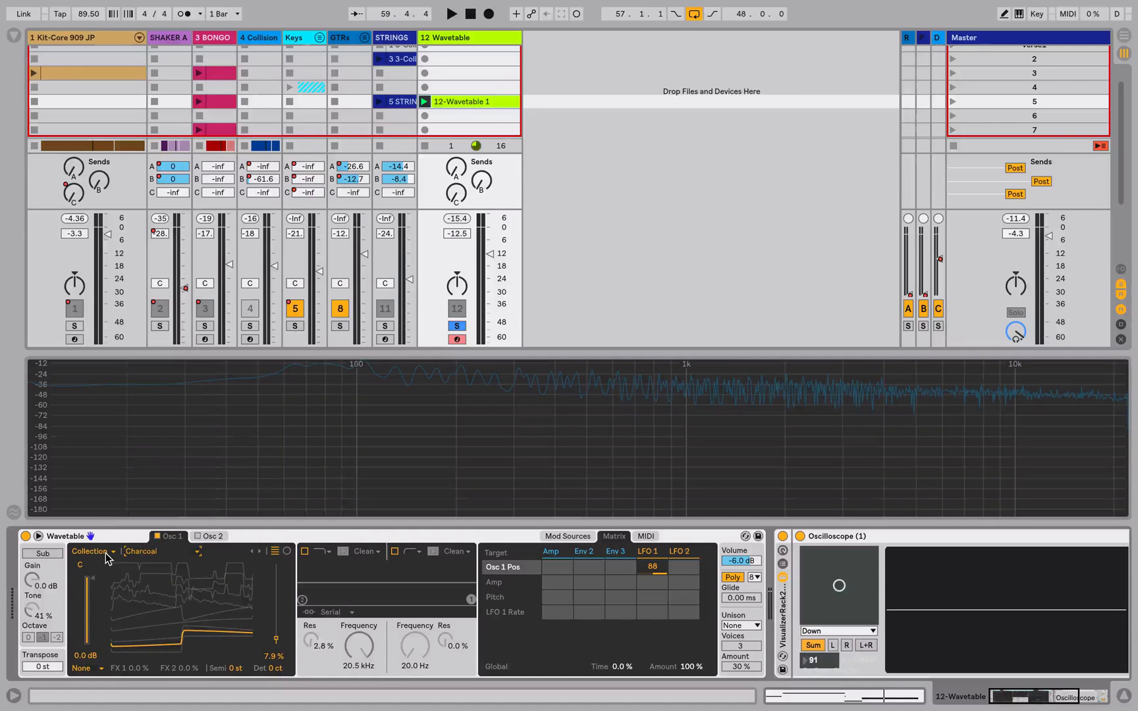
left_click(92, 551)
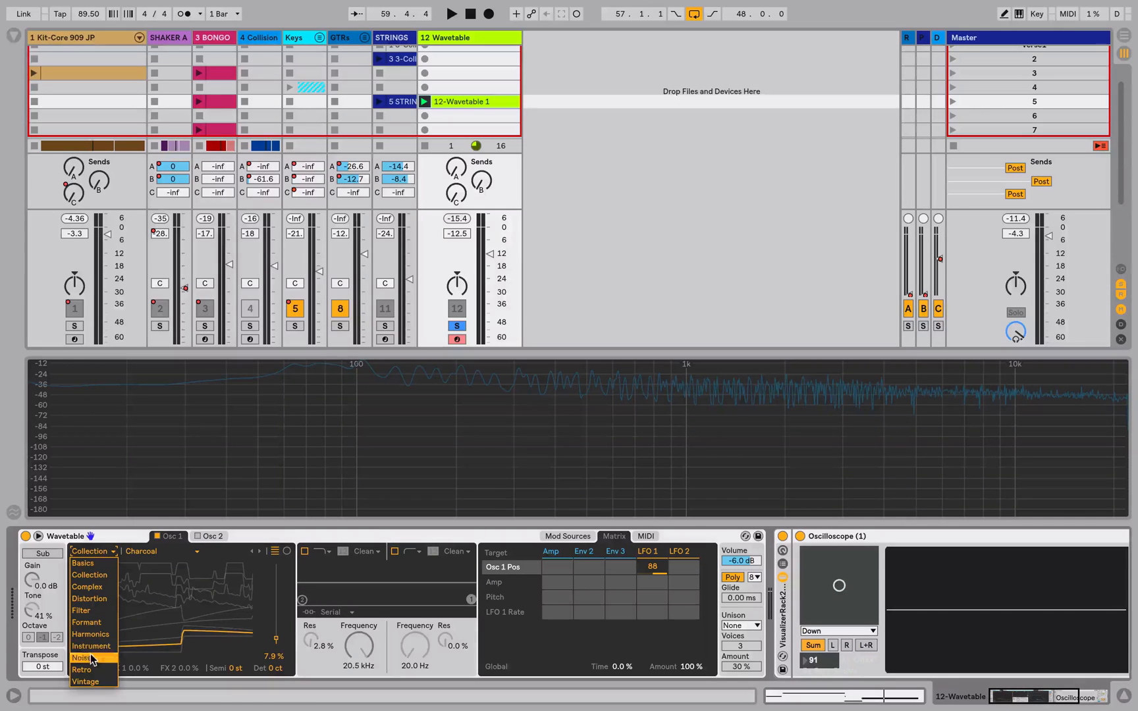
mouse_move(90, 633)
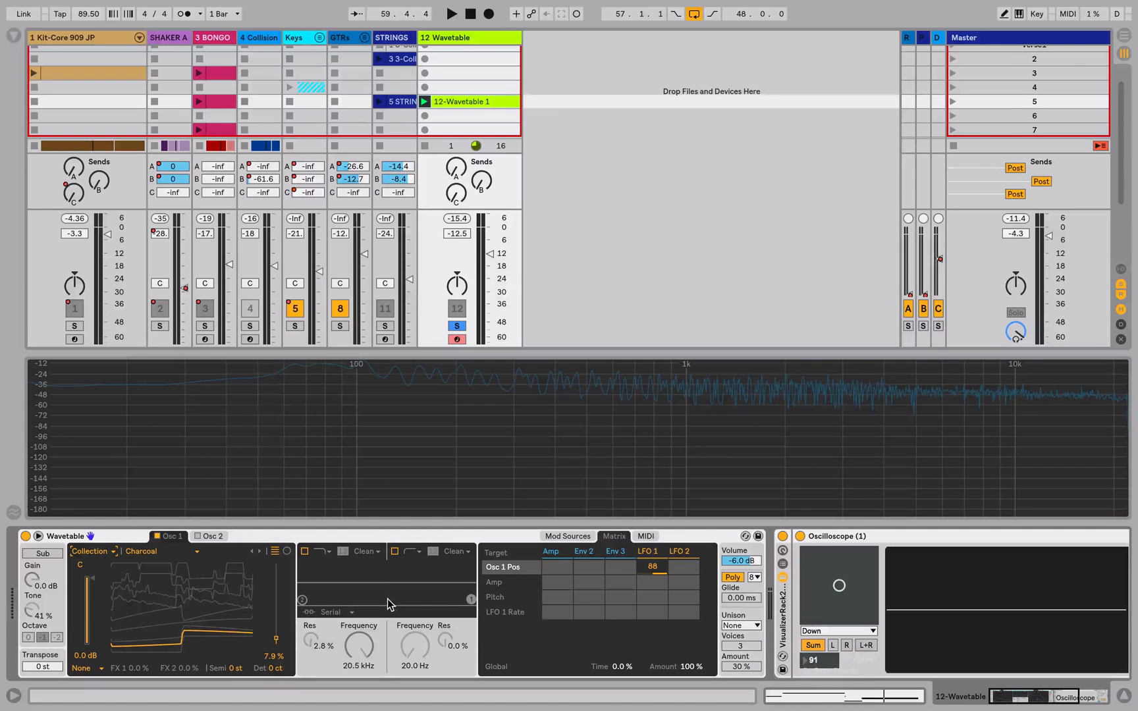
mouse_move(158, 648)
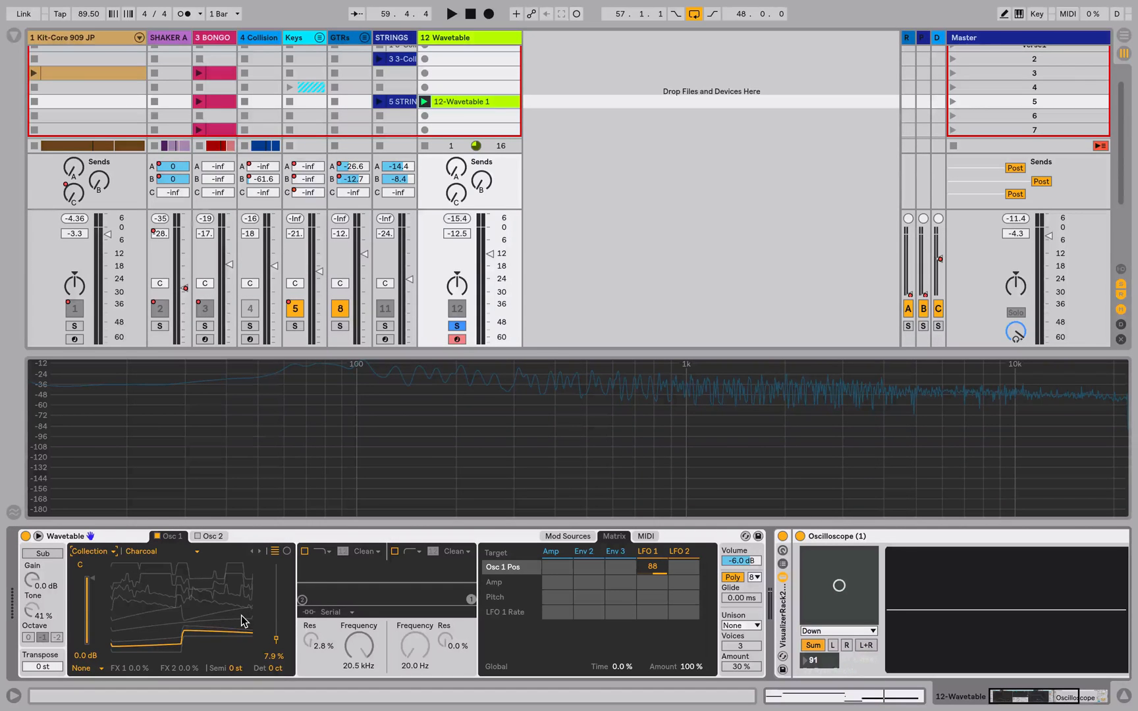
mouse_move(222, 623)
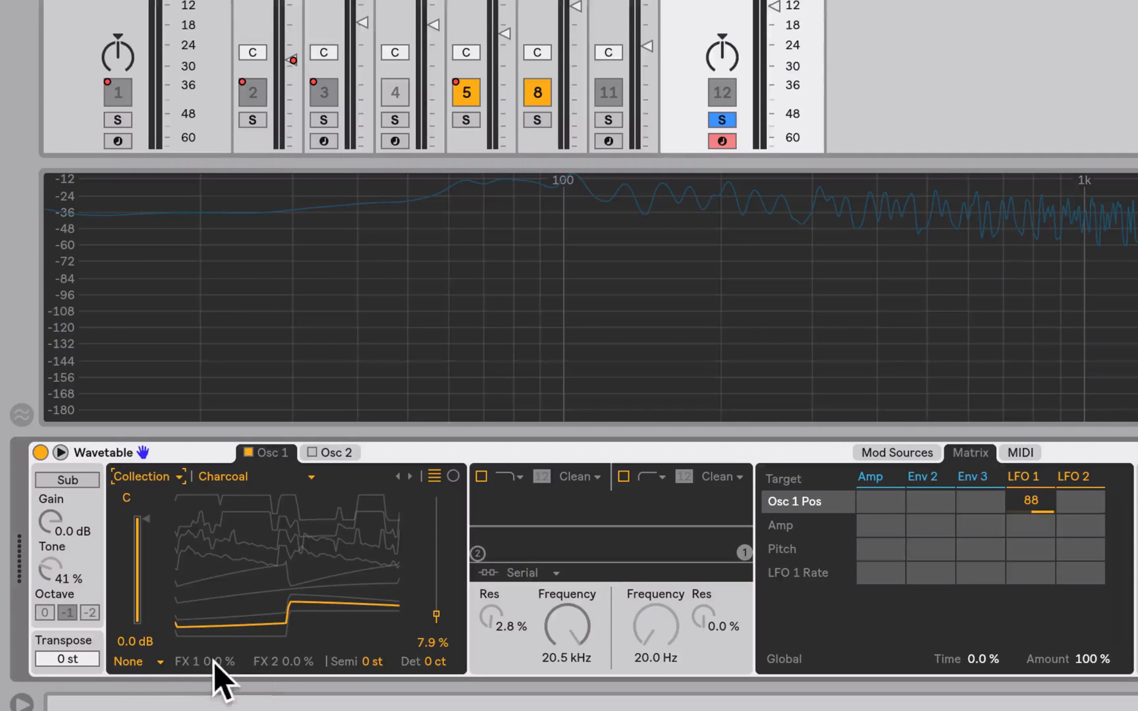
Step: Set Osc 1's effect mode to Fm with the amount at 41%
left_click(134, 661)
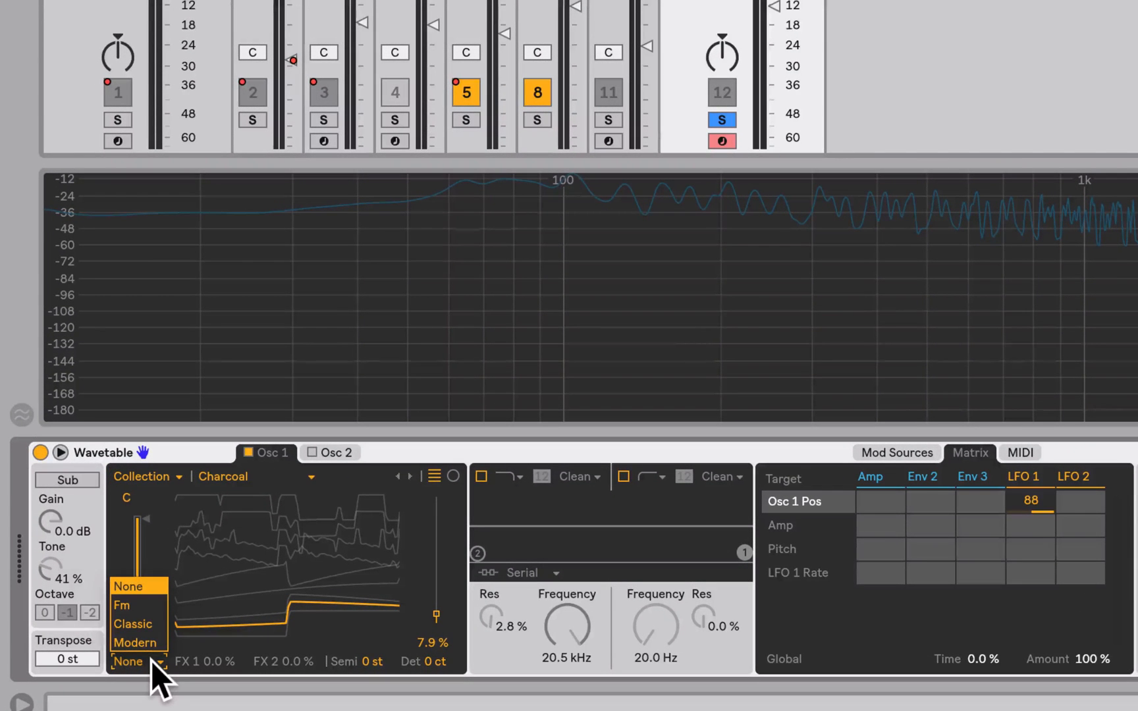
mouse_move(131, 606)
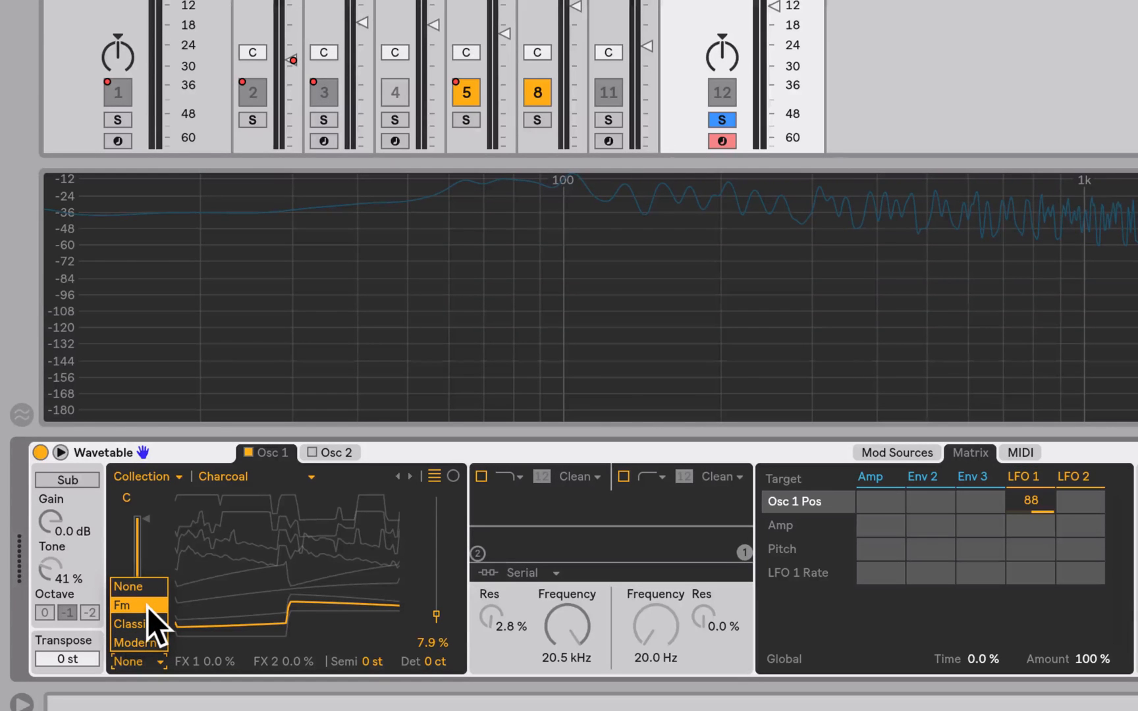
left_click(120, 606)
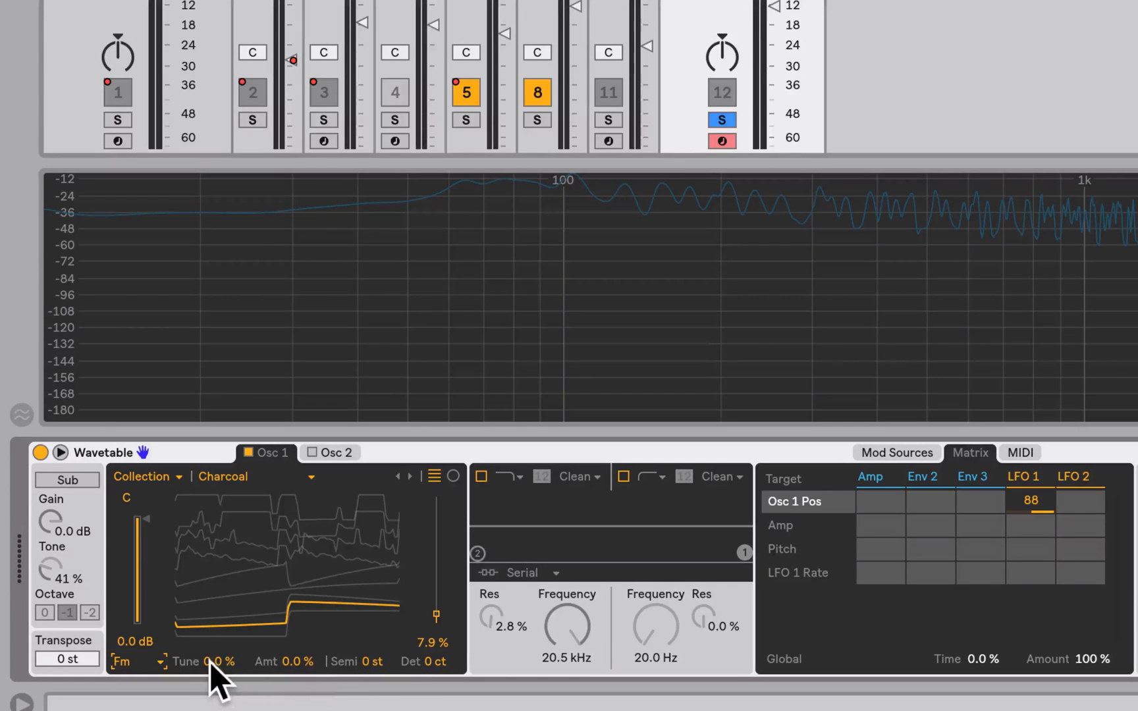
mouse_move(418, 675)
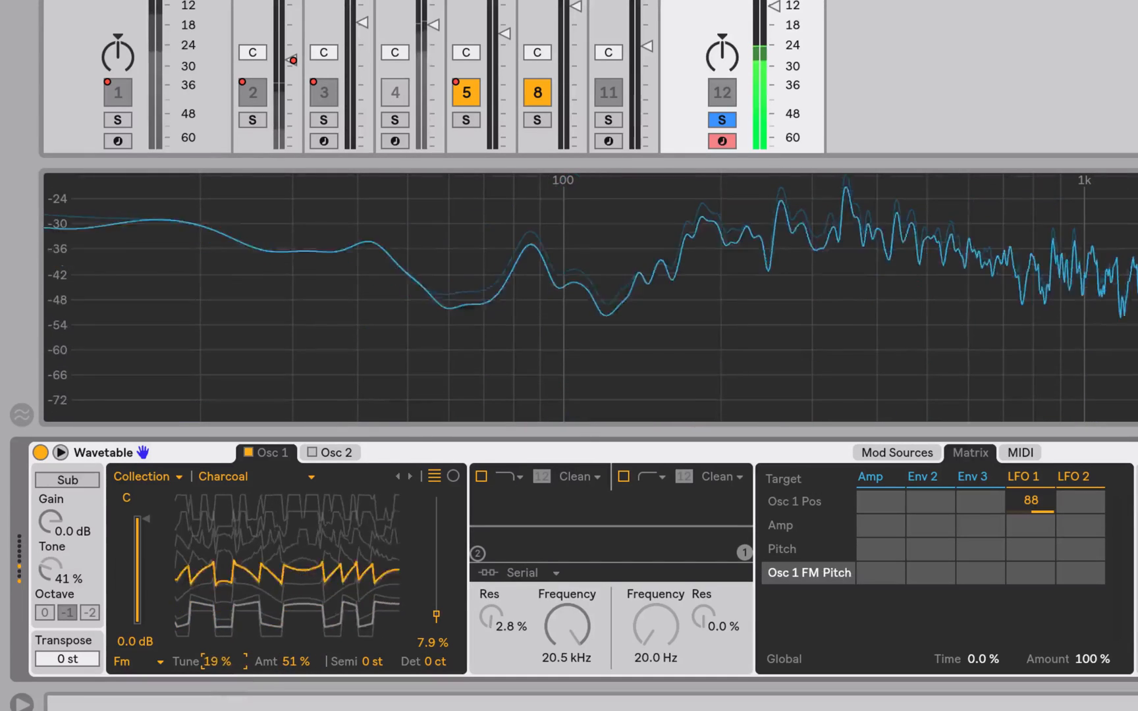
left_click_drag(217, 662, 212, 662)
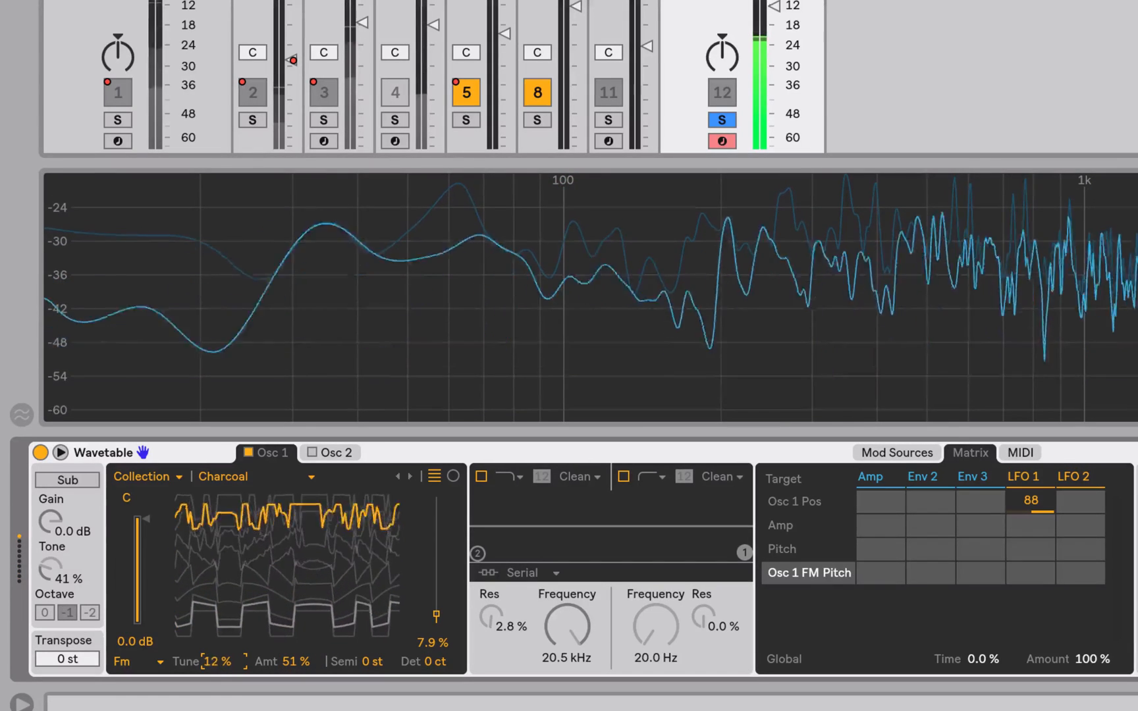
left_click_drag(215, 662, 225, 645)
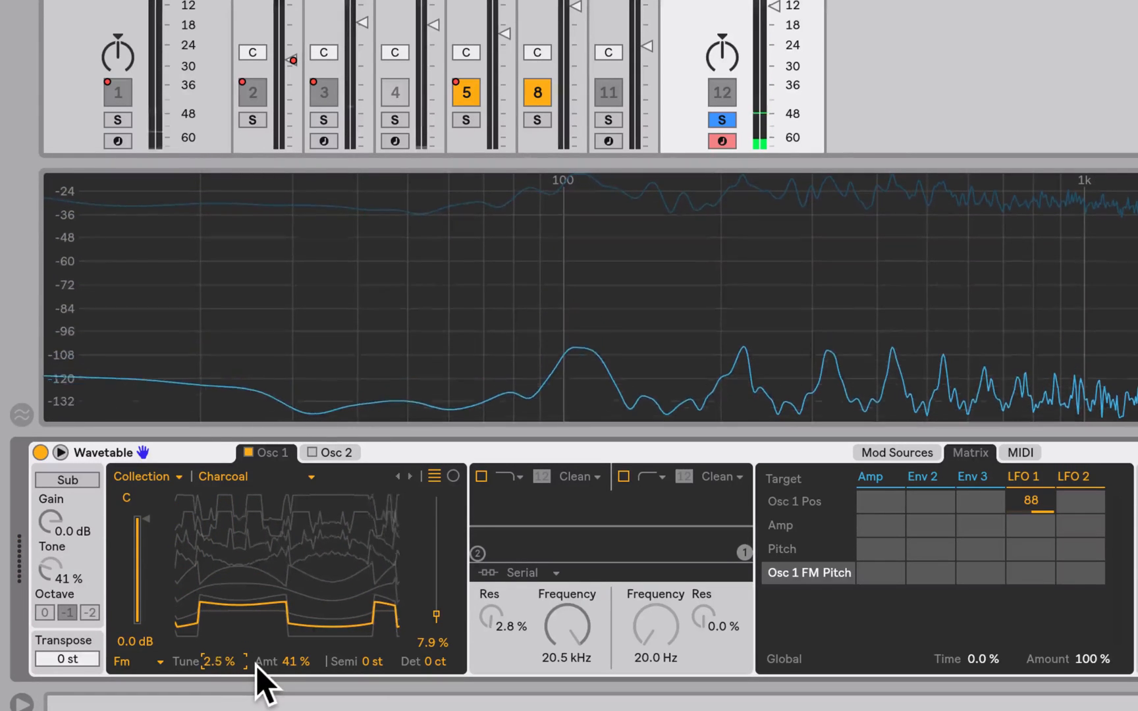
Step: Nudge the FM tuning around and return it to about 0%
left_click_drag(218, 661, 218, 675)
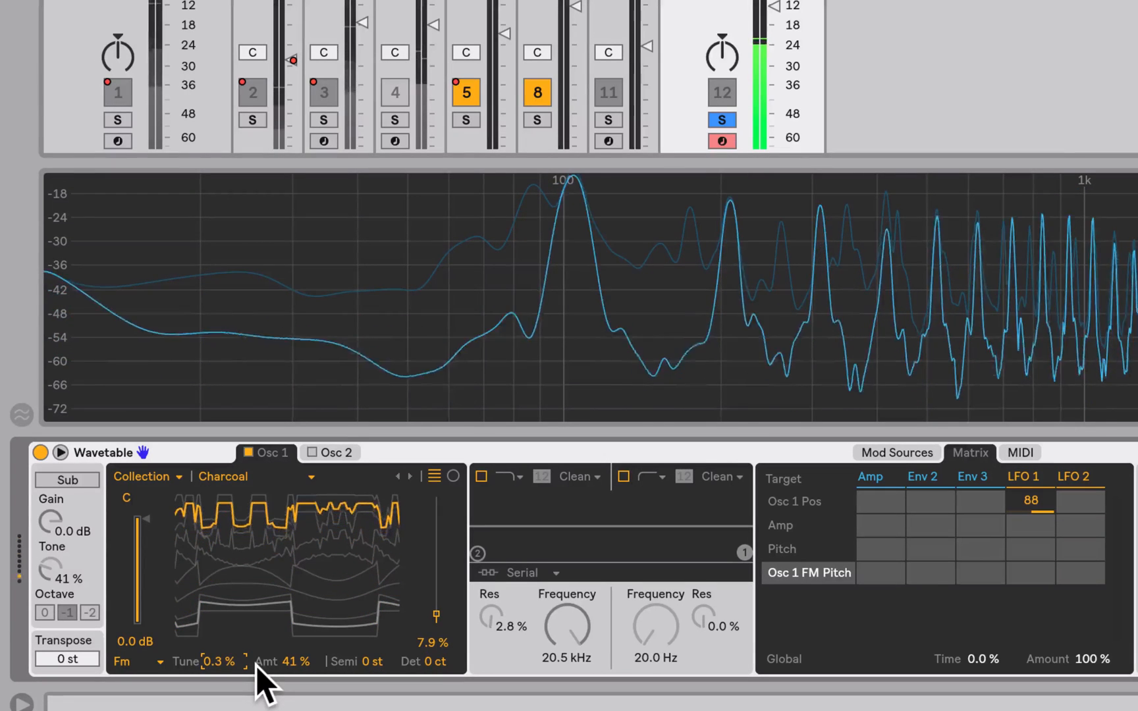
left_click_drag(218, 661, 218, 678)
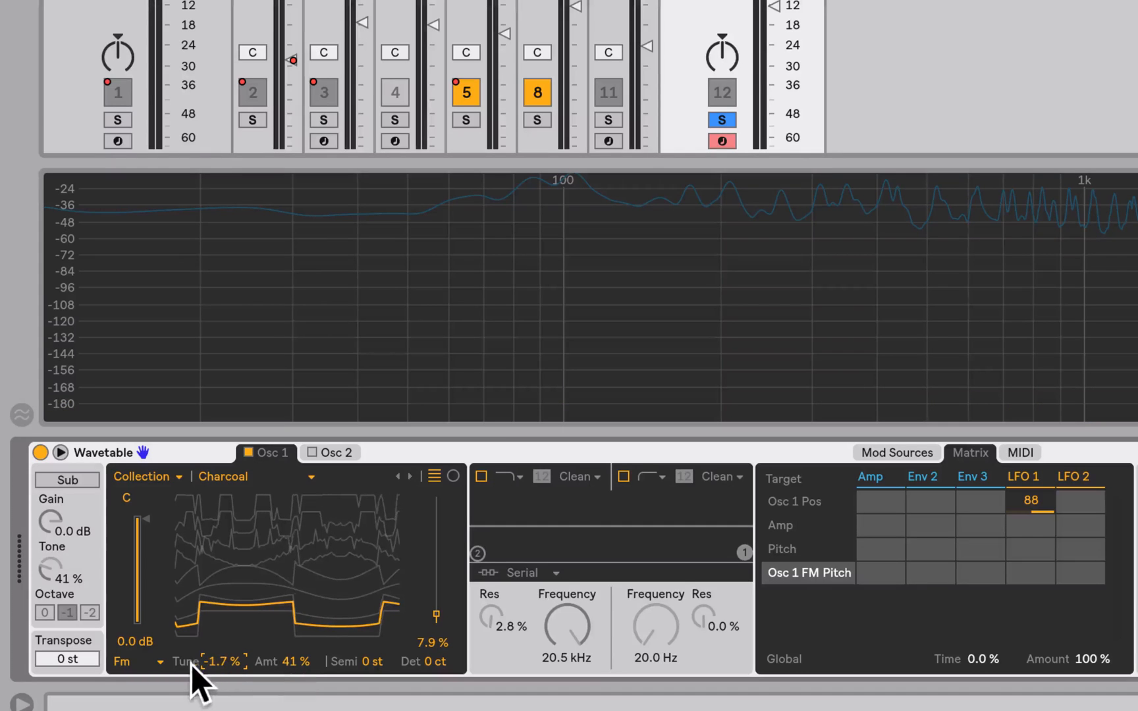
left_click_drag(217, 661, 312, 661)
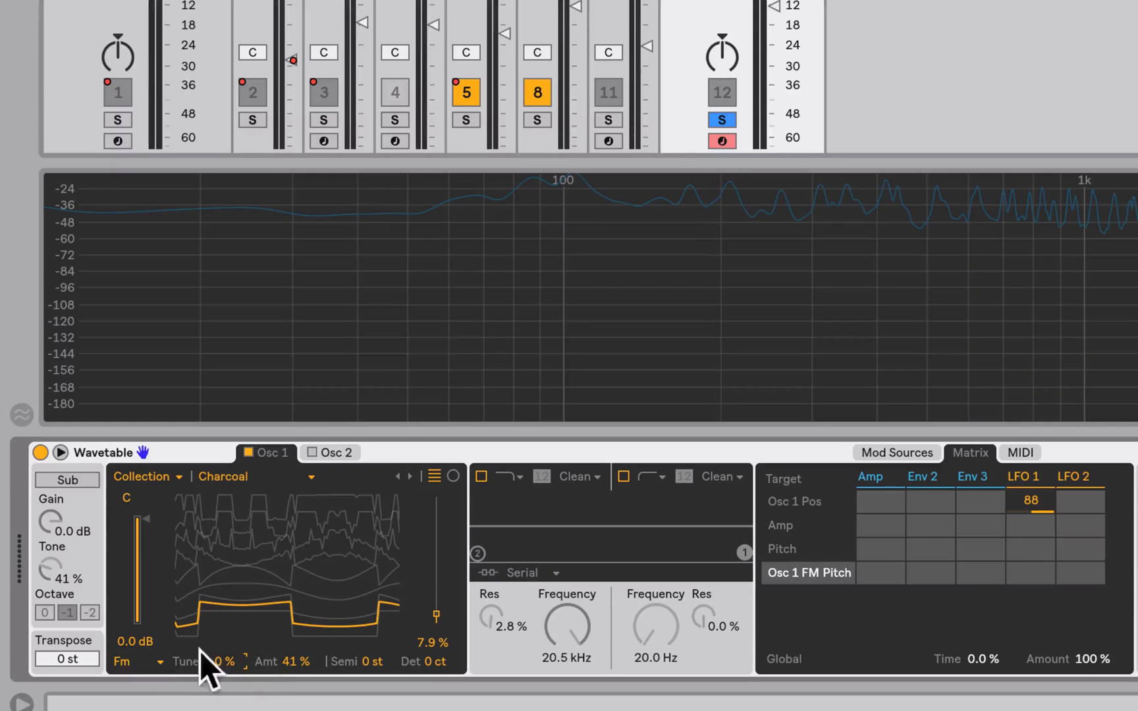
Step: Use Classic effect mode with pulse width at 1.6% and LFO 1 modulating Osc 1 PW by 33
left_click(135, 661)
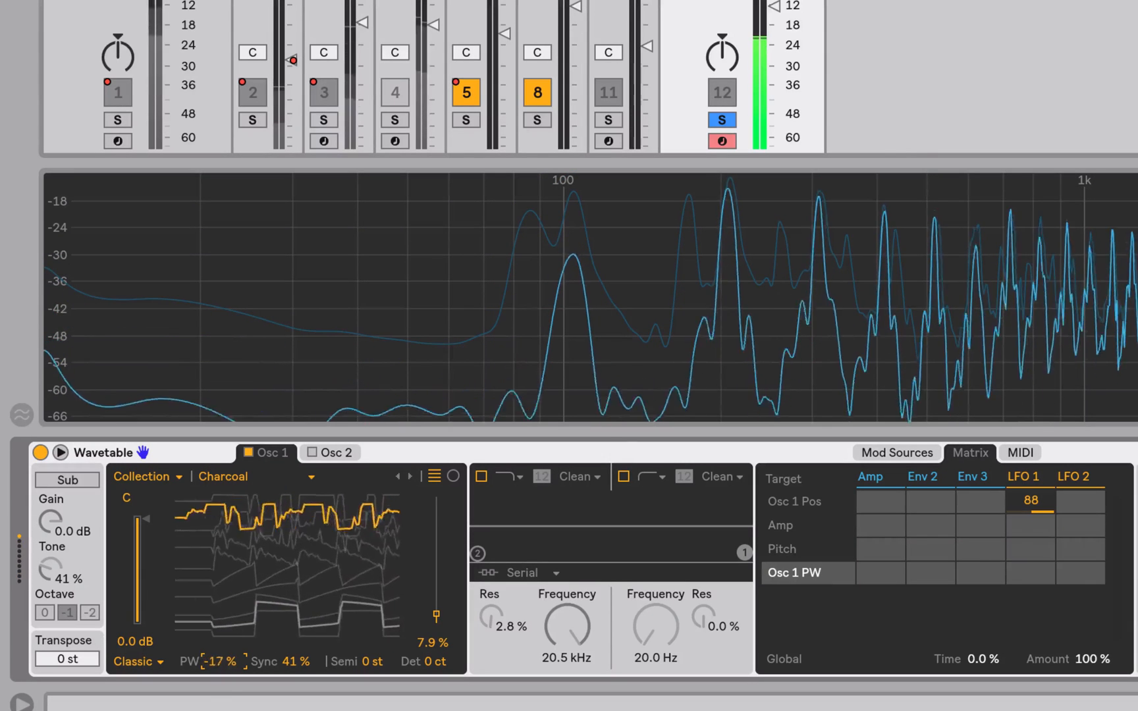
left_click_drag(216, 661, 216, 661)
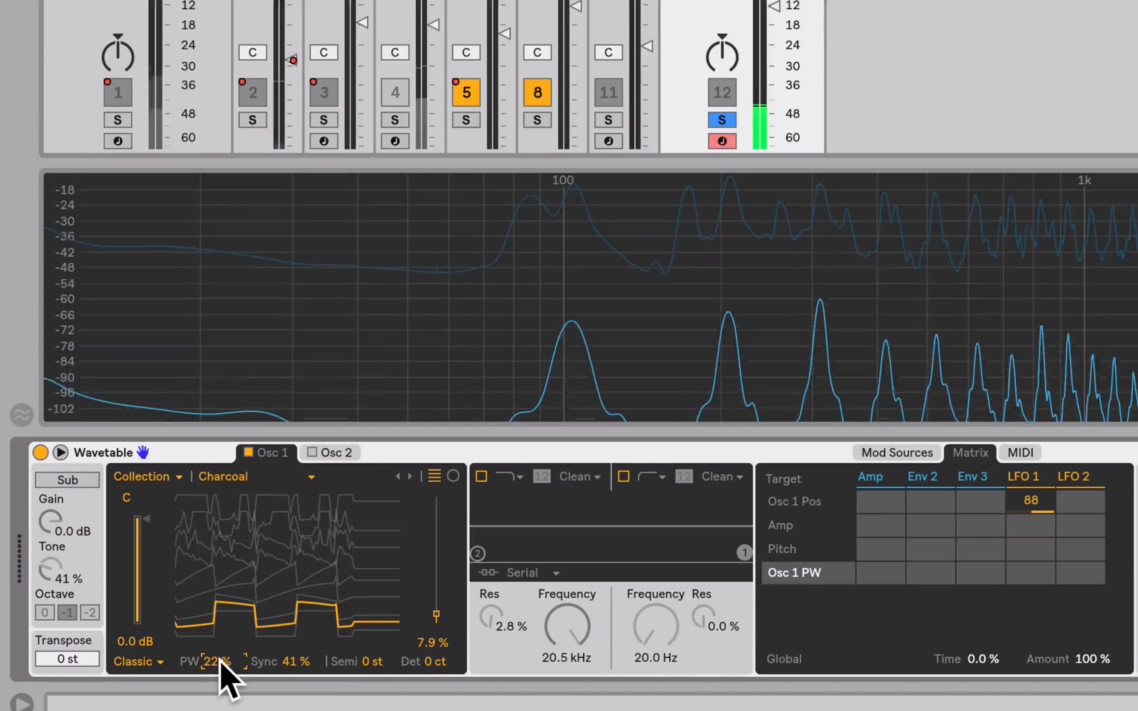
left_click_drag(210, 661, 210, 675)
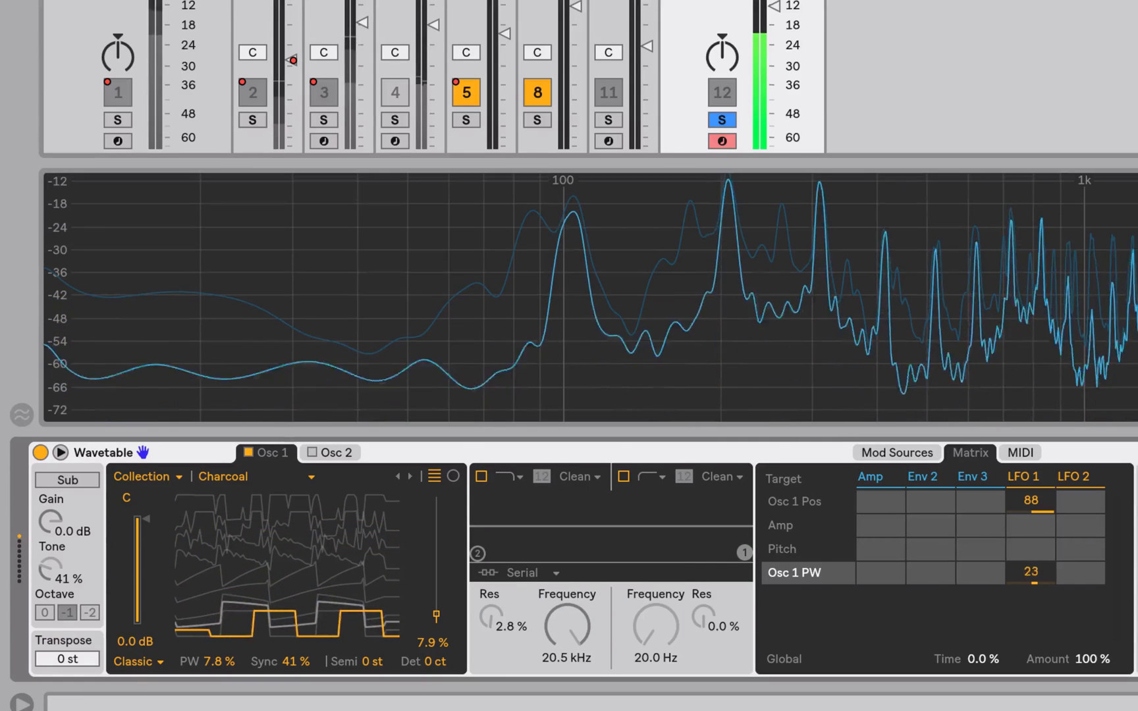
left_click_drag(1030, 573, 1030, 587)
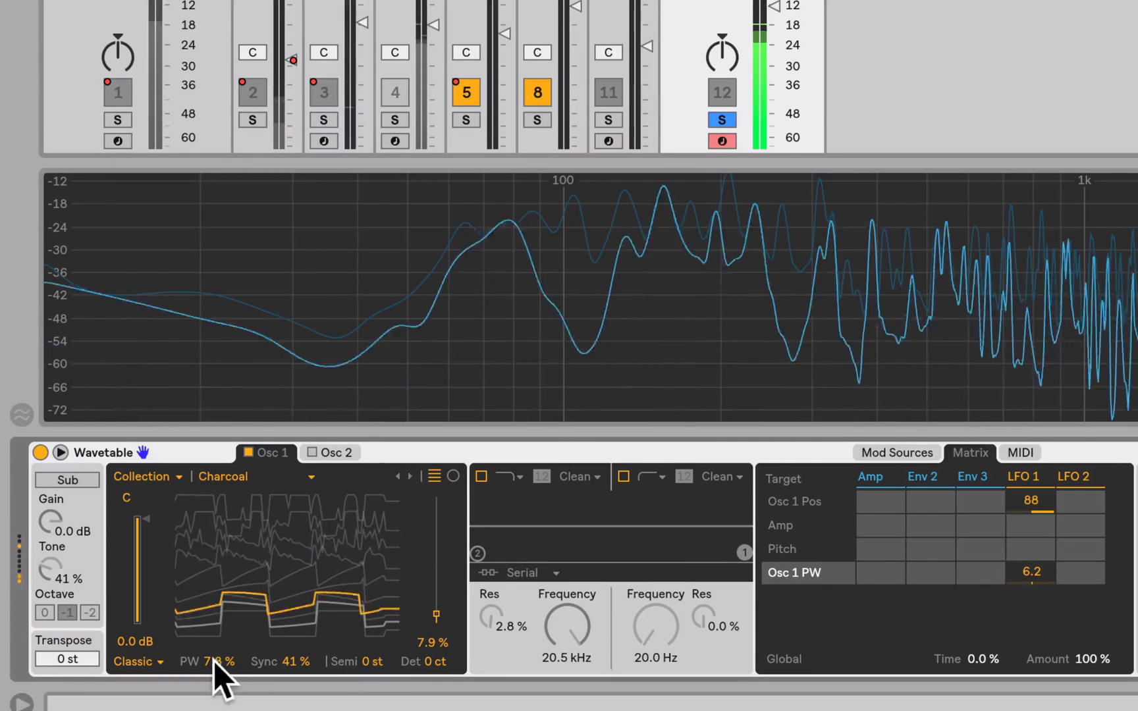
left_click_drag(218, 662, 218, 661)
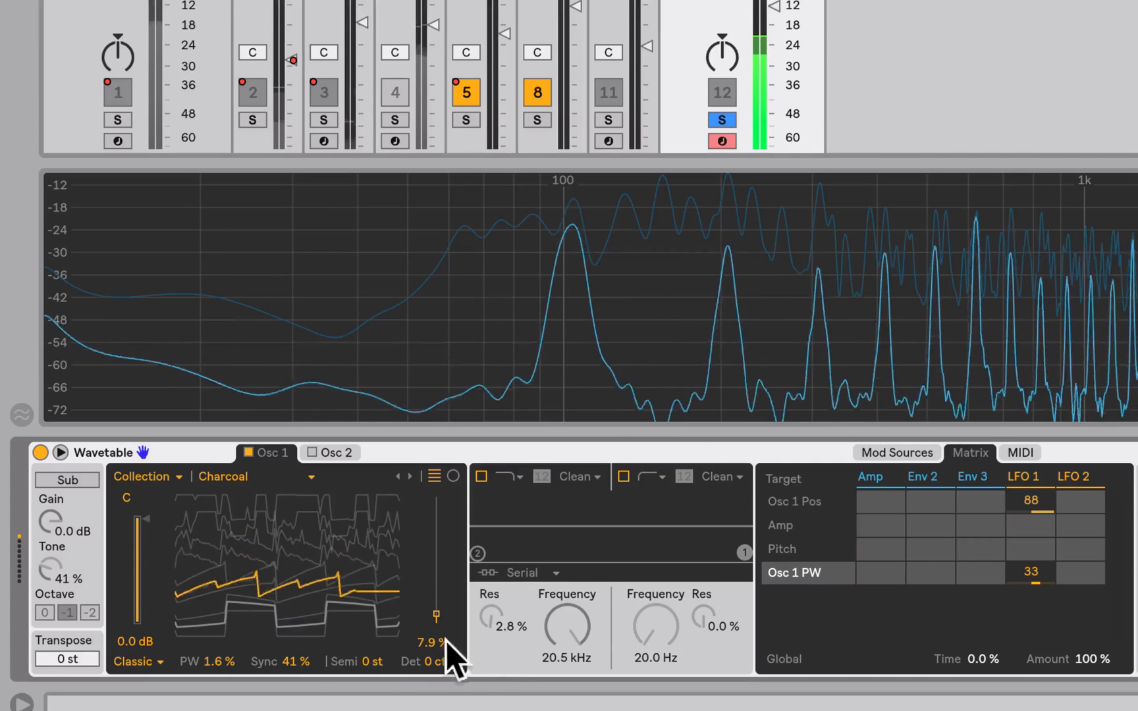
Step: Sweep oscillator 1's Sync amount through higher values and settle it at about 9.4%
left_click_drag(288, 661, 287, 645)
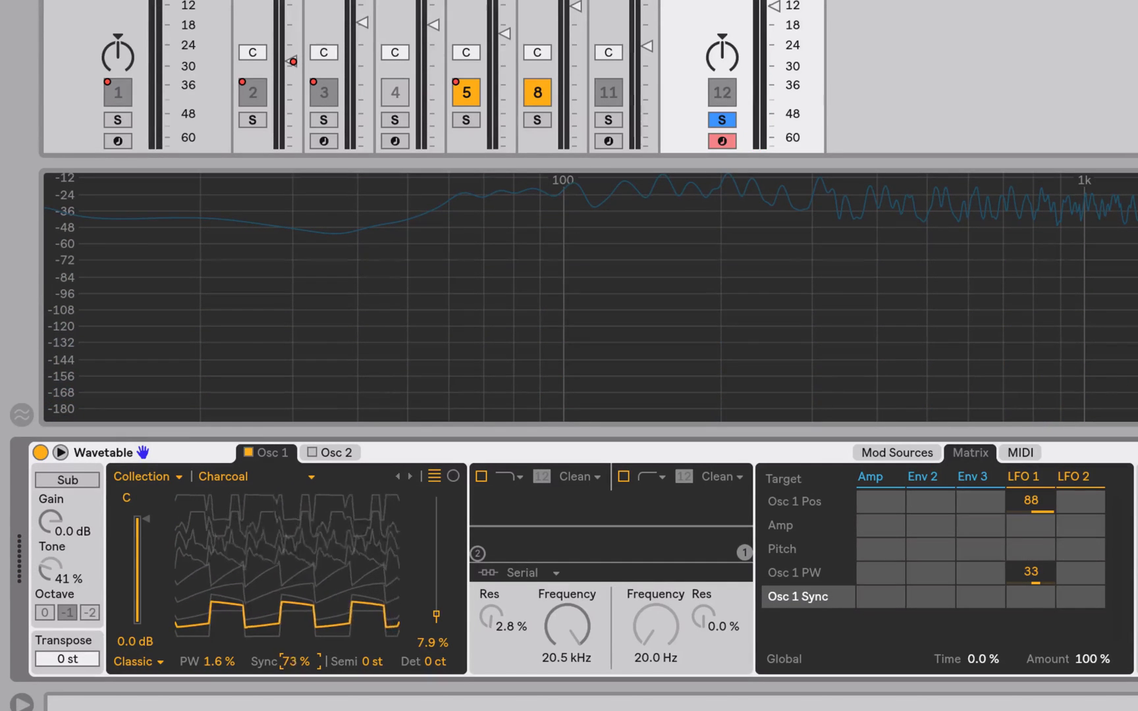
left_click_drag(288, 662, 288, 631)
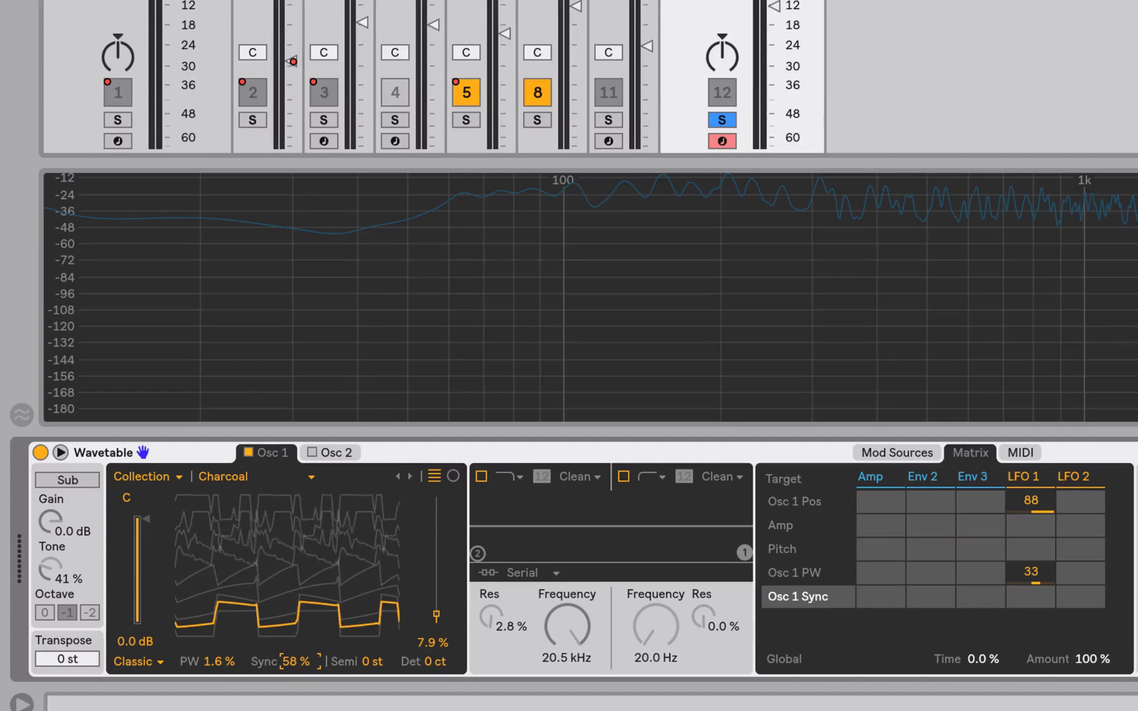
left_click_drag(290, 661, 290, 662)
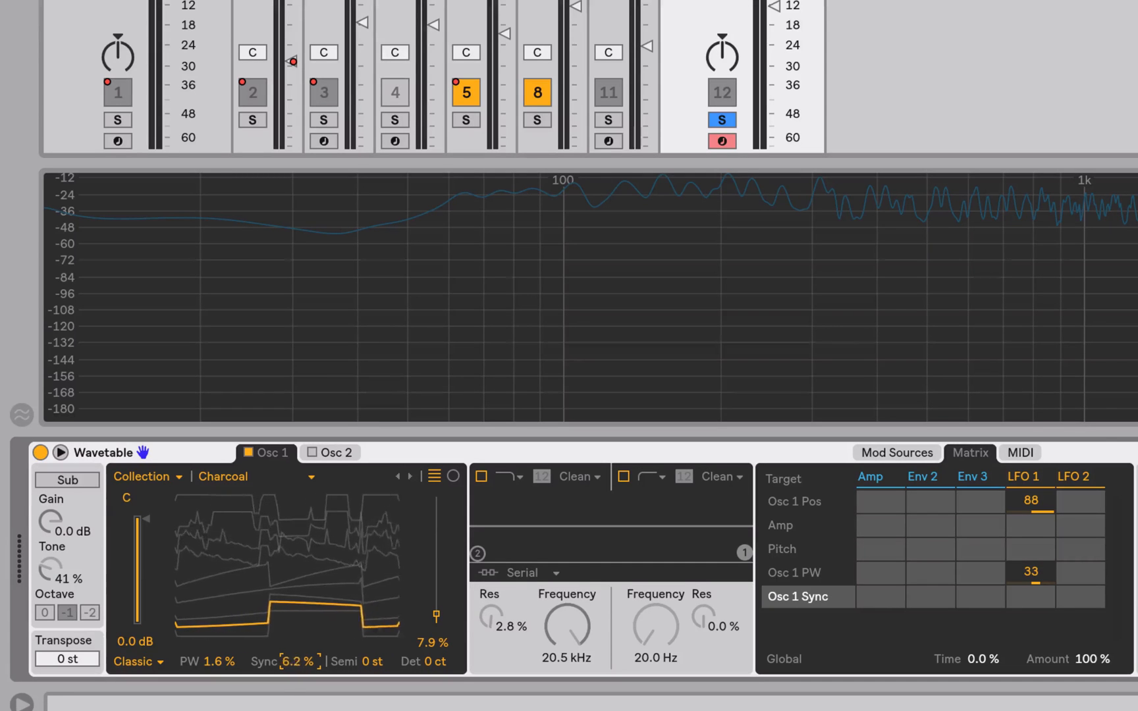
left_click_drag(294, 661, 305, 662)
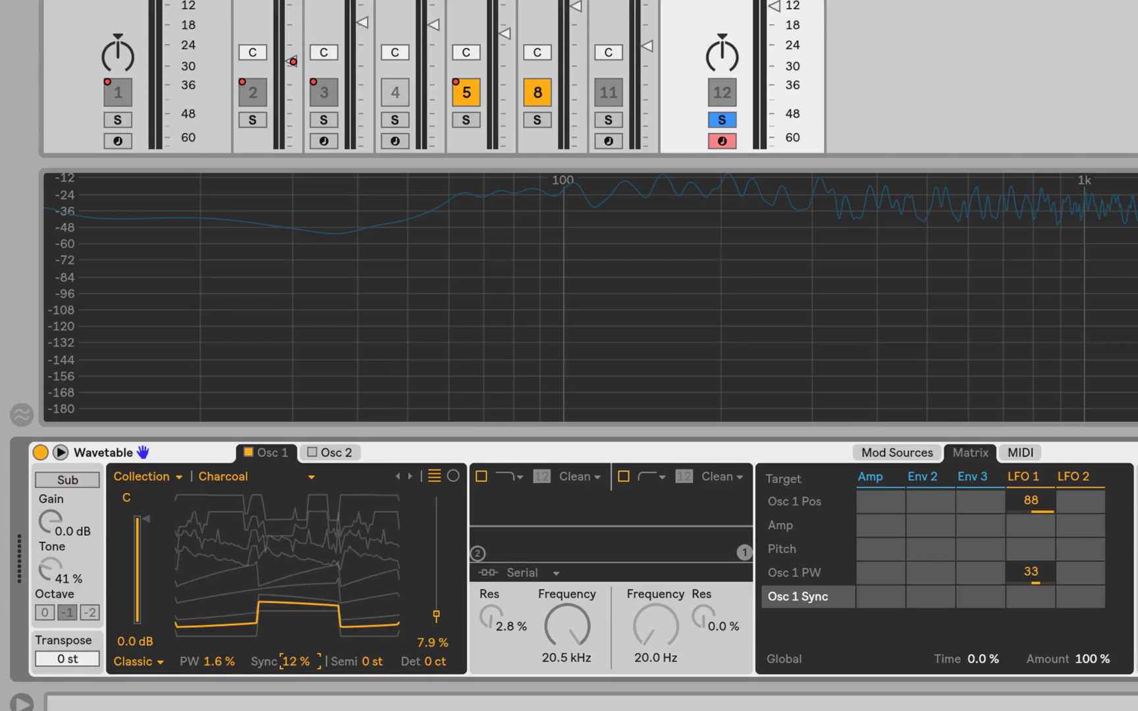
left_click_drag(294, 661, 294, 682)
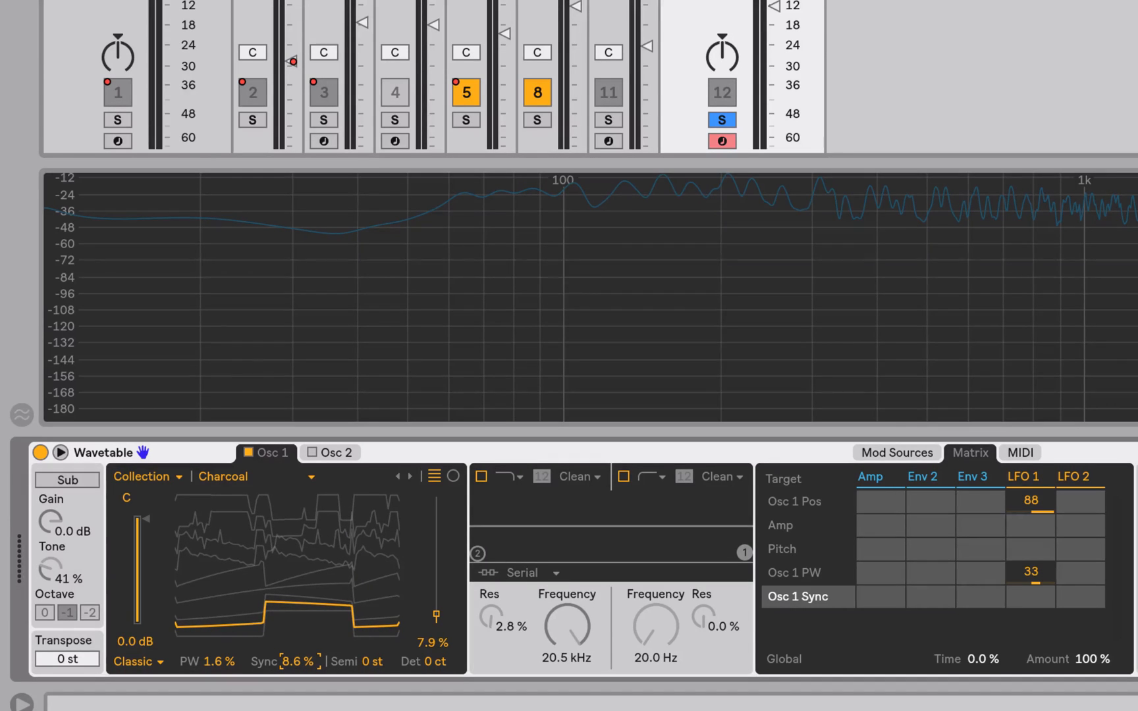
left_click_drag(289, 661, 297, 661)
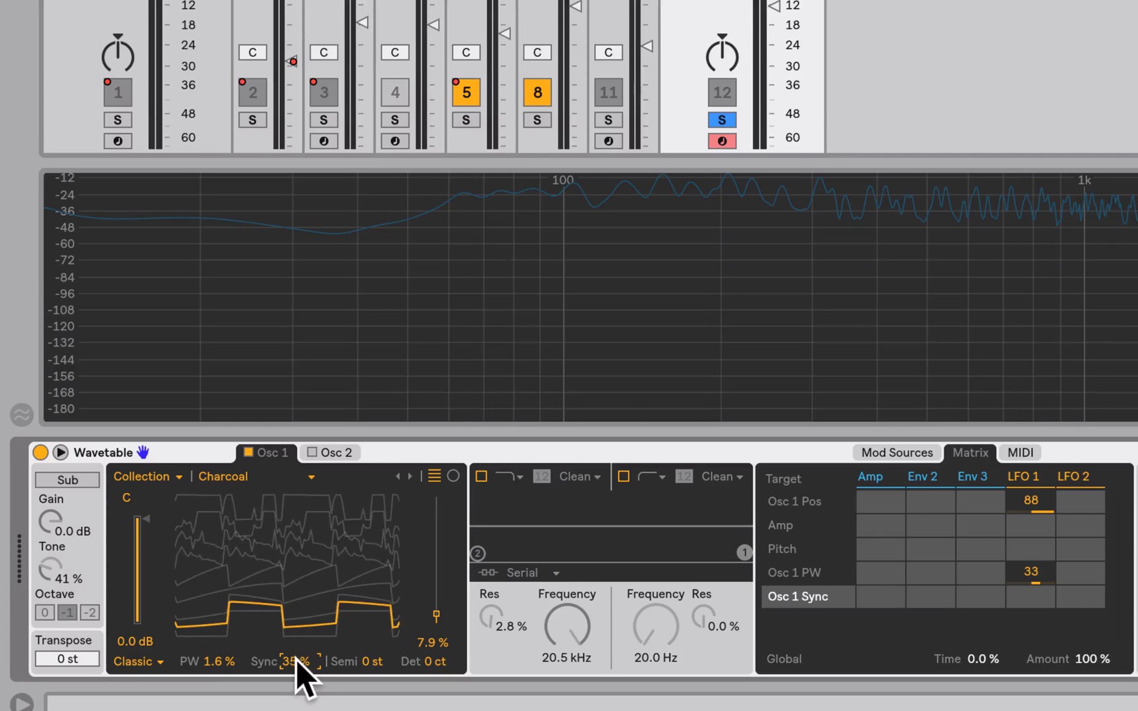
left_click_drag(293, 661, 294, 667)
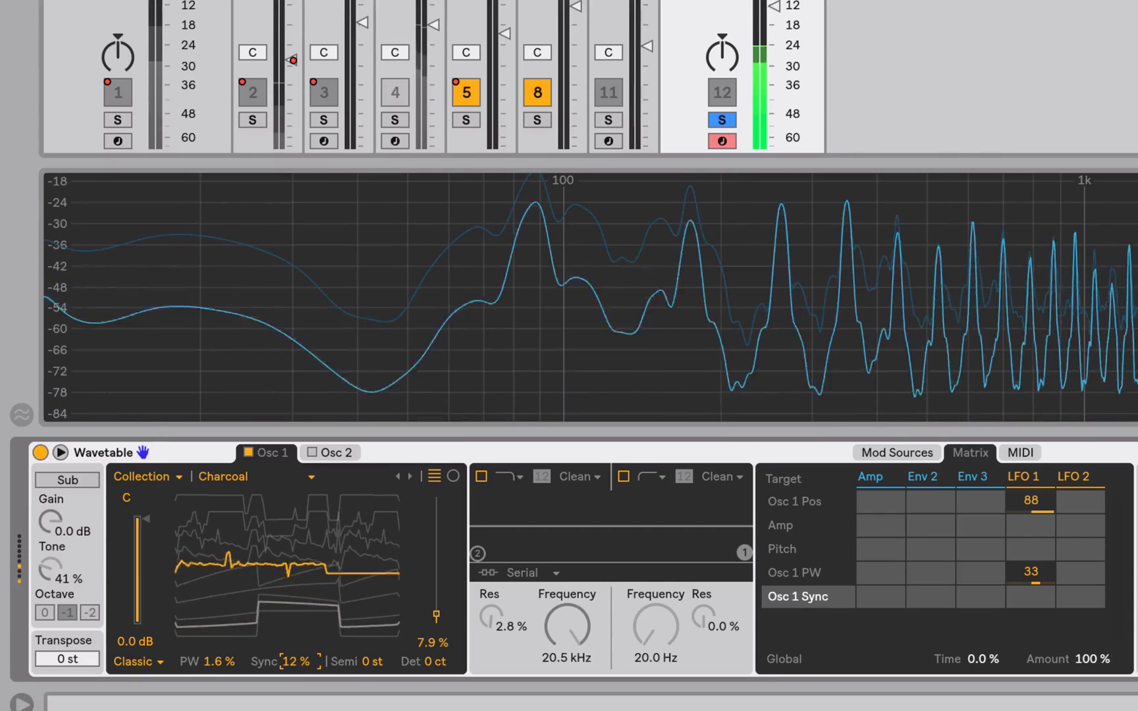
left_click_drag(289, 660, 297, 668)
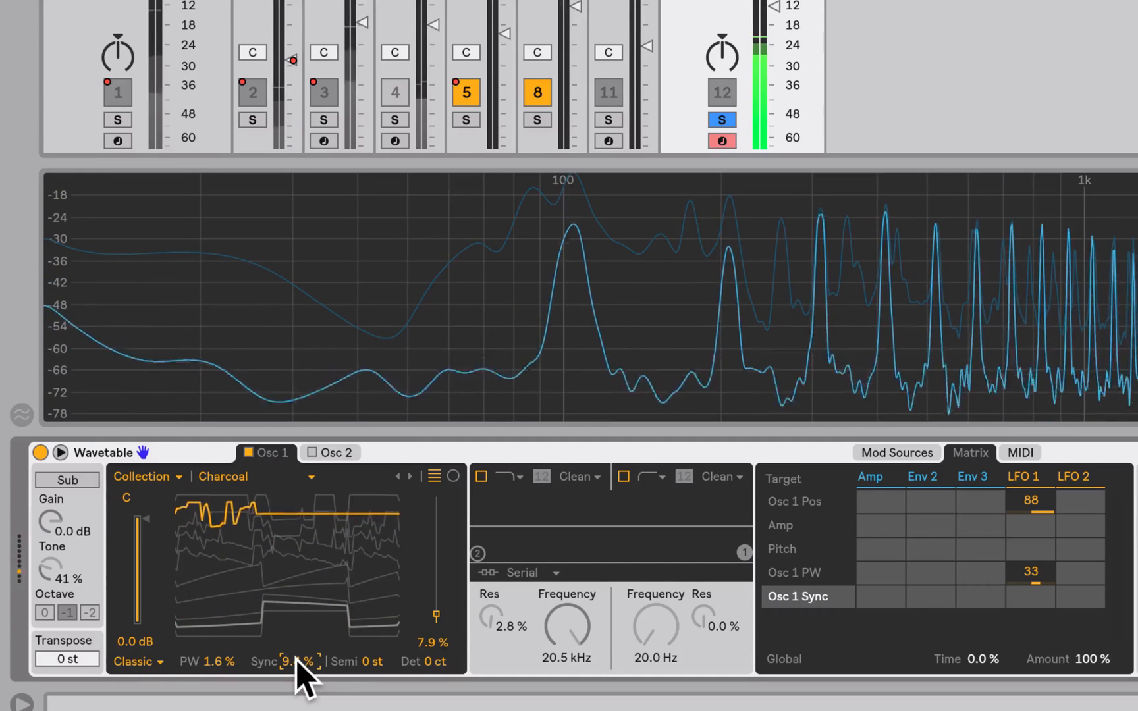
left_click_drag(290, 662, 290, 674)
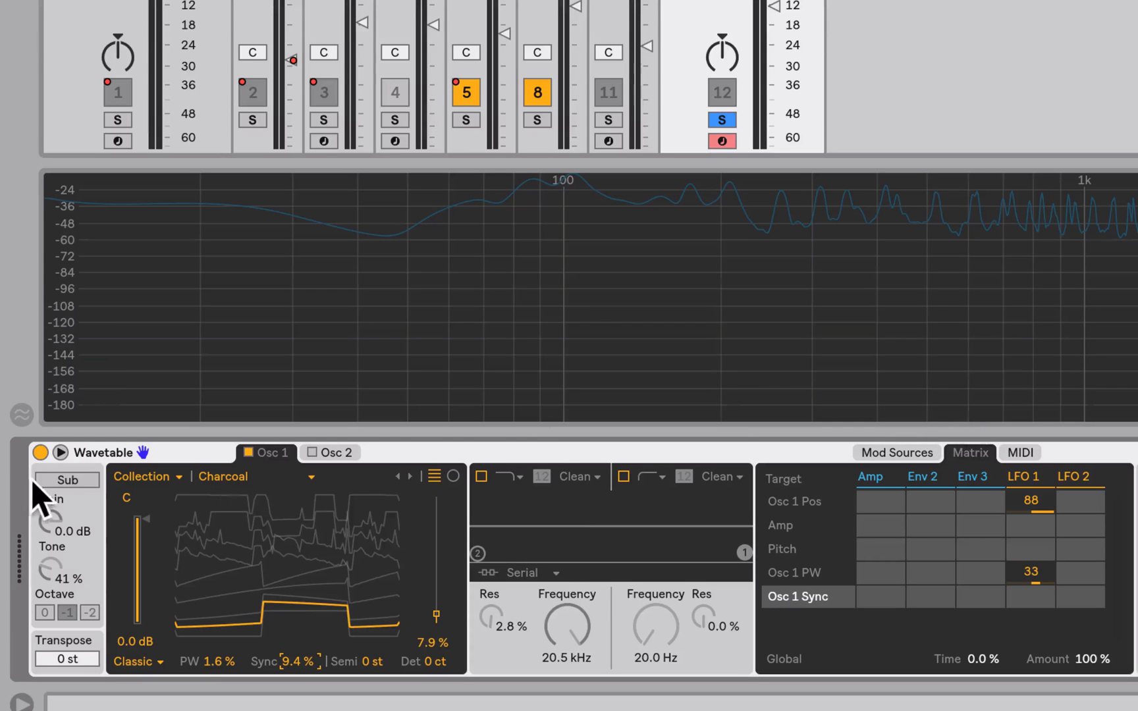
Step: Turn on the sub oscillator, try Filter 1 on and off, and lower Osc 1 position to 5.0%
left_click(67, 612)
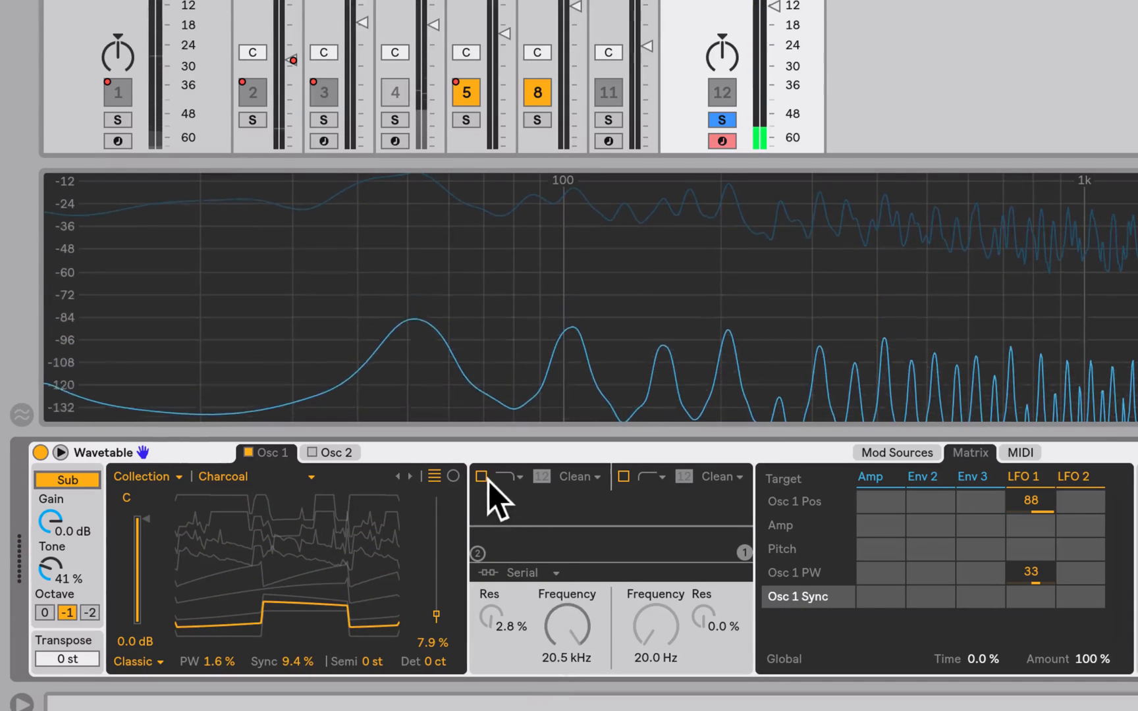
left_click(481, 477)
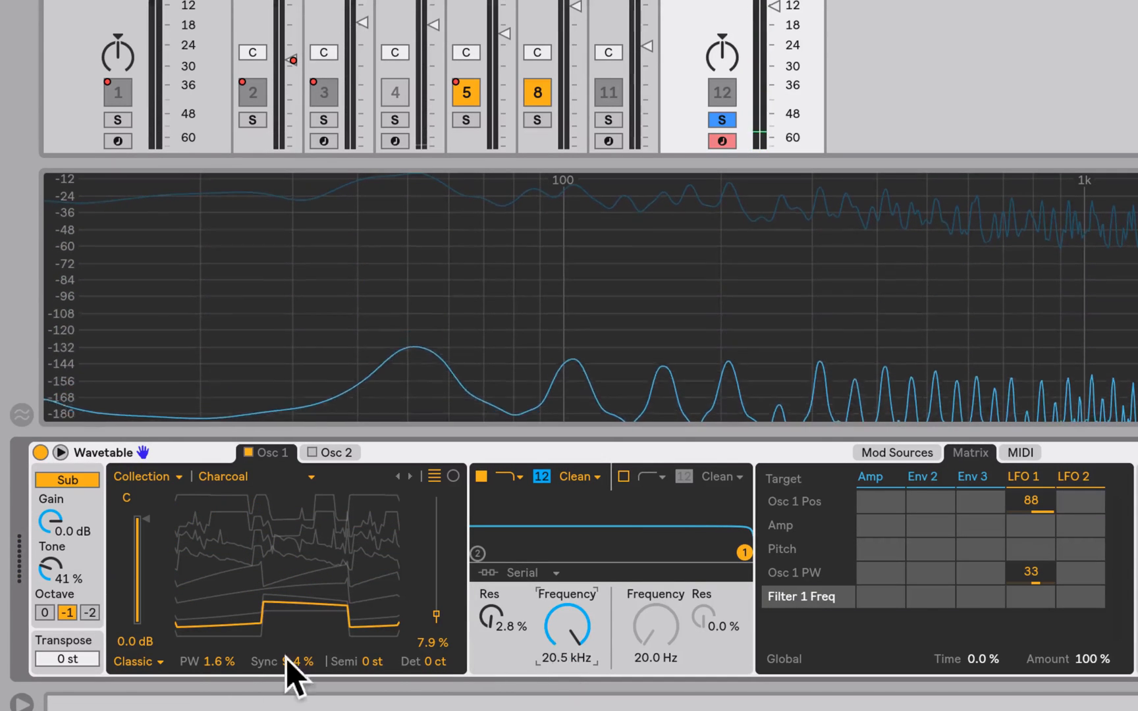
left_click(484, 477)
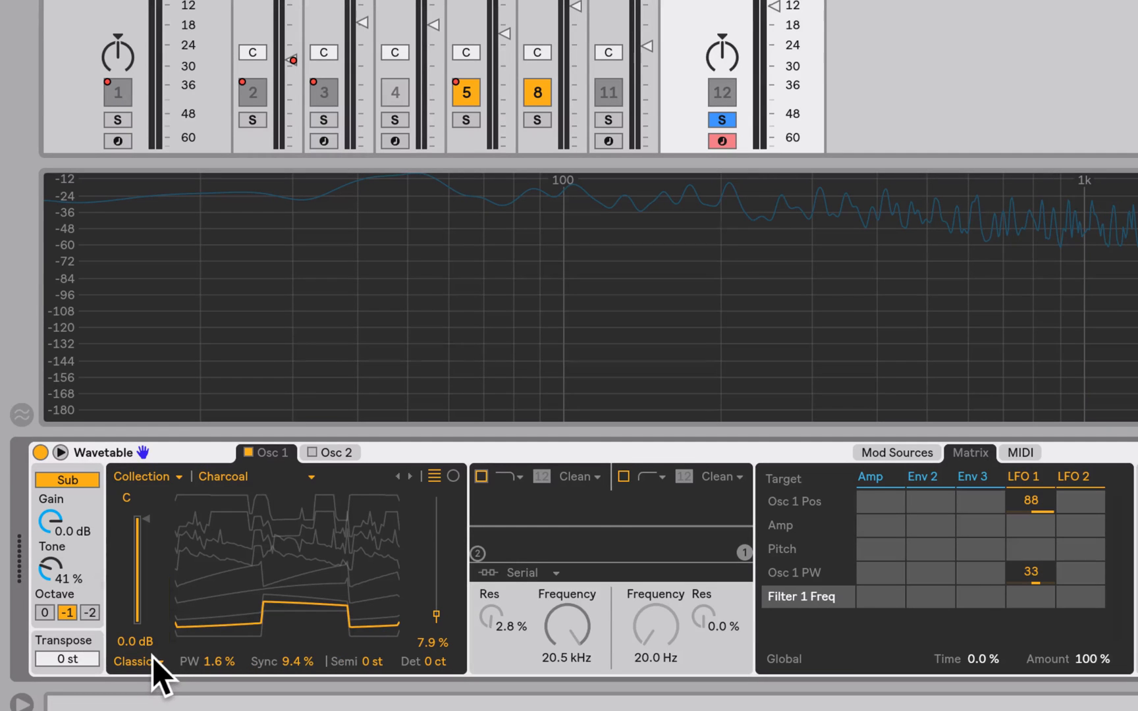
mouse_move(432, 643)
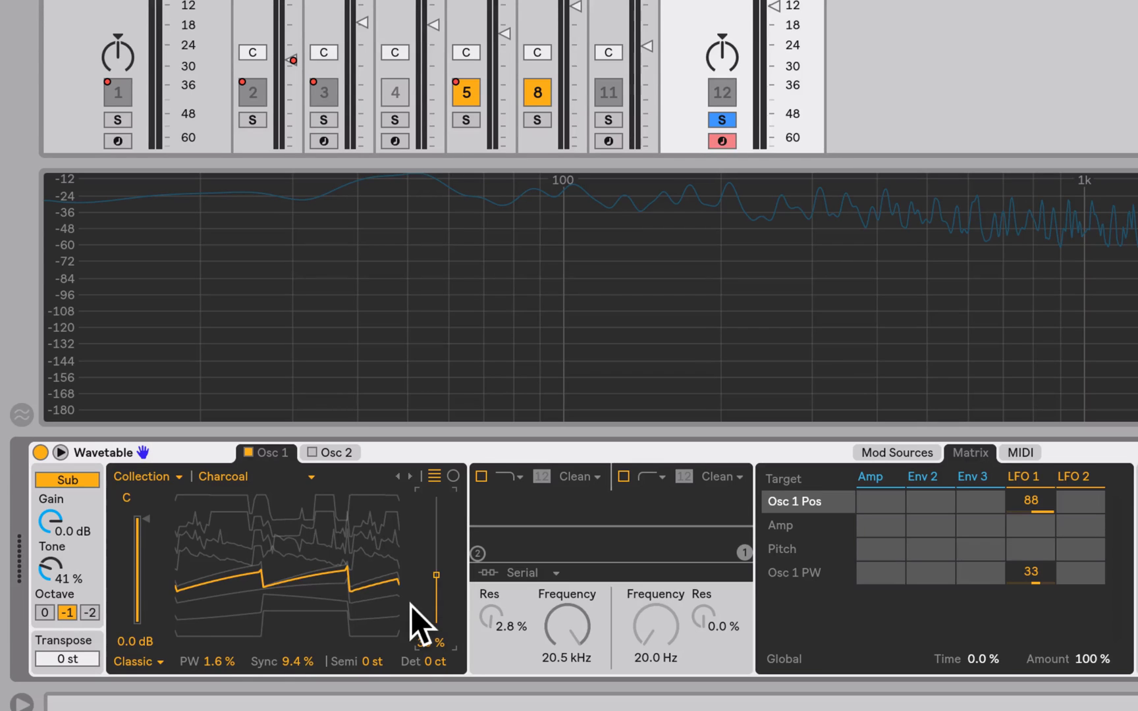
left_click_drag(436, 575, 436, 619)
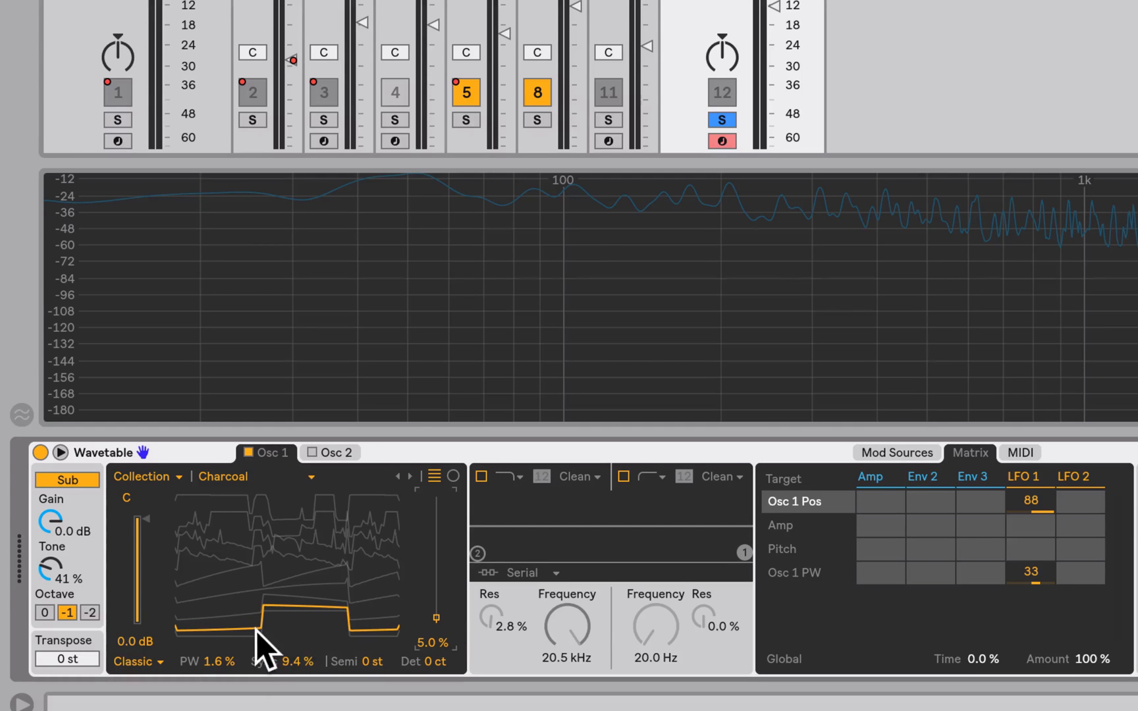
Step: Set Osc 1 effect to Modern with Warp 34%, Fold 41%, and LFO 2 modulating Fold
left_click(137, 662)
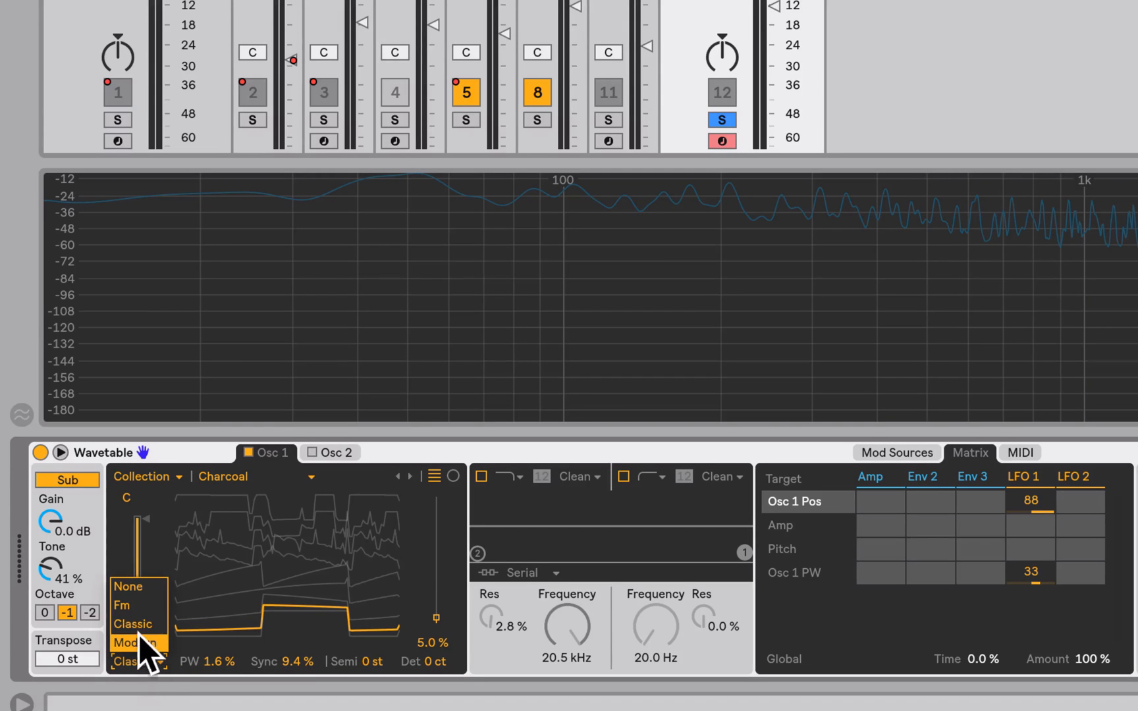
left_click(133, 643)
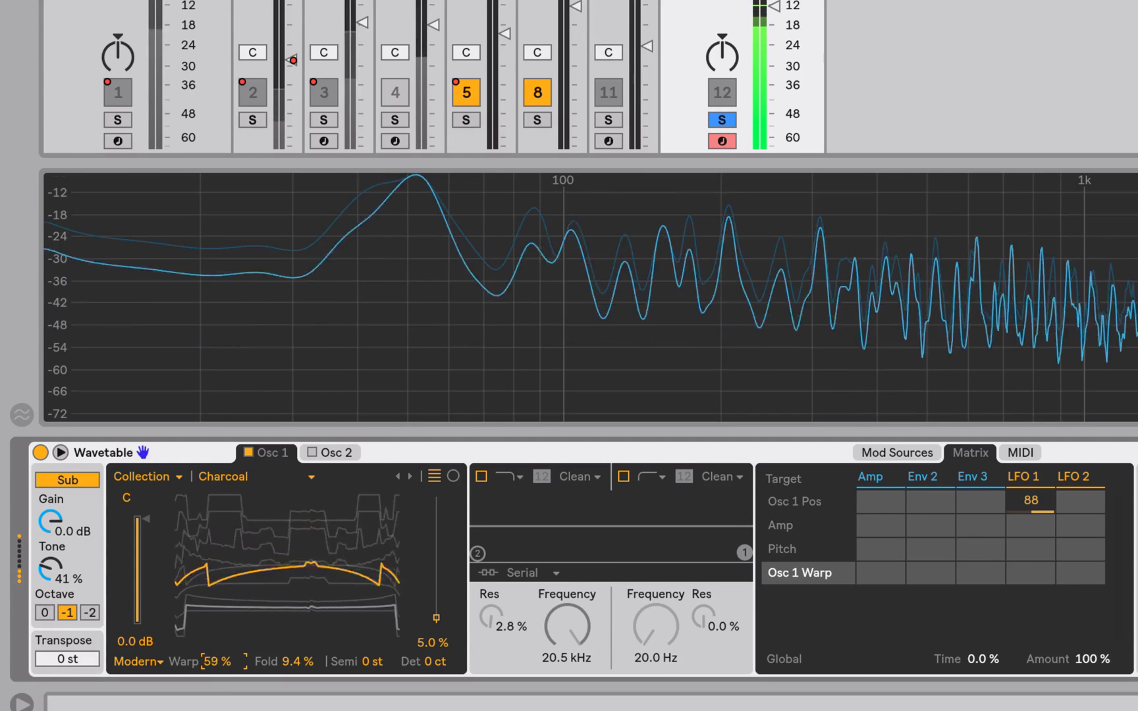
left_click_drag(216, 661, 216, 668)
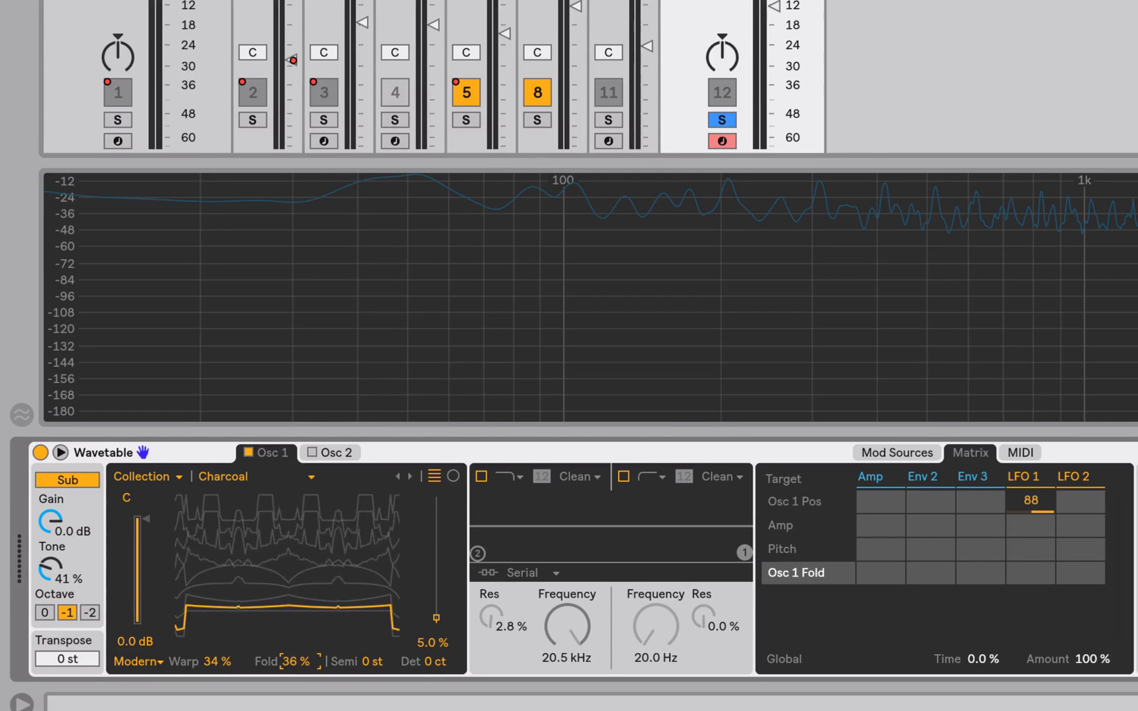
left_click_drag(287, 617, 298, 624)
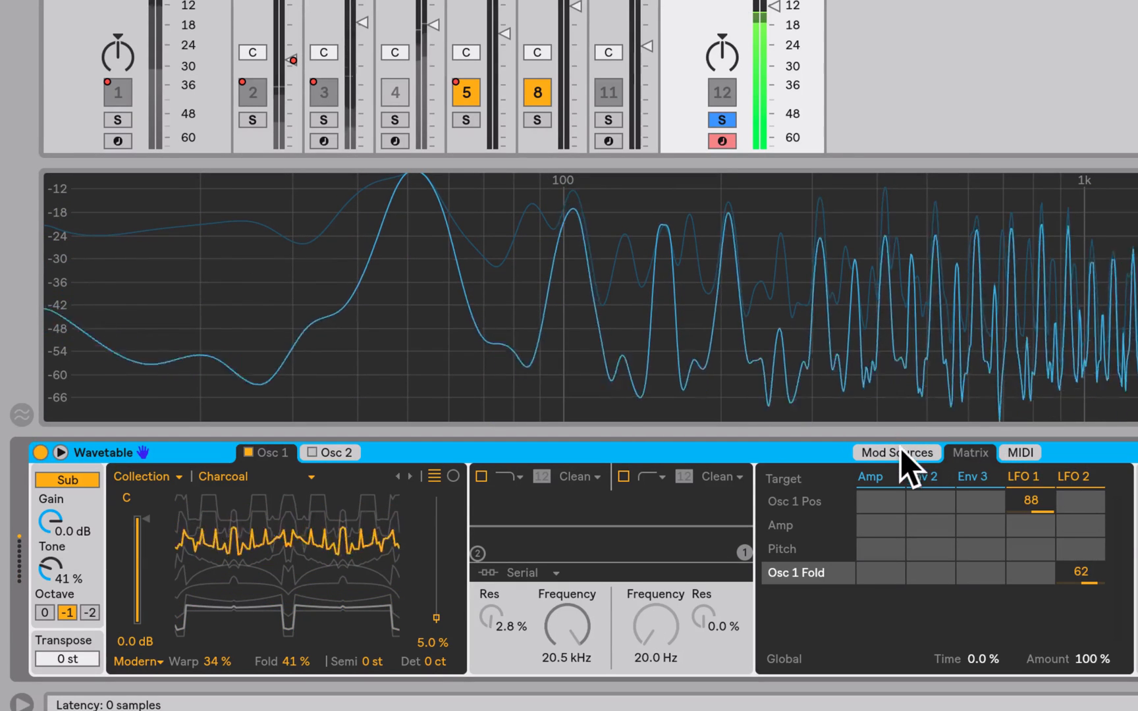
Step: View LFO 2's settings in Mod Sources, then lower its Osc 1 Fold amount to 14 in the Matrix
left_click(897, 452)
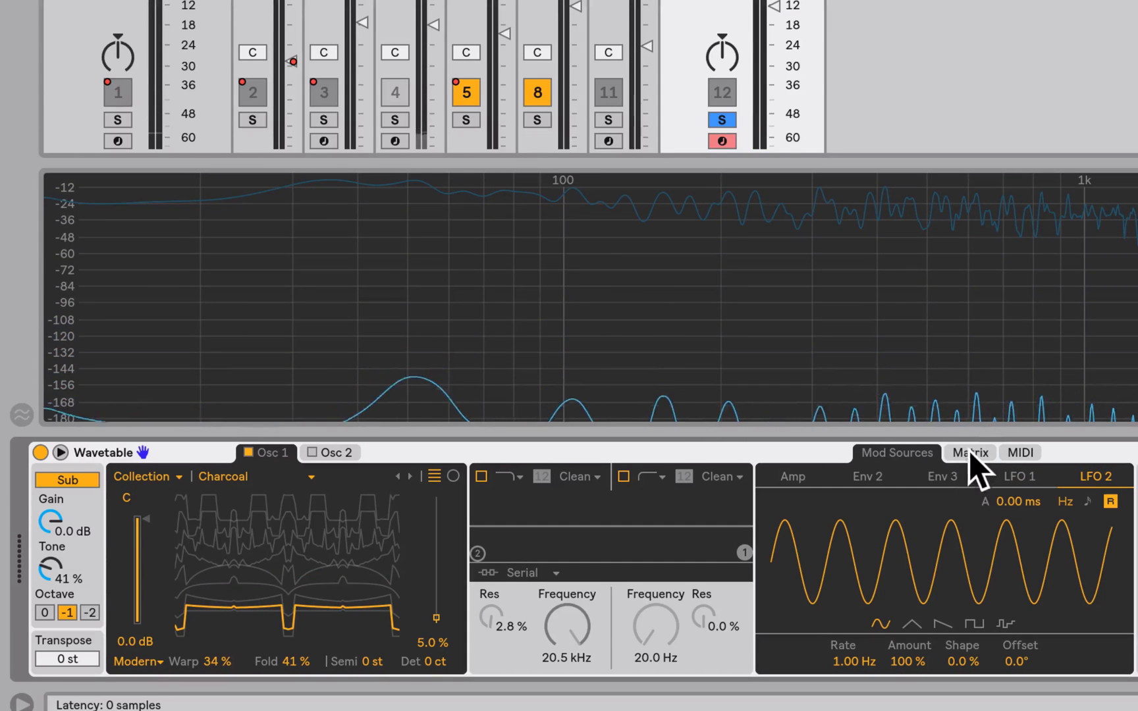
left_click(970, 452)
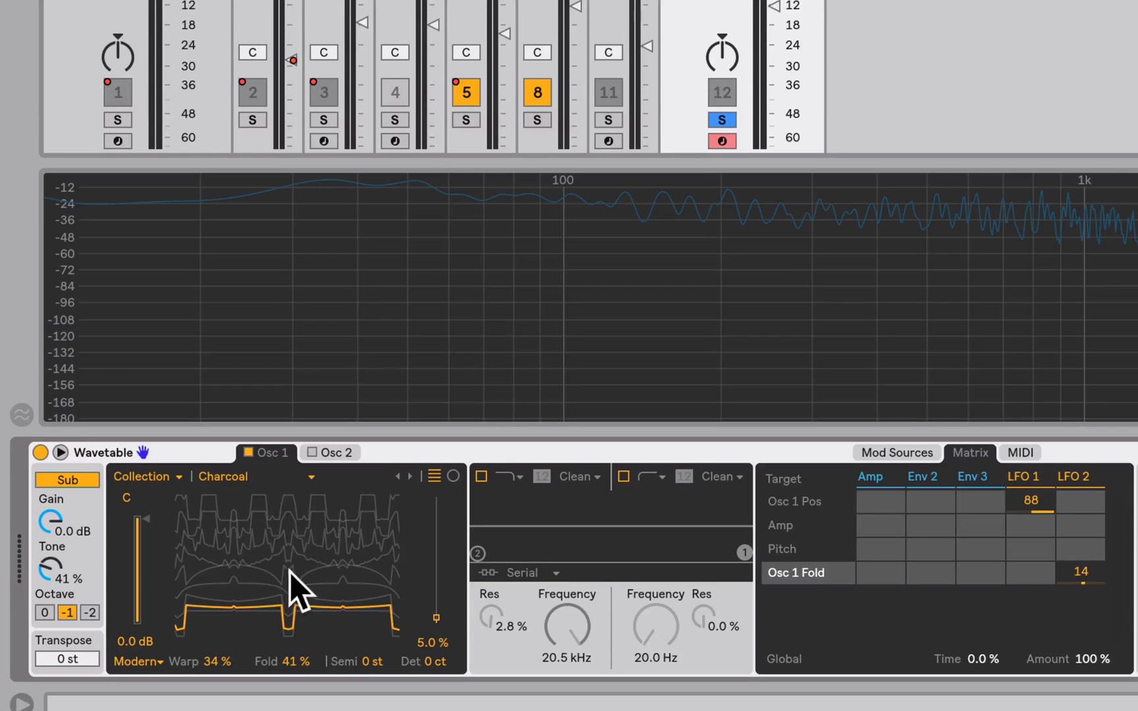
mouse_move(285, 573)
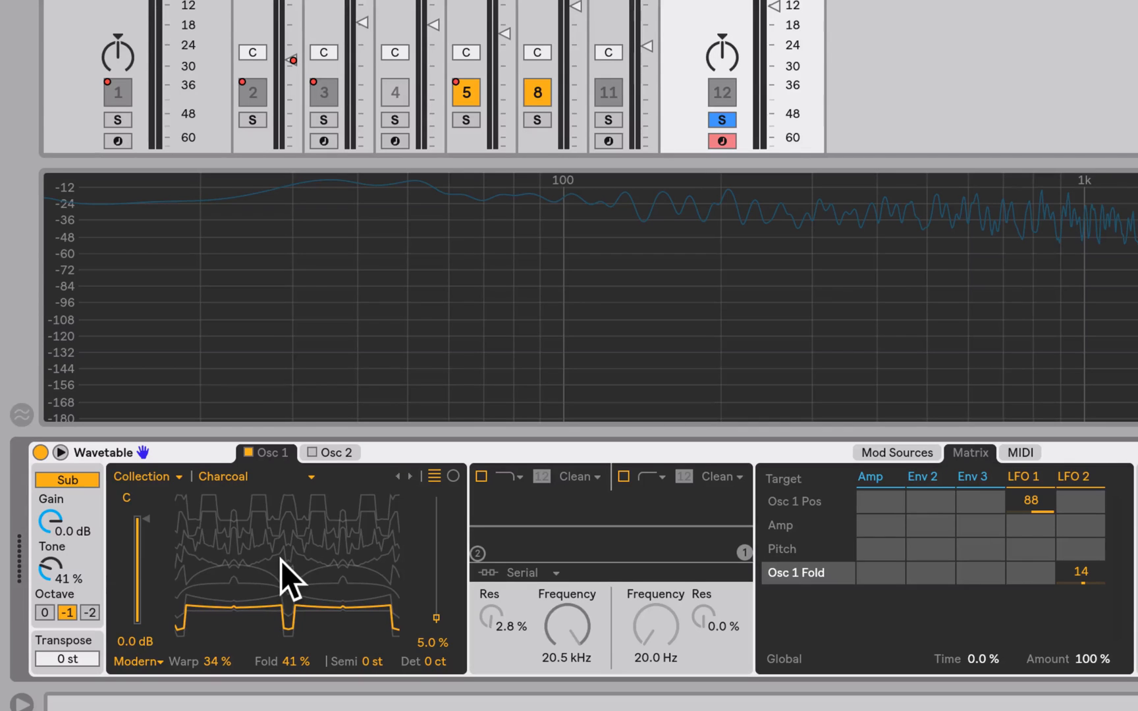
mouse_move(236, 556)
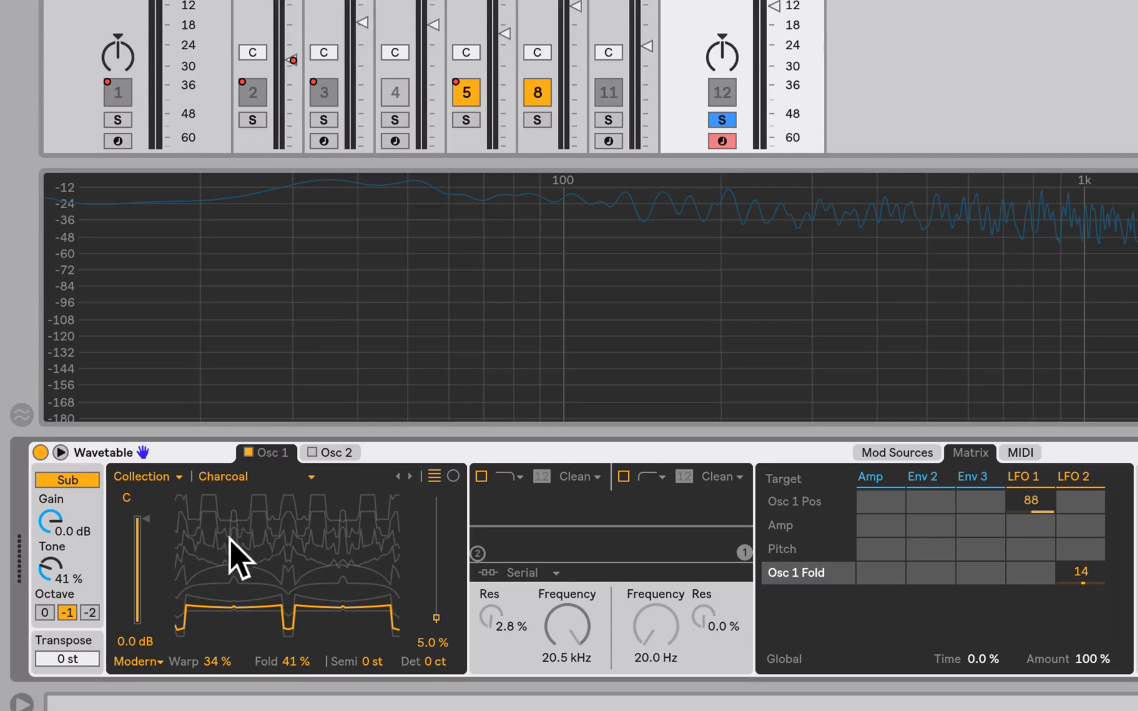
mouse_move(323, 552)
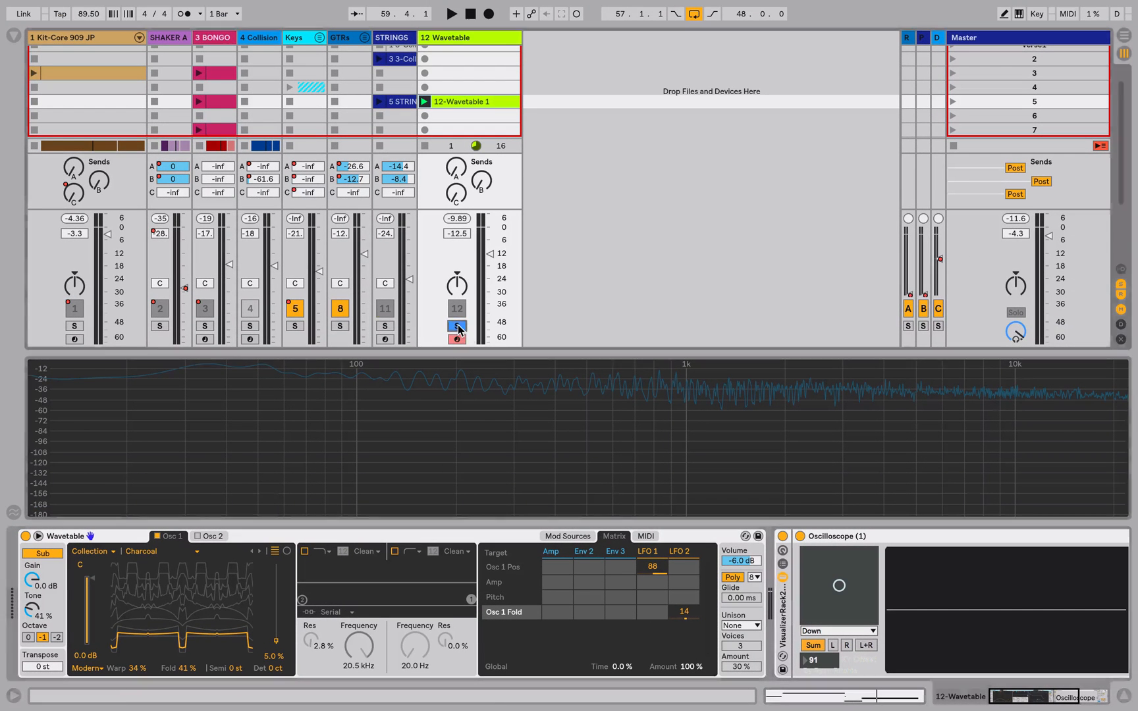
Step: Turn off Solo on track 12 Wavetable so every track plays again
left_click(457, 325)
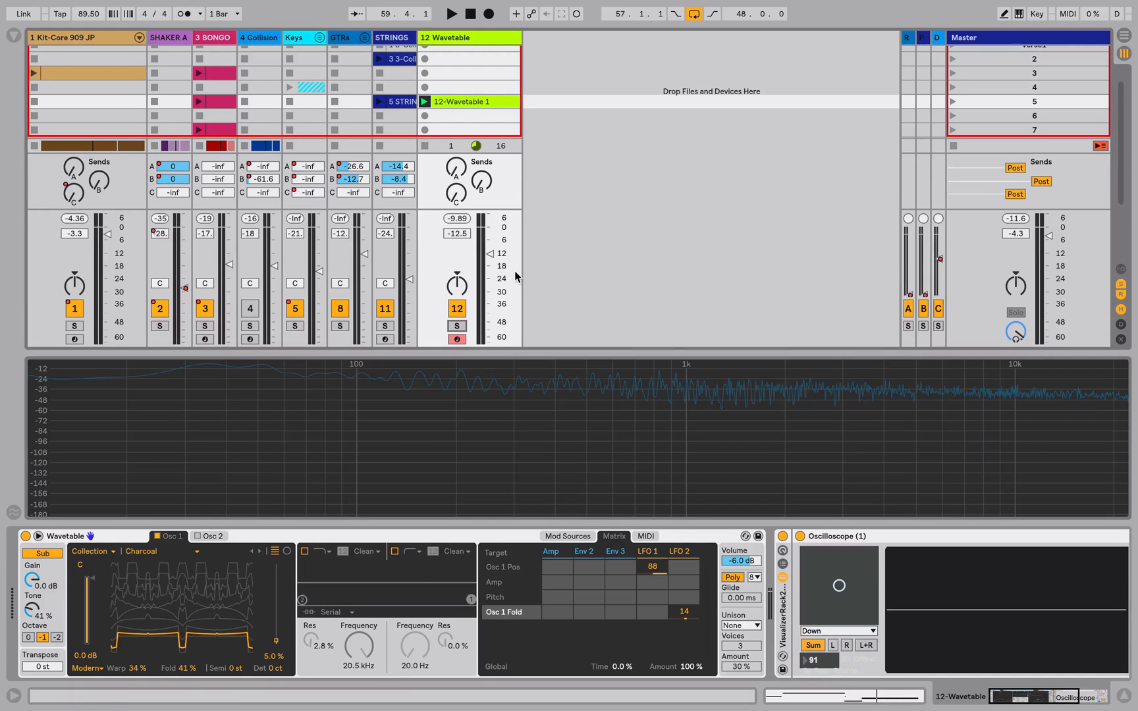
Step: Lower the Wavetable track volume to about -14.4 dB and enable Filter 1 with cutoff near 843 Hz
left_click_drag(457, 225, 457, 278)
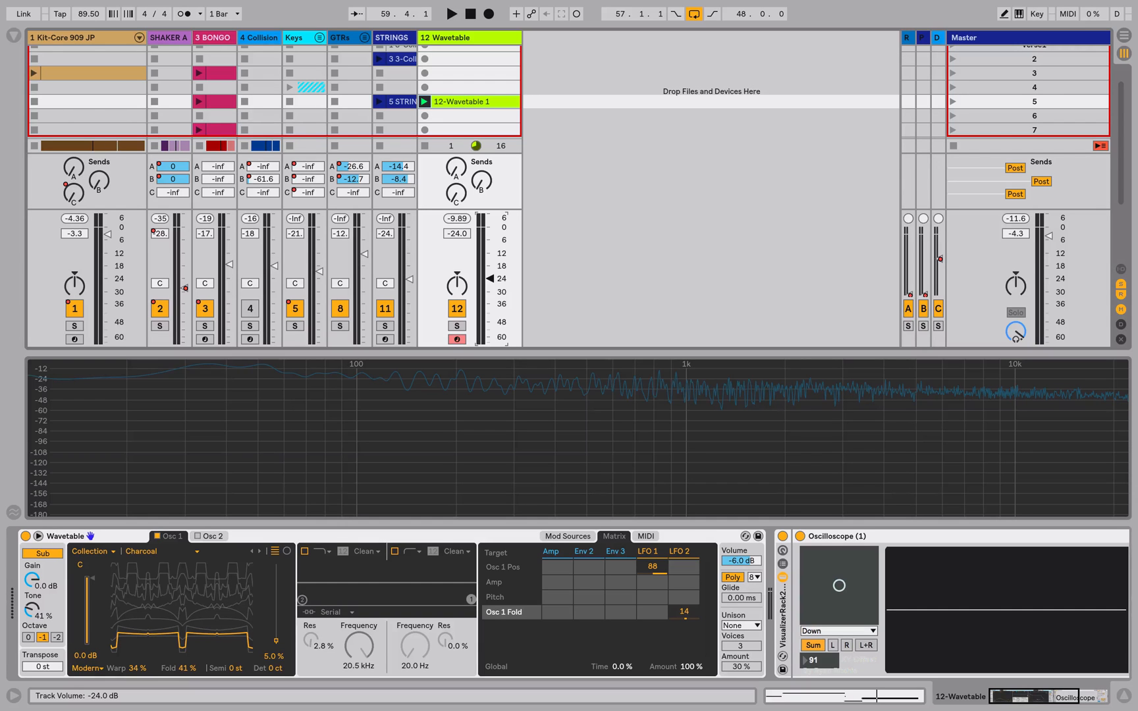
left_click_drag(490, 298, 490, 278)
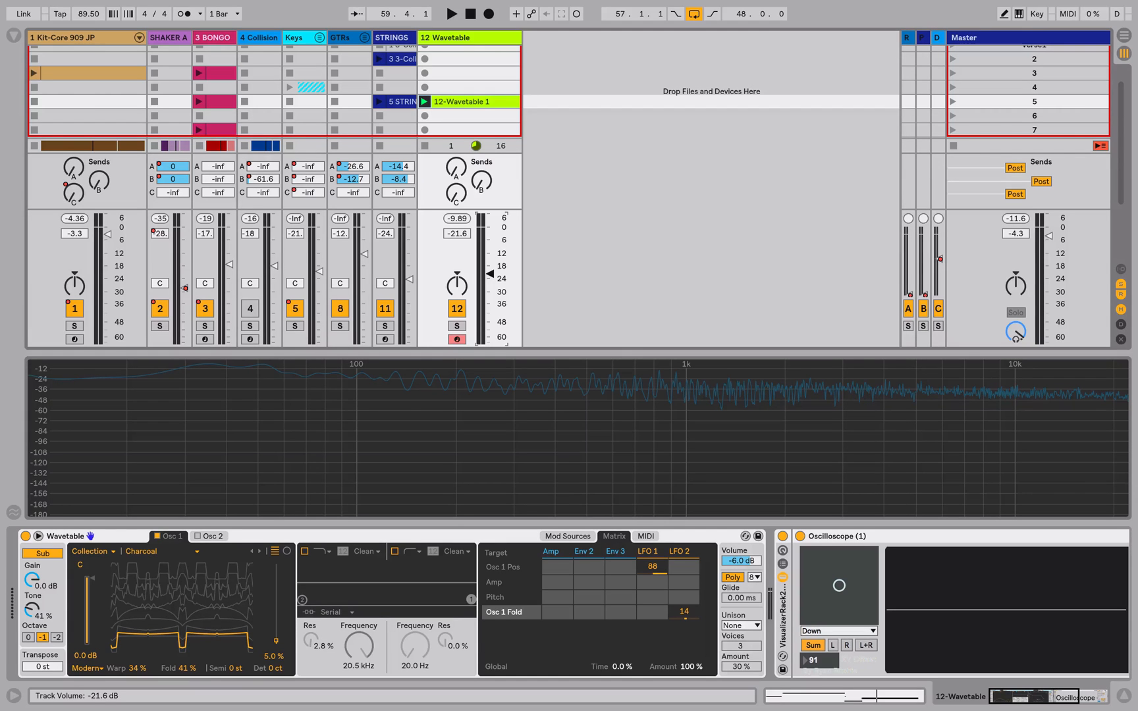
left_click(451, 14)
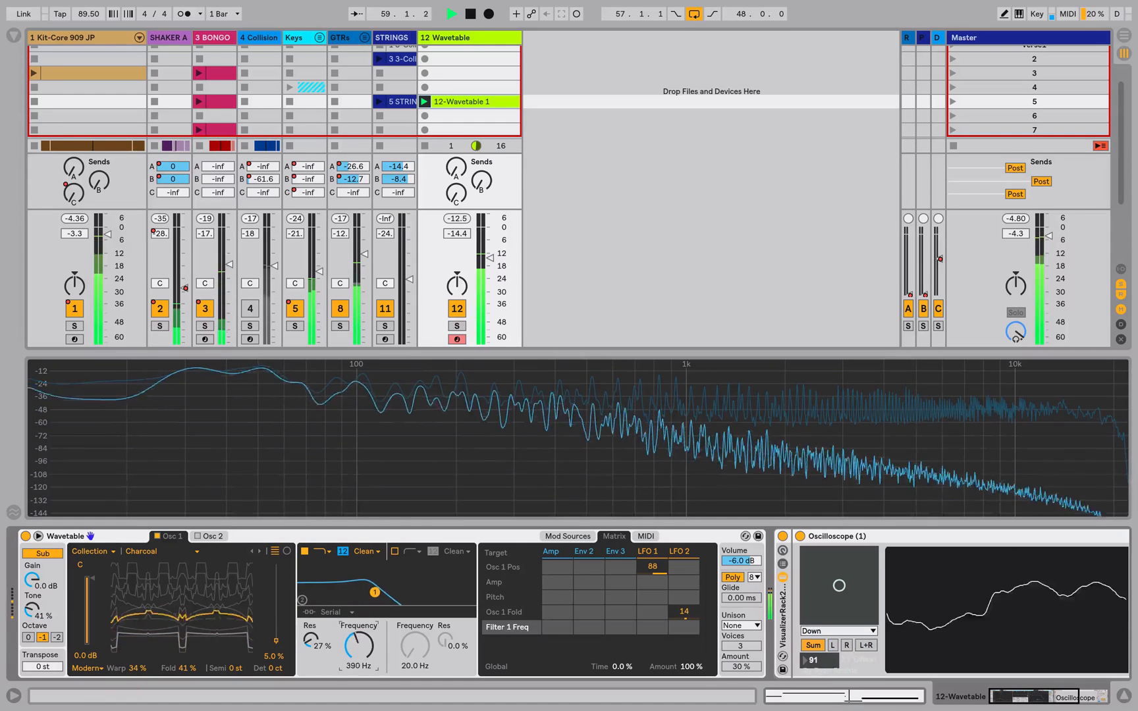
left_click_drag(358, 645, 364, 624)
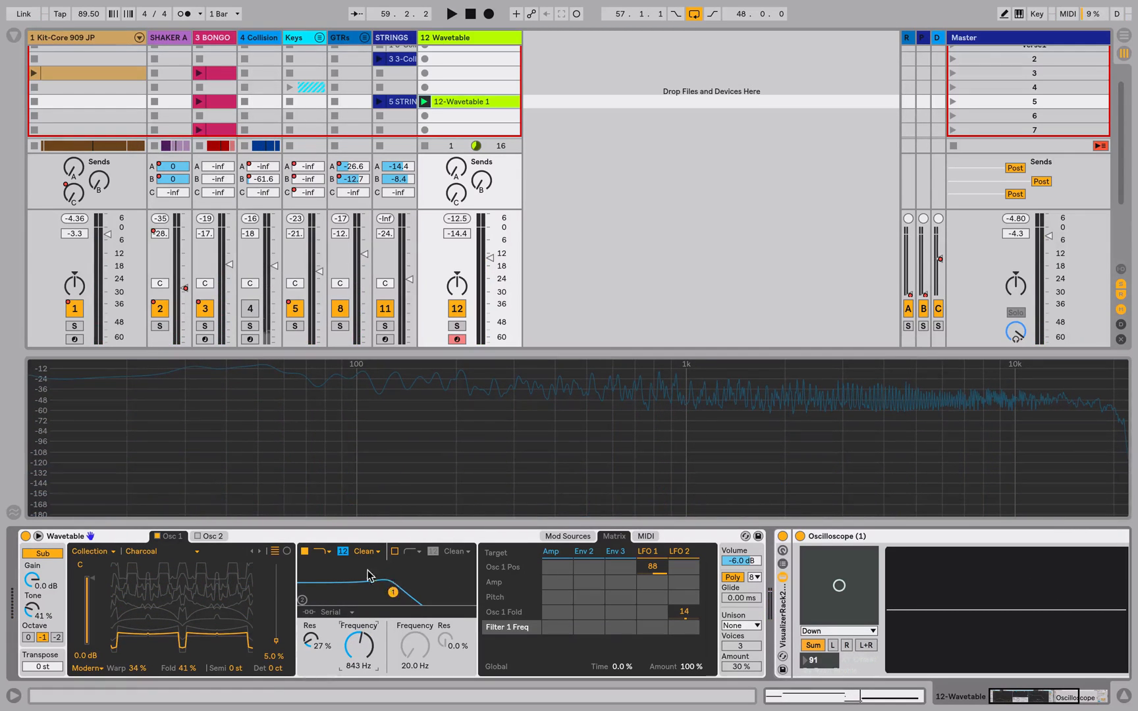
Step: Switch Filter 1 to the PRD circuit and raise its Drive to about 6.56 dB
left_click(365, 551)
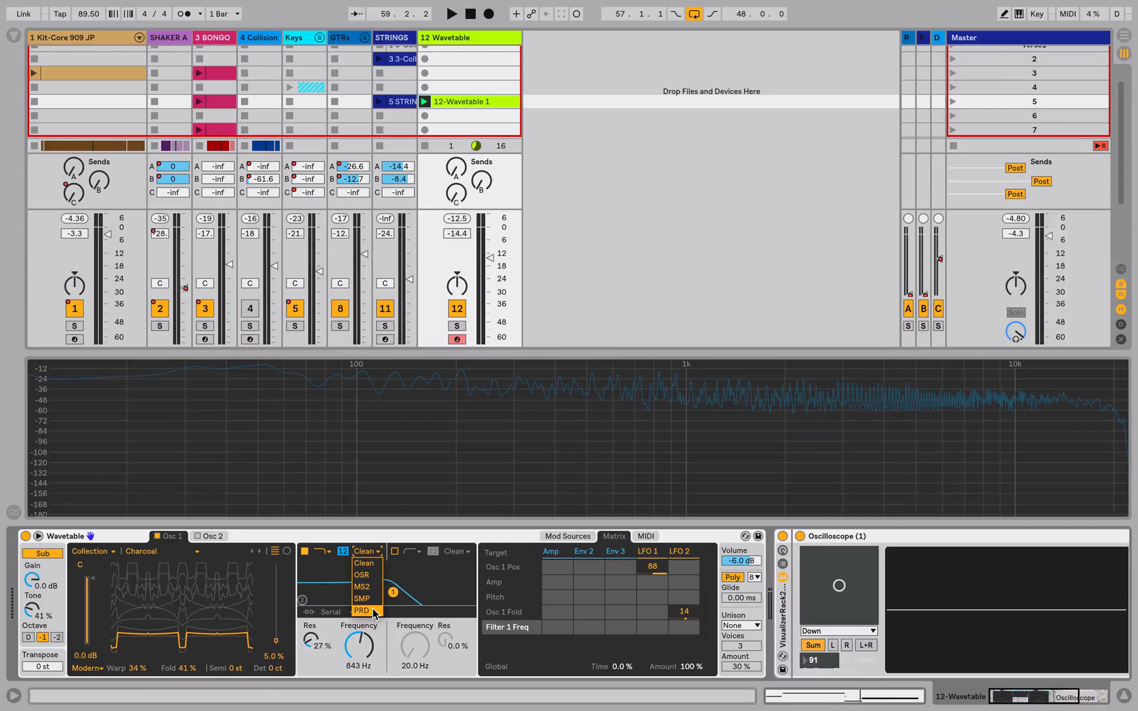
left_click(362, 610)
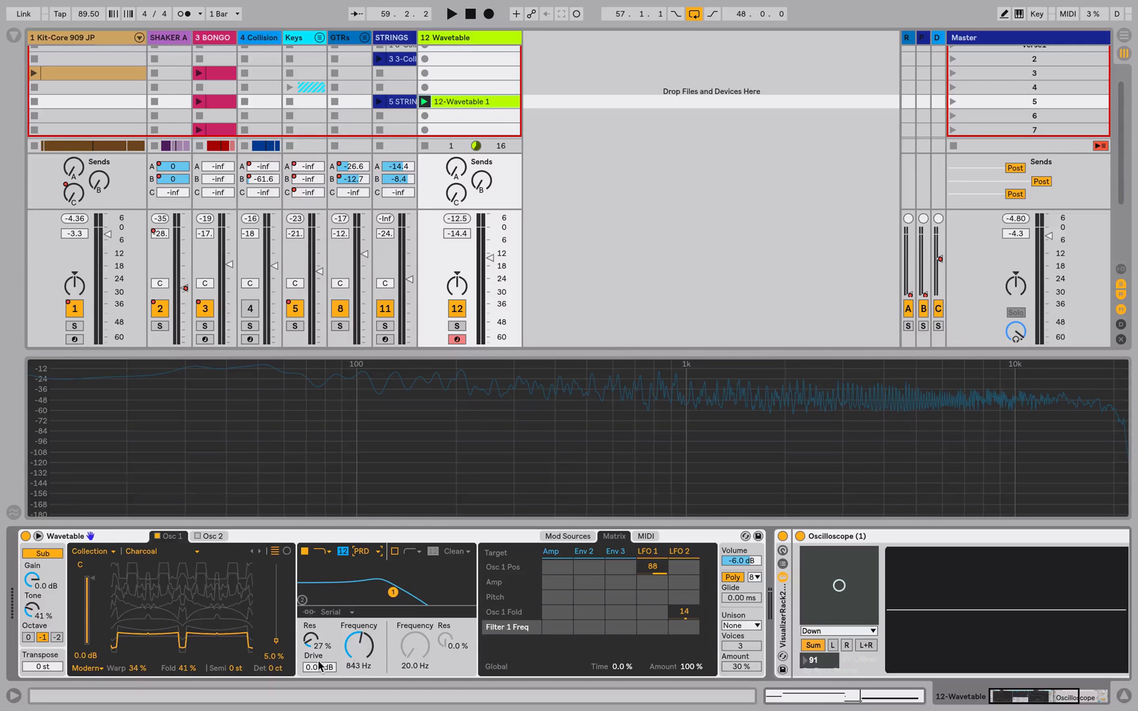
left_click(450, 13)
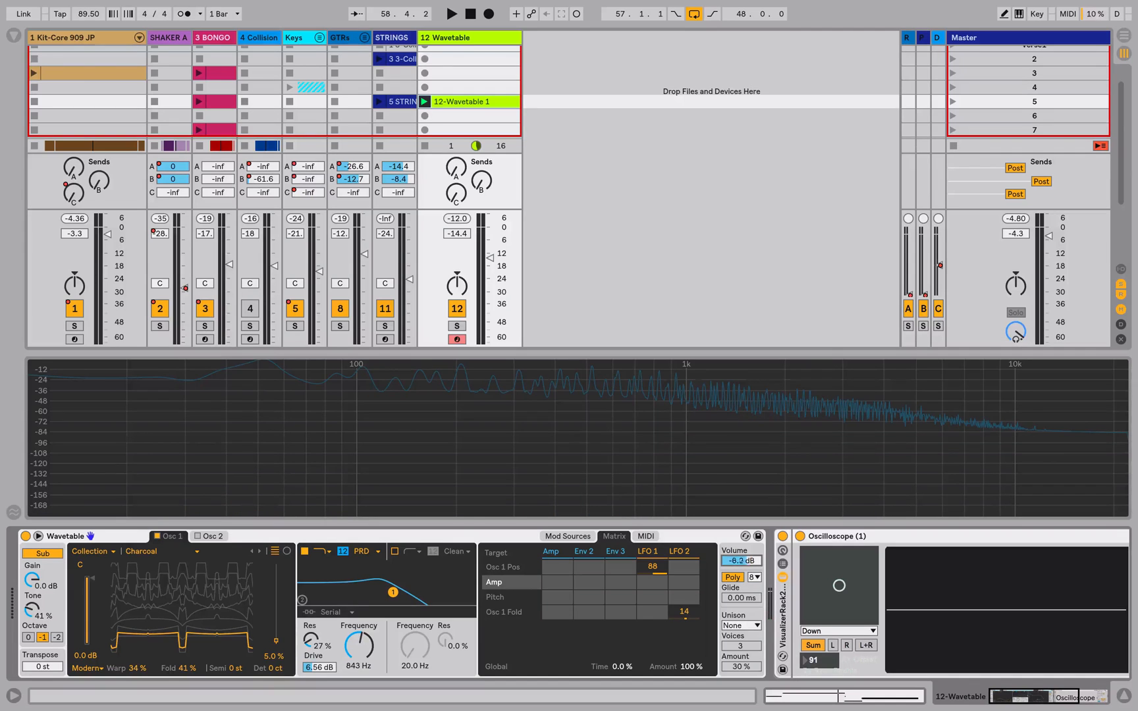
left_click(450, 13)
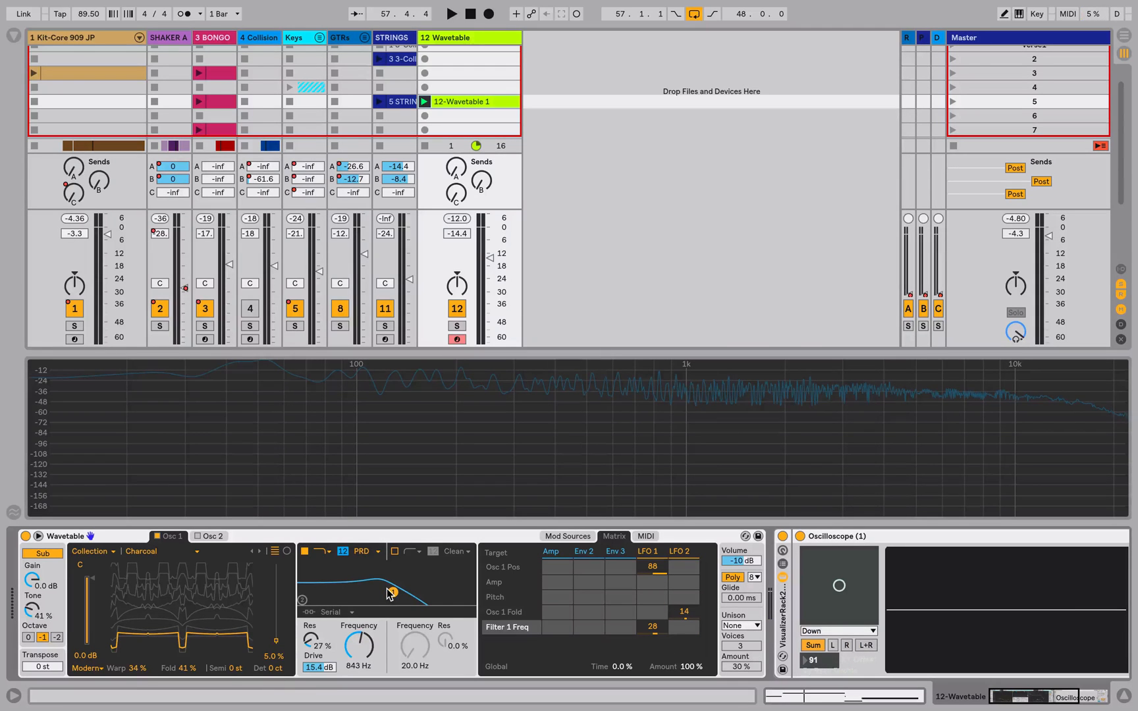
Step: Raise Drive to 15.4 dB, set Volume to -10 dB, and give LFO 2 a 28 amount on Filter 1 Freq
left_click(450, 14)
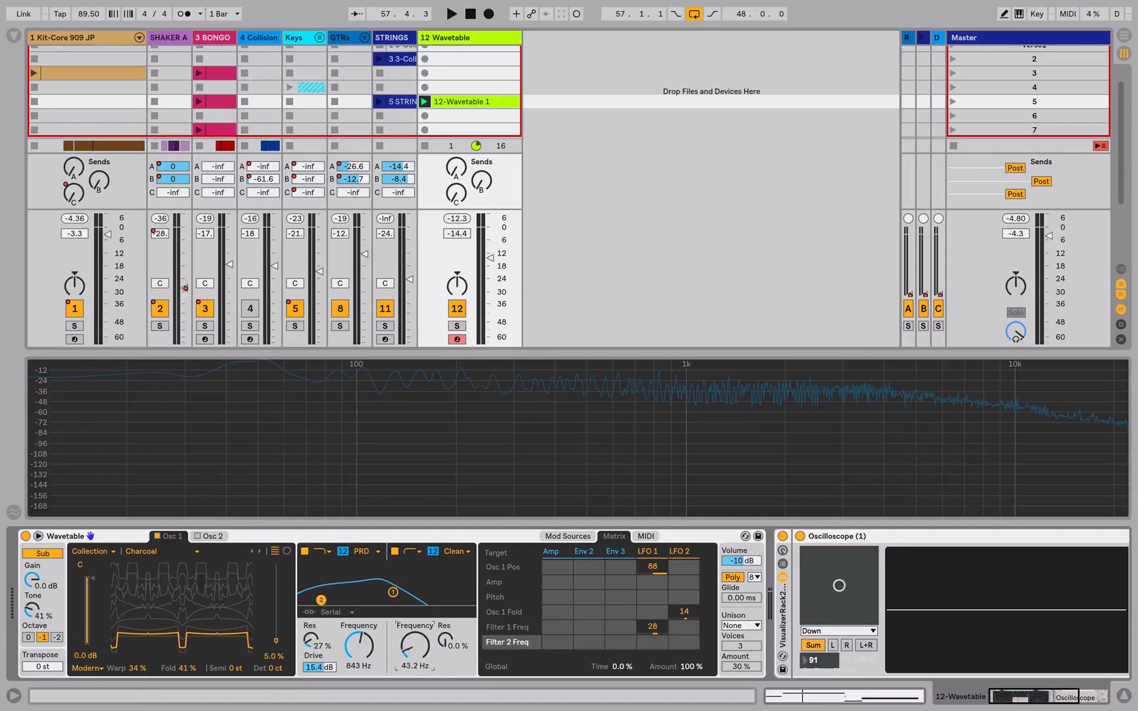
Step: Sweep Filter 2's cutoff up to 1.63 kHz and back down to 181 Hz, with the OSR circuit
left_click(450, 13)
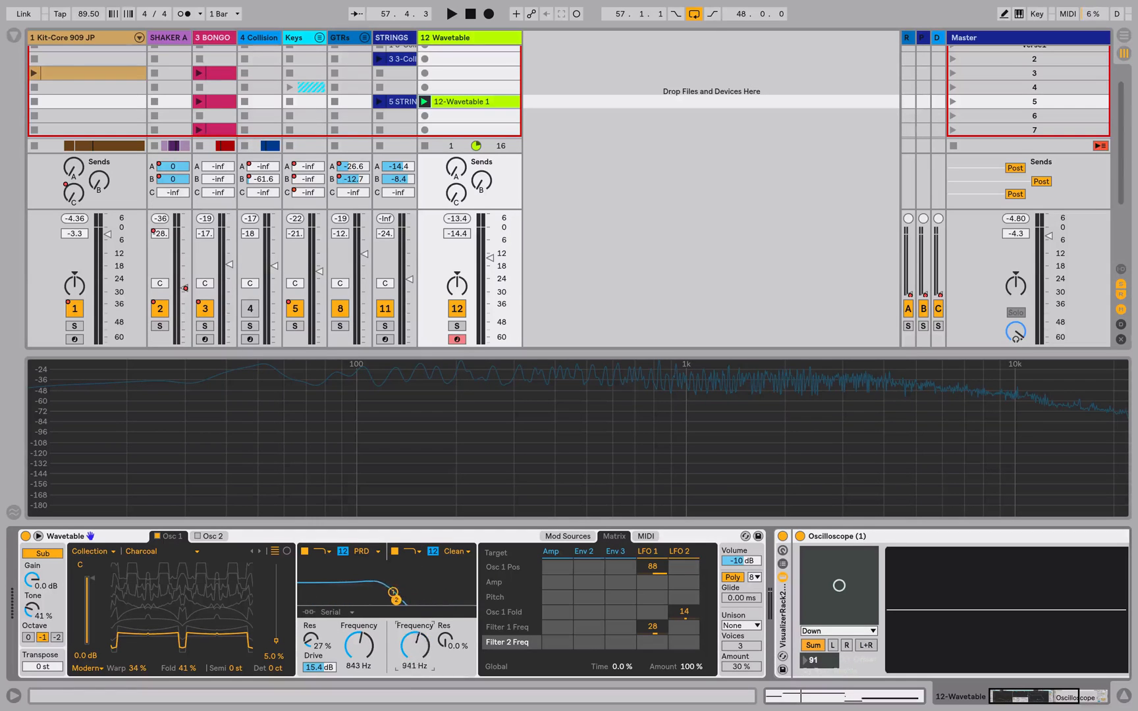
left_click_drag(417, 646, 416, 624)
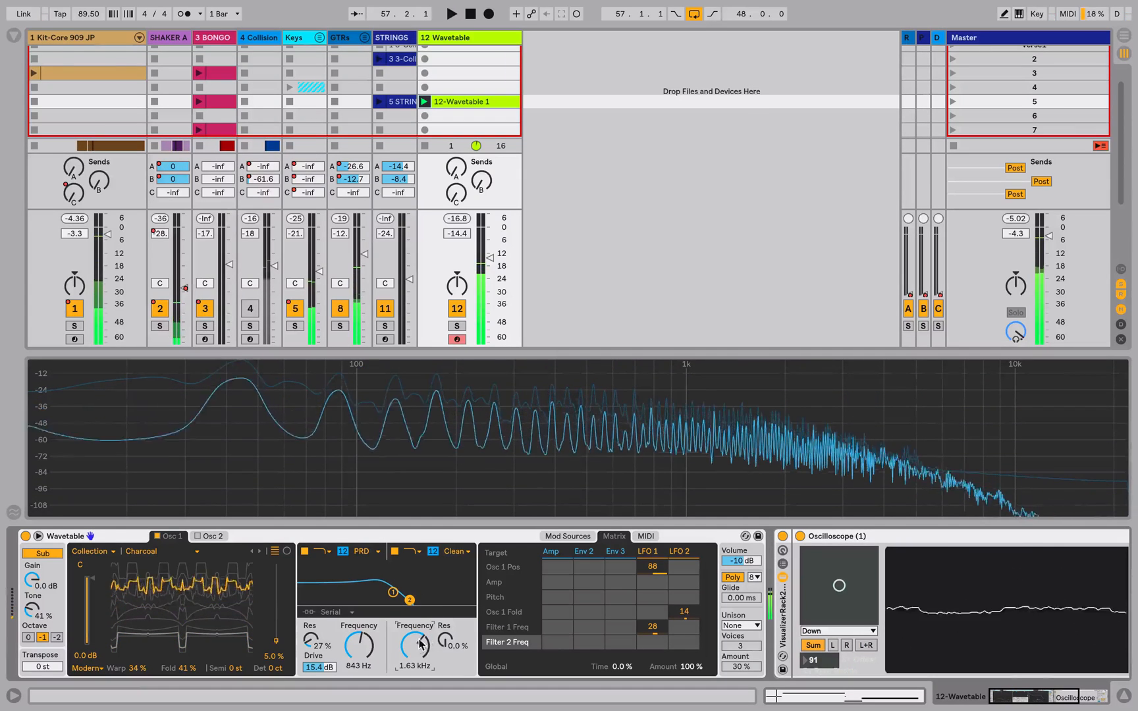
left_click_drag(419, 645, 419, 660)
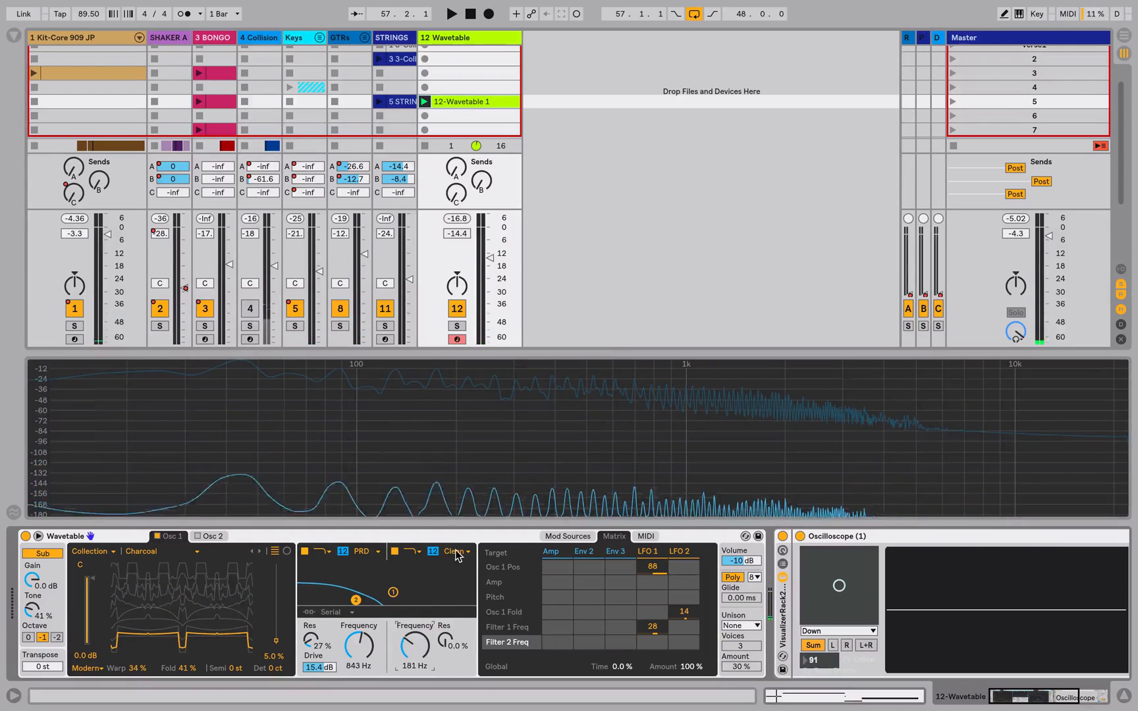
left_click(457, 552)
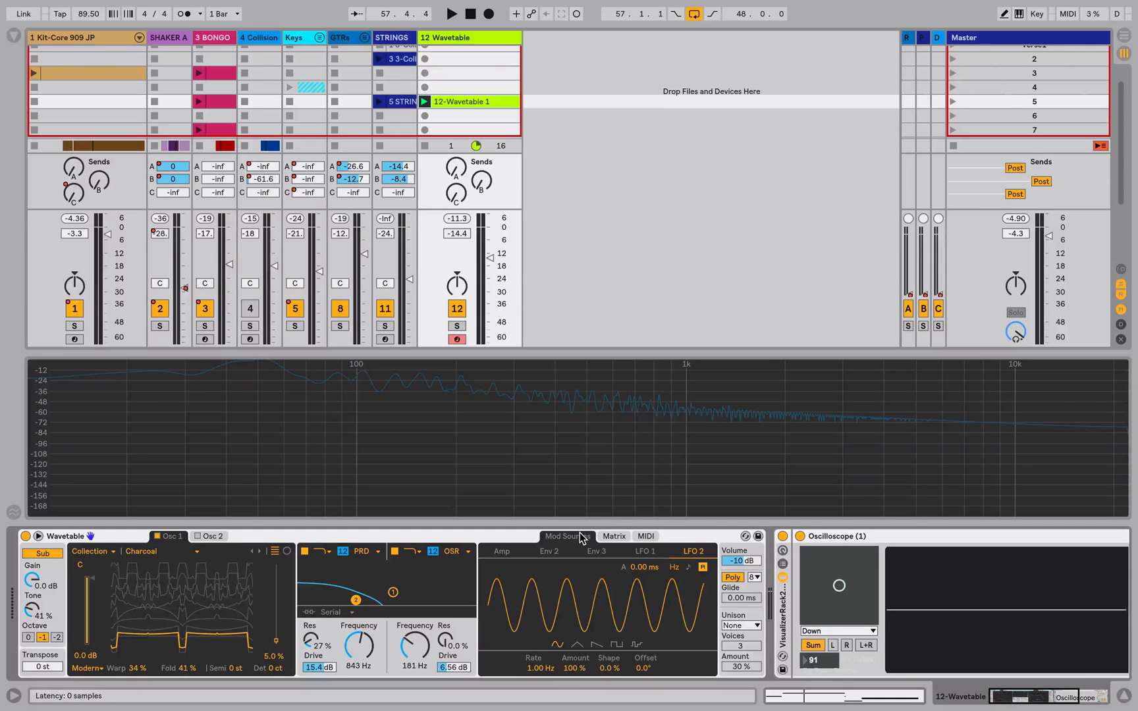
Step: Set Envelope 2 to Loop mode and reshape its decay and sustain breakpoints
left_click(549, 552)
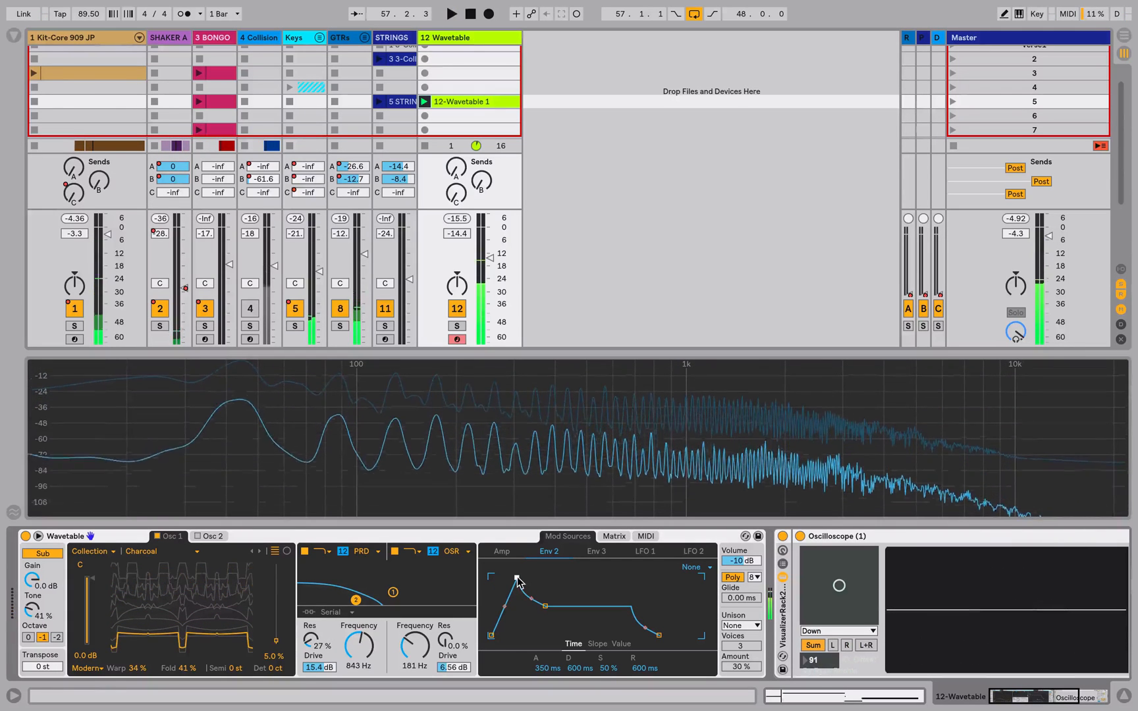
left_click(693, 568)
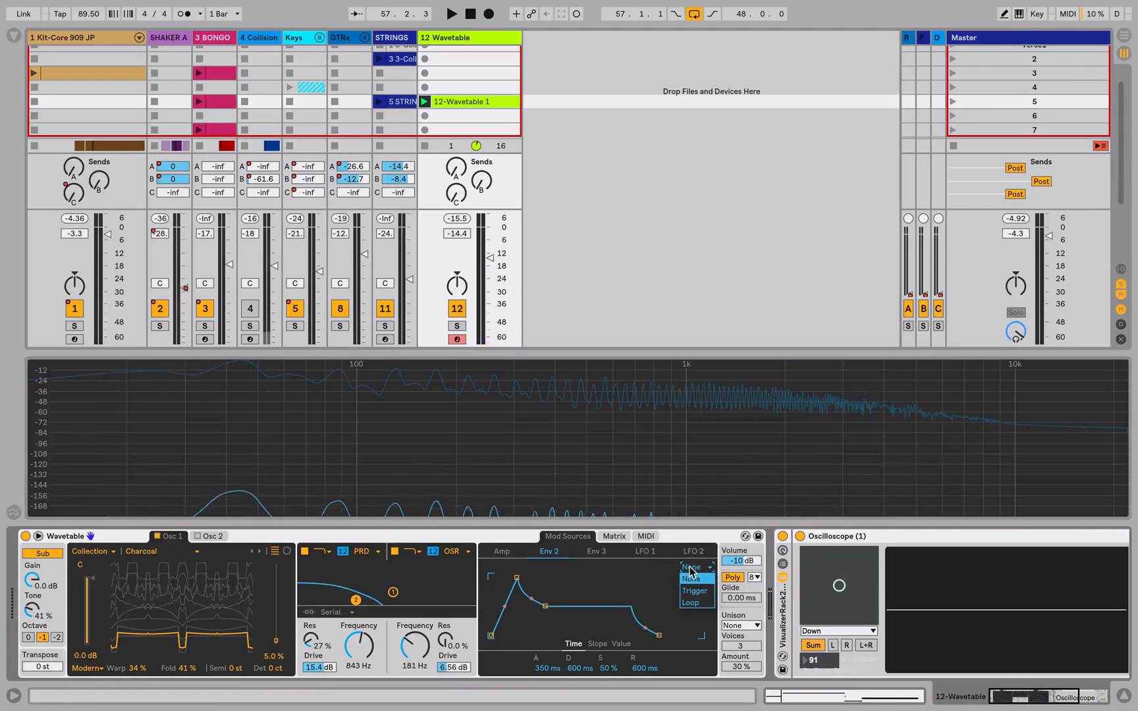
left_click(692, 602)
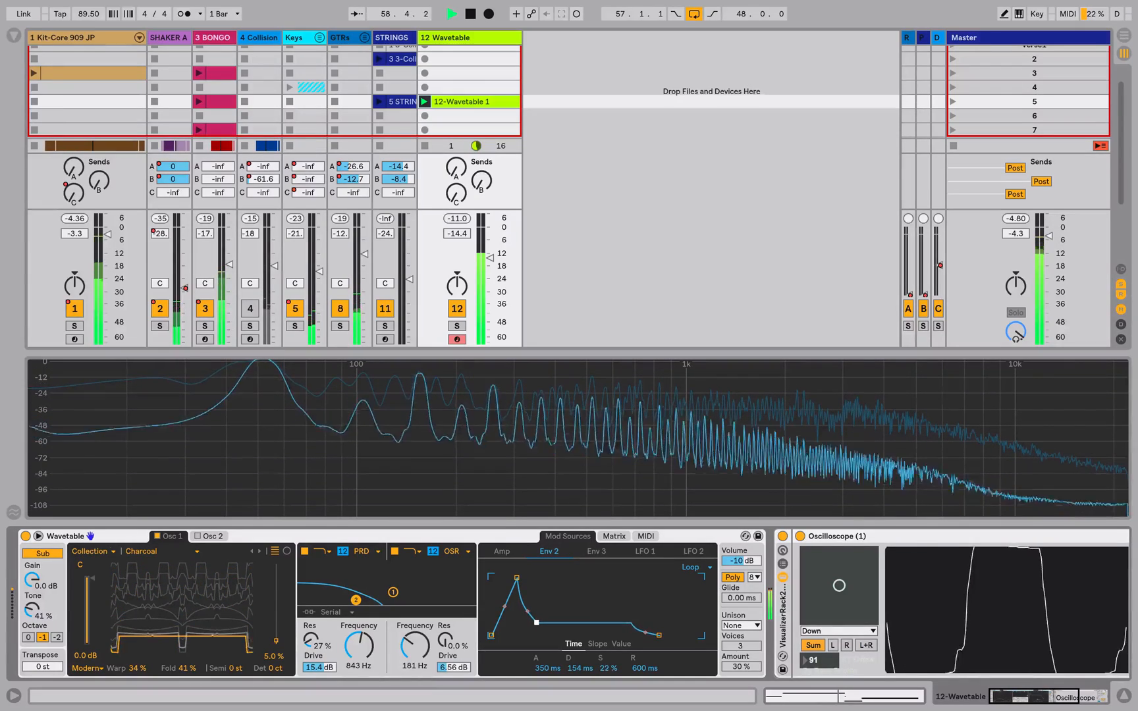
left_click_drag(534, 622, 657, 650)
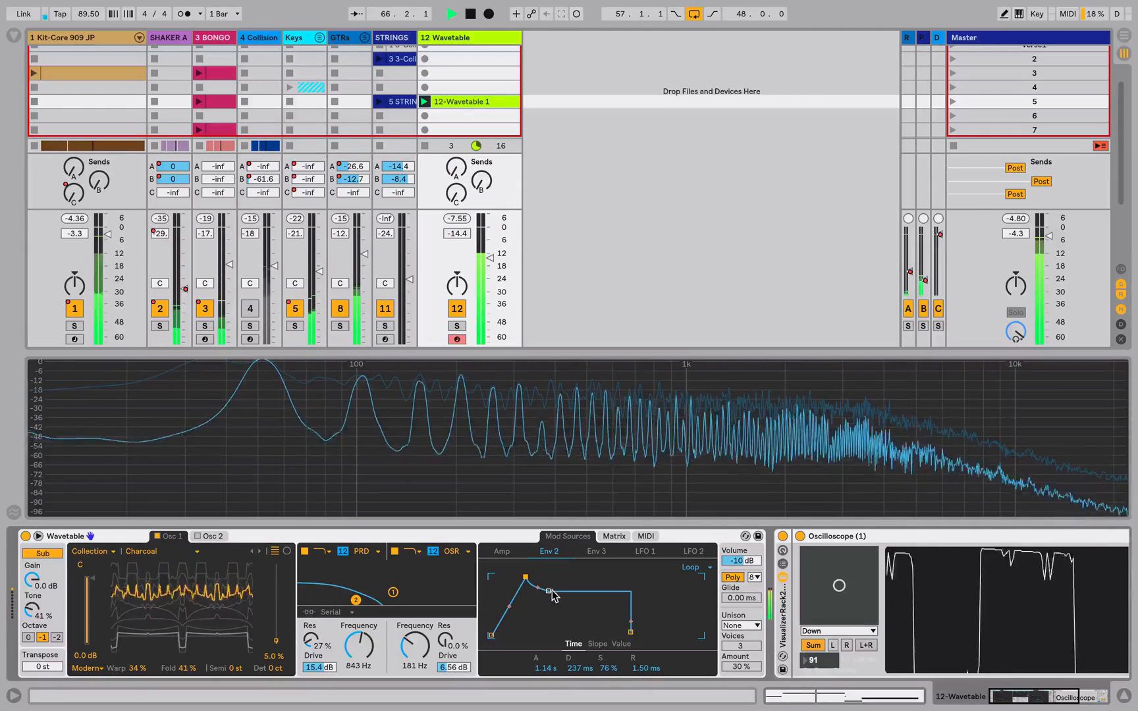
Step: Reshape Env 2 to 500 ms attack, 944 ms decay and 68% sustain
left_click_drag(550, 589, 543, 601)
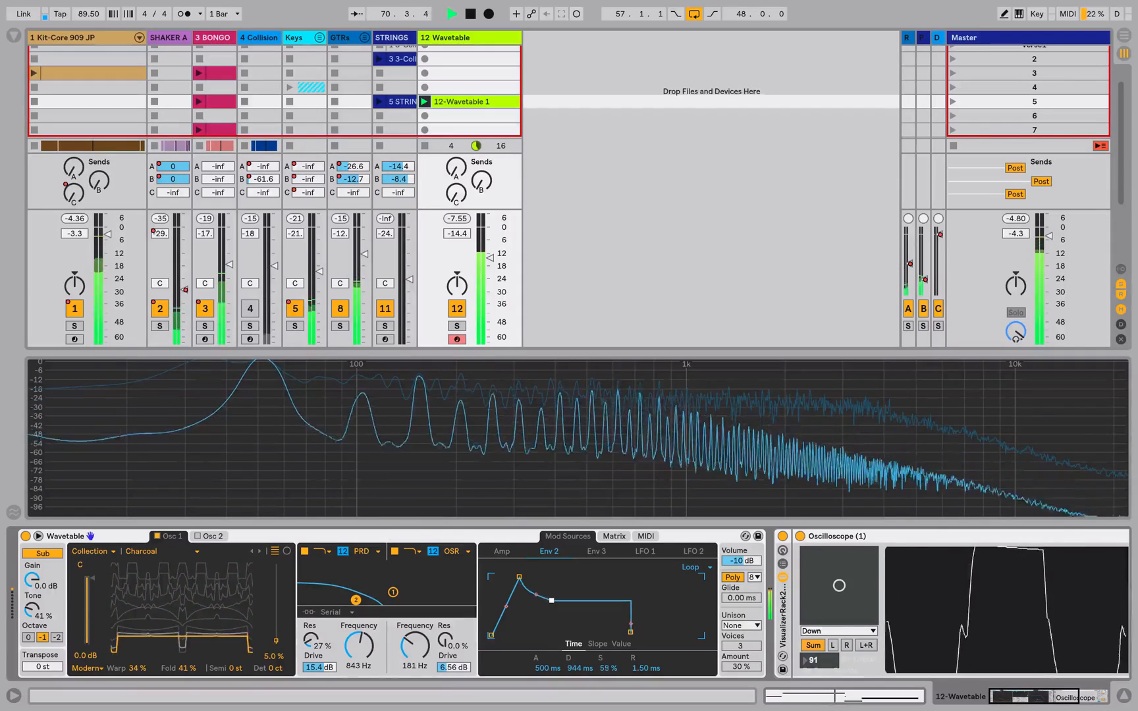
left_click_drag(550, 599, 554, 598)
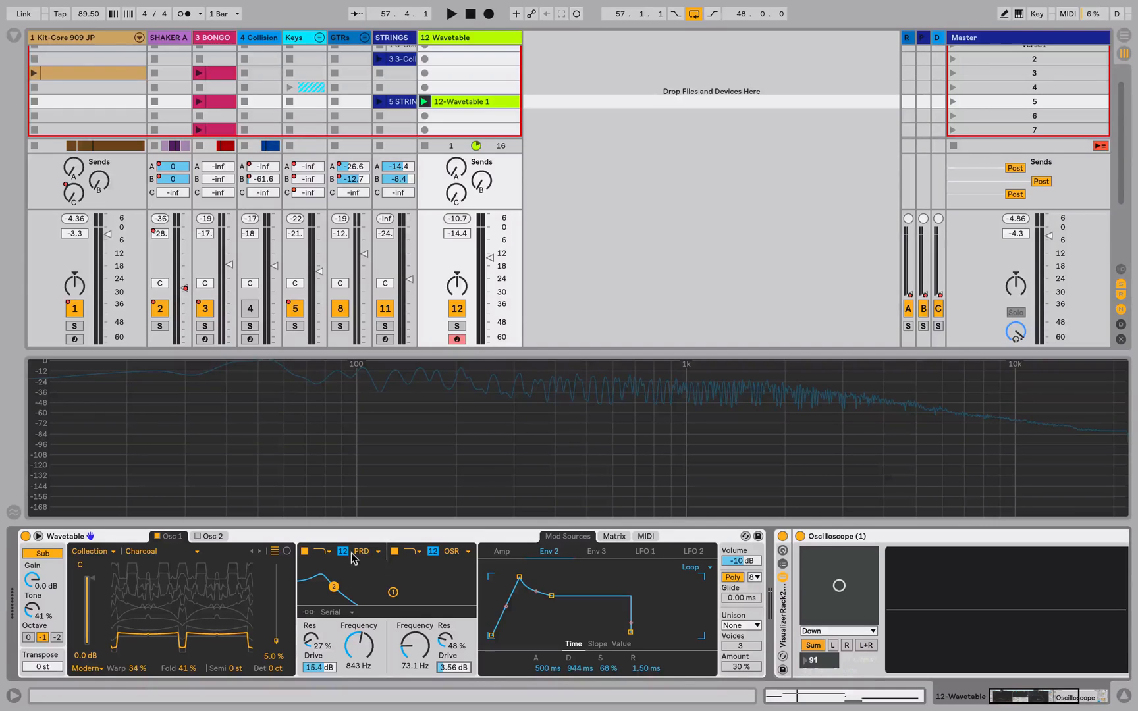
mouse_move(144, 568)
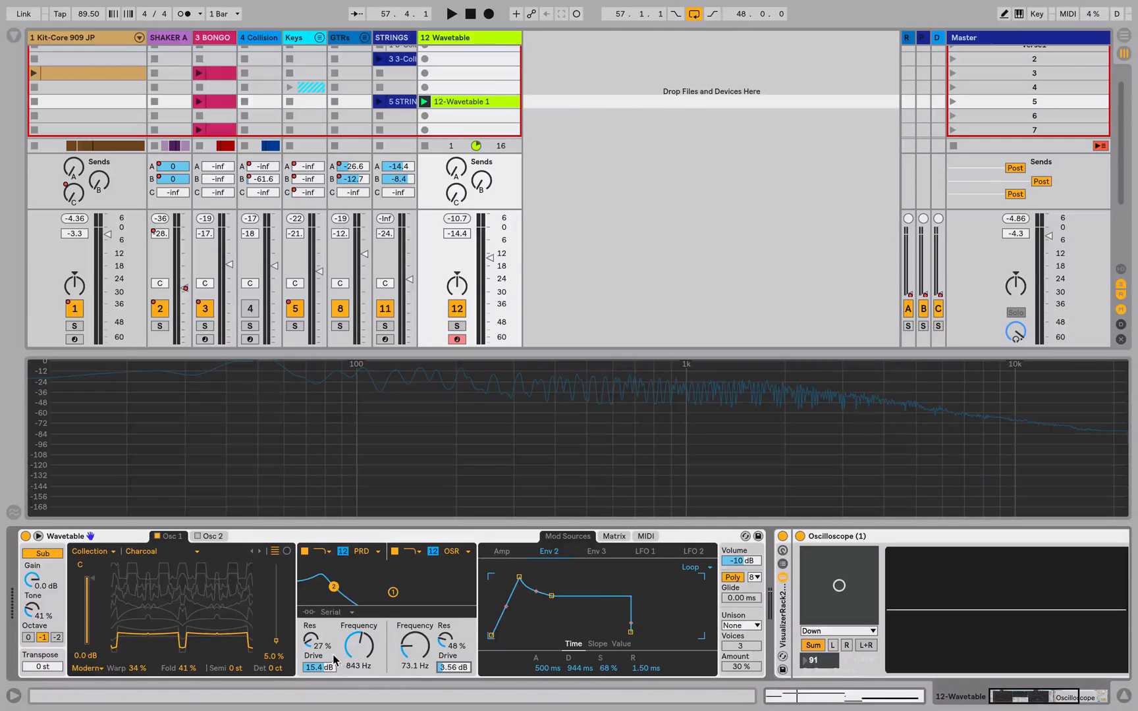
Step: Set the clip's Envelopes box to Unlinked so the envelope spans 16 bars
left_click(612, 536)
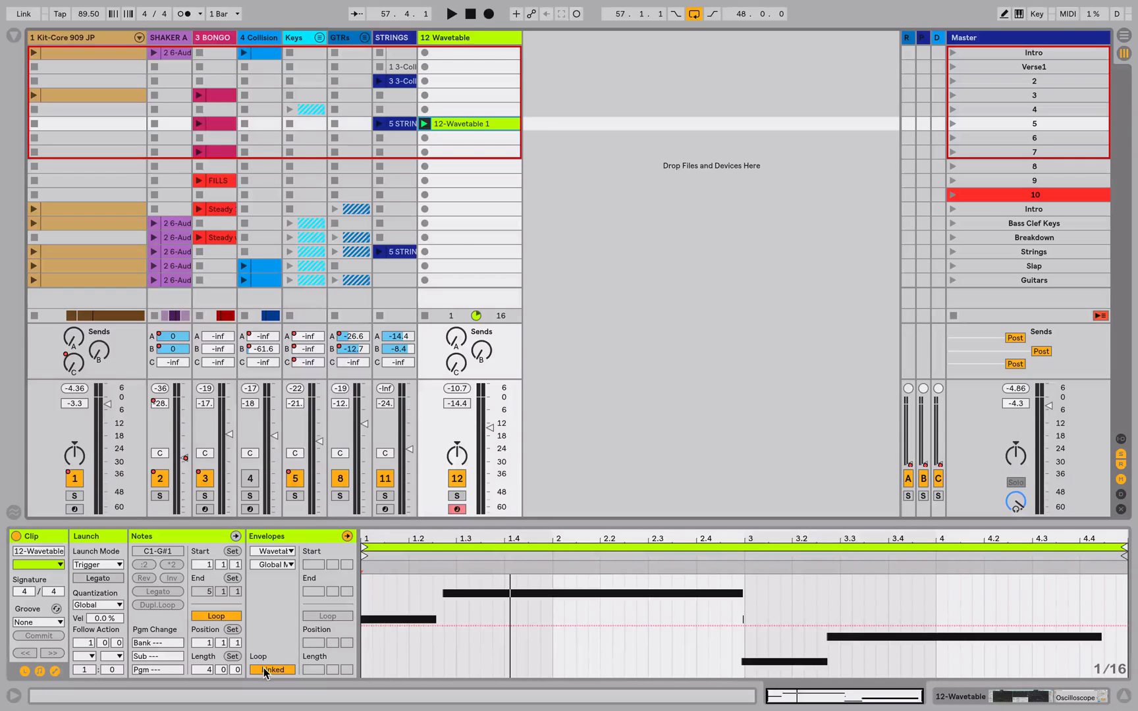
left_click(271, 669)
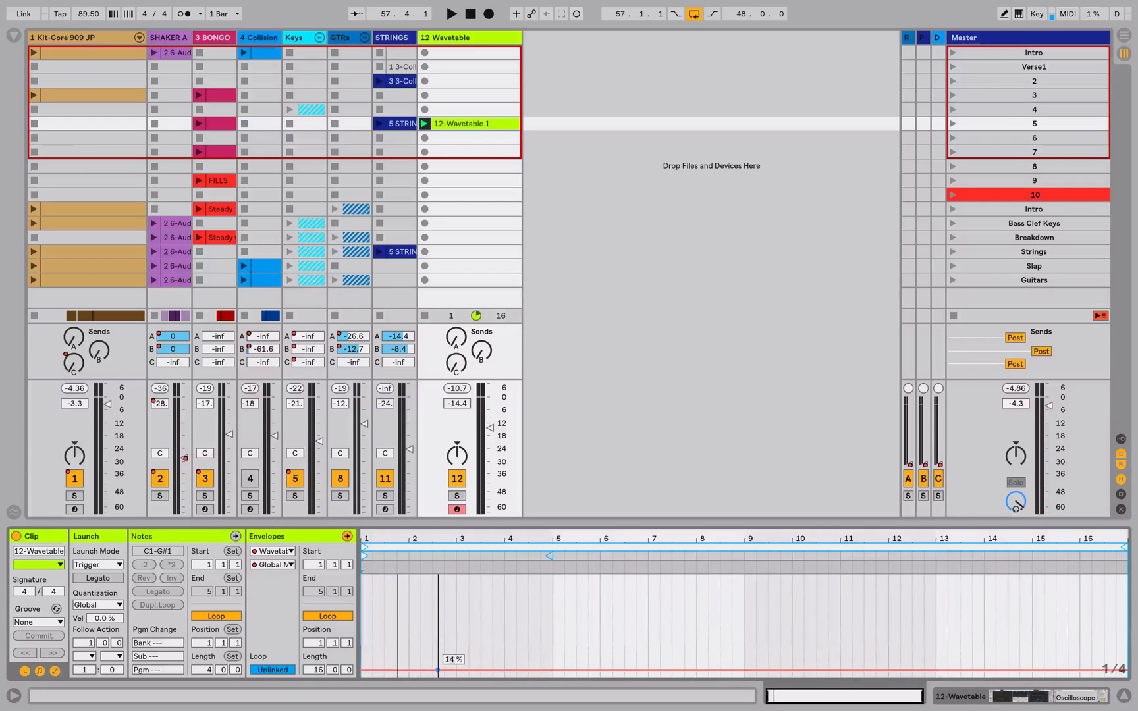
left_click(450, 13)
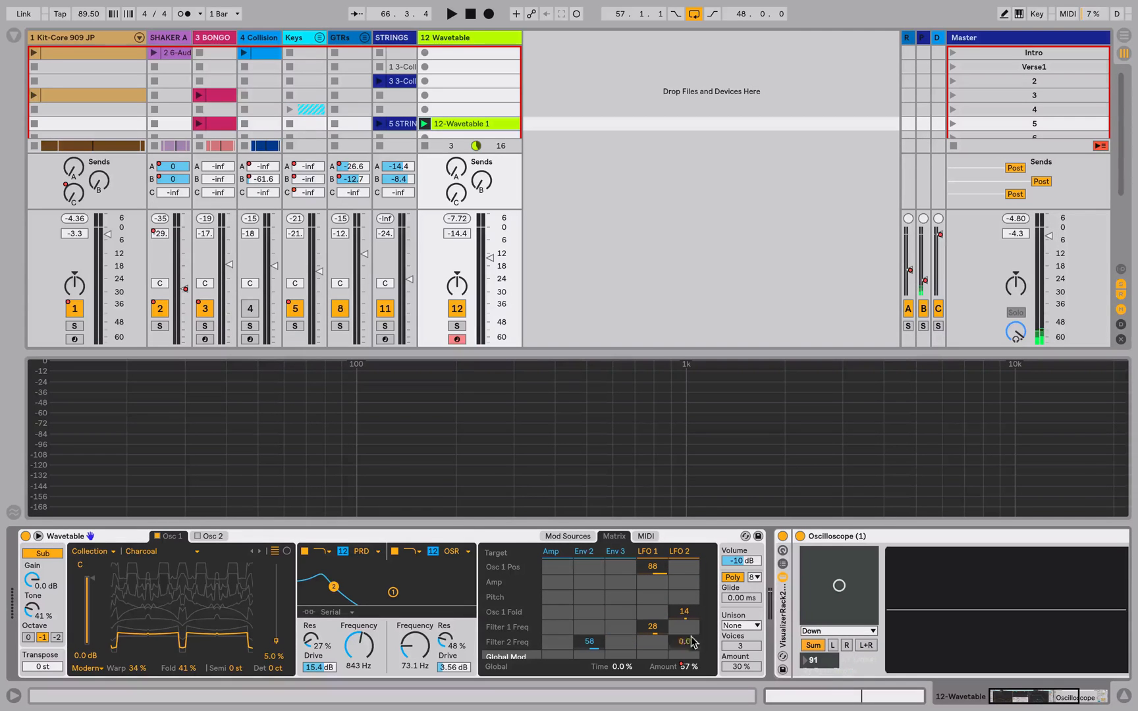
Step: Switch Wavetable's unison mode to Classic with 3 voices at 30%
left_click(738, 626)
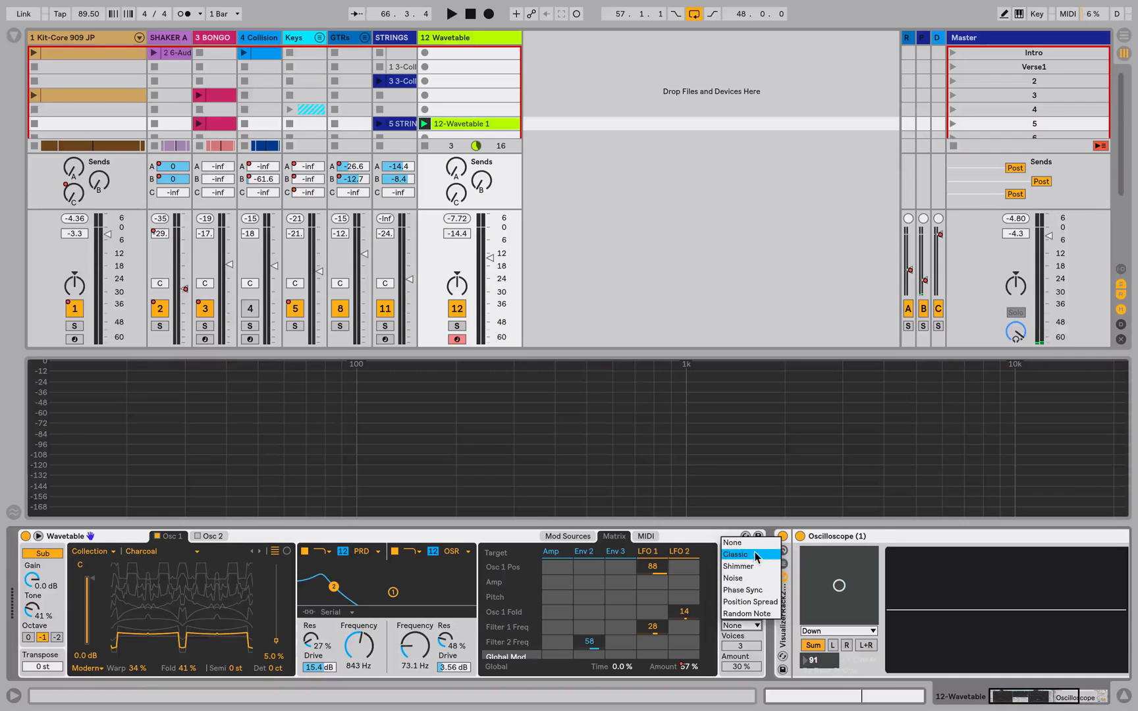
left_click(735, 553)
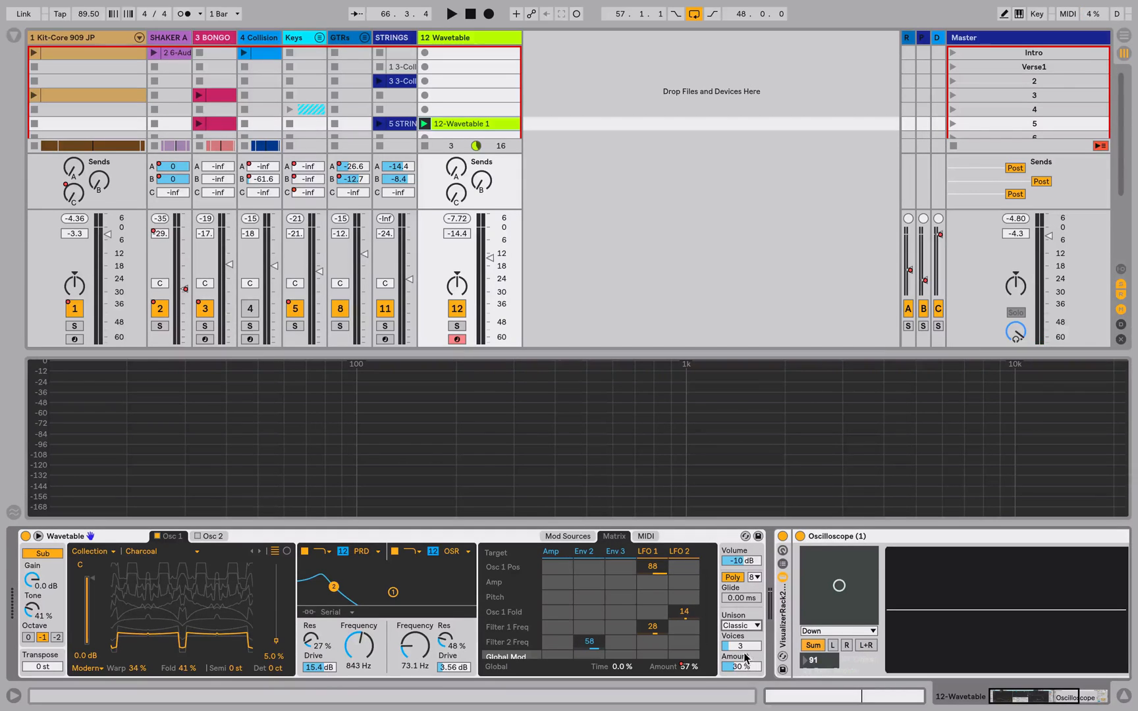
left_click(451, 13)
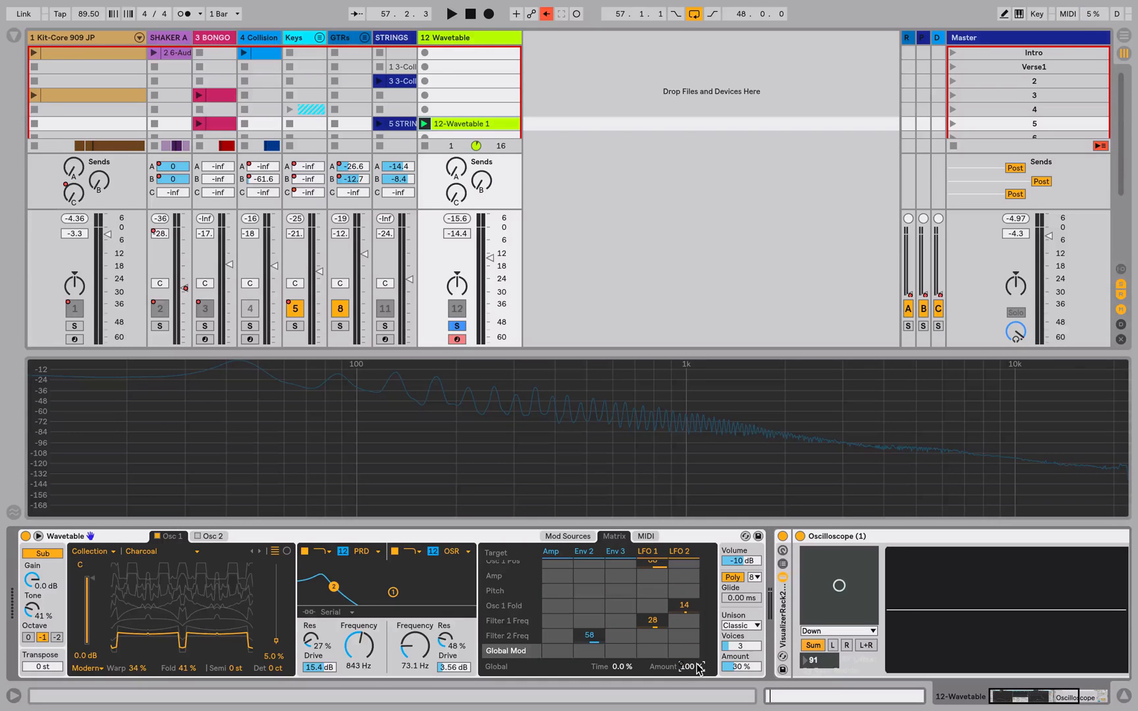
left_click(451, 13)
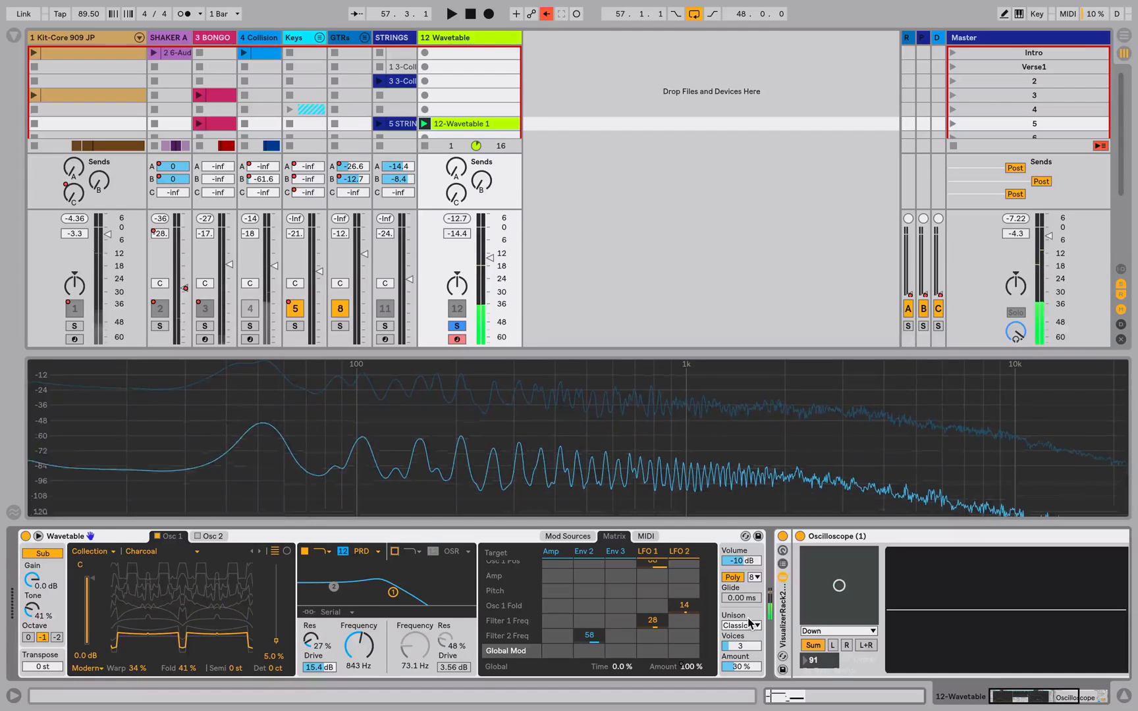
Step: Audition Position Spread unison, then choose Shimmer with amount 21%
left_click(739, 625)
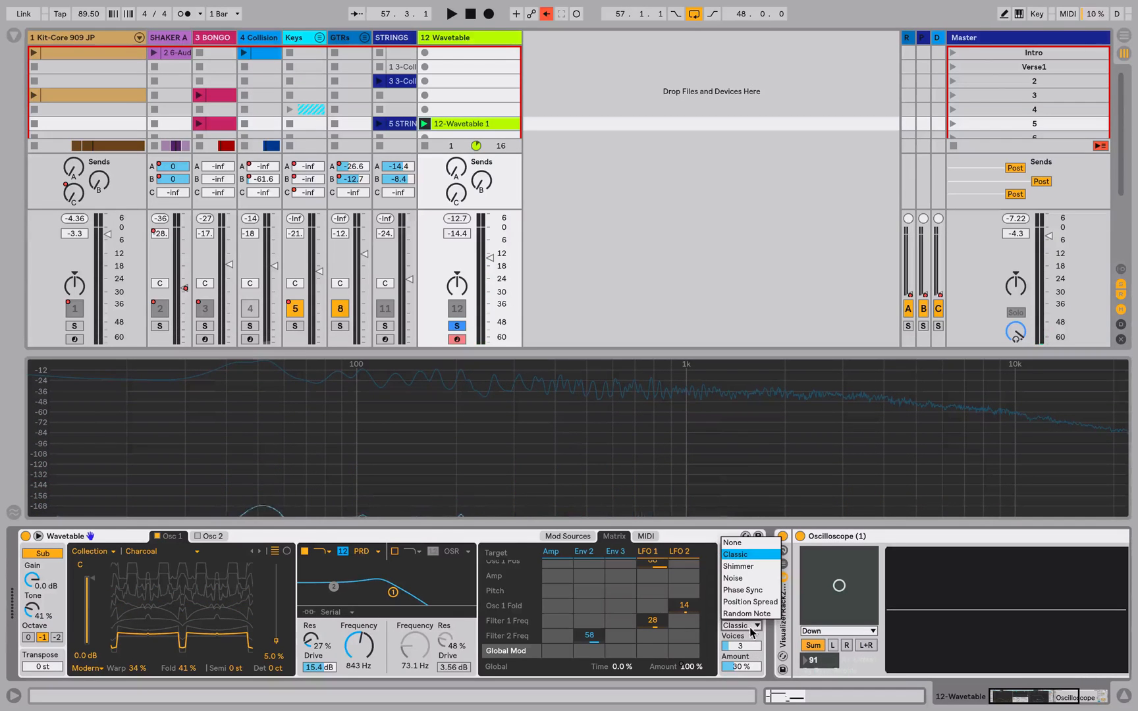
mouse_move(734, 579)
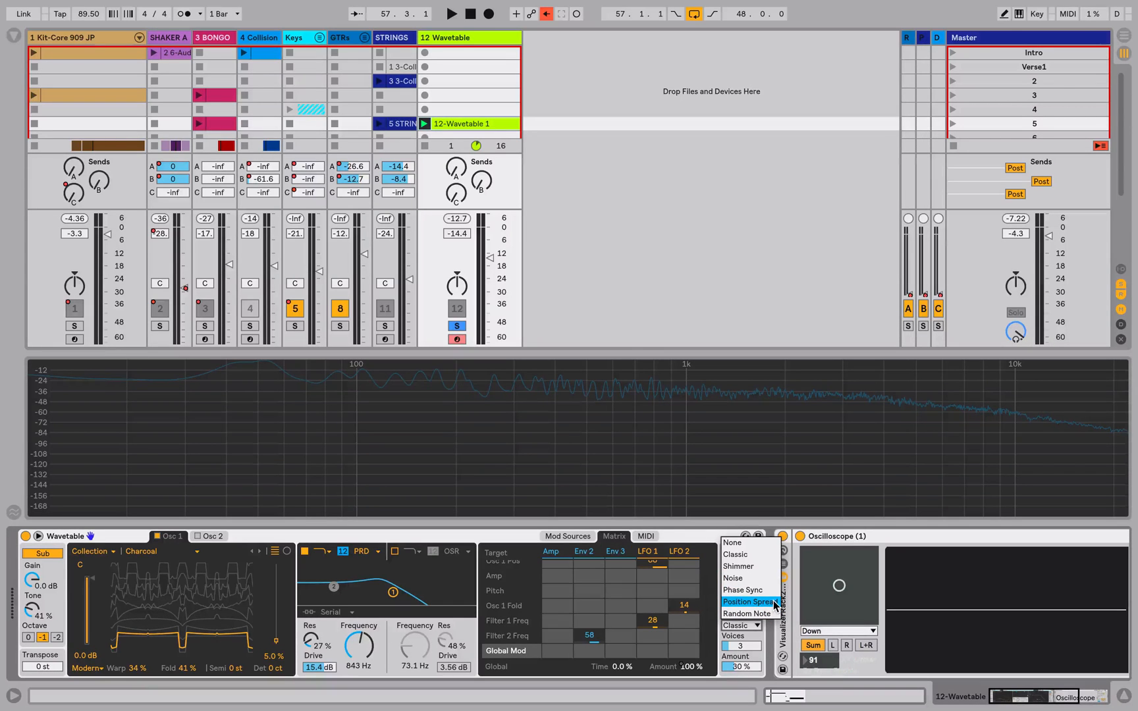
left_click(748, 602)
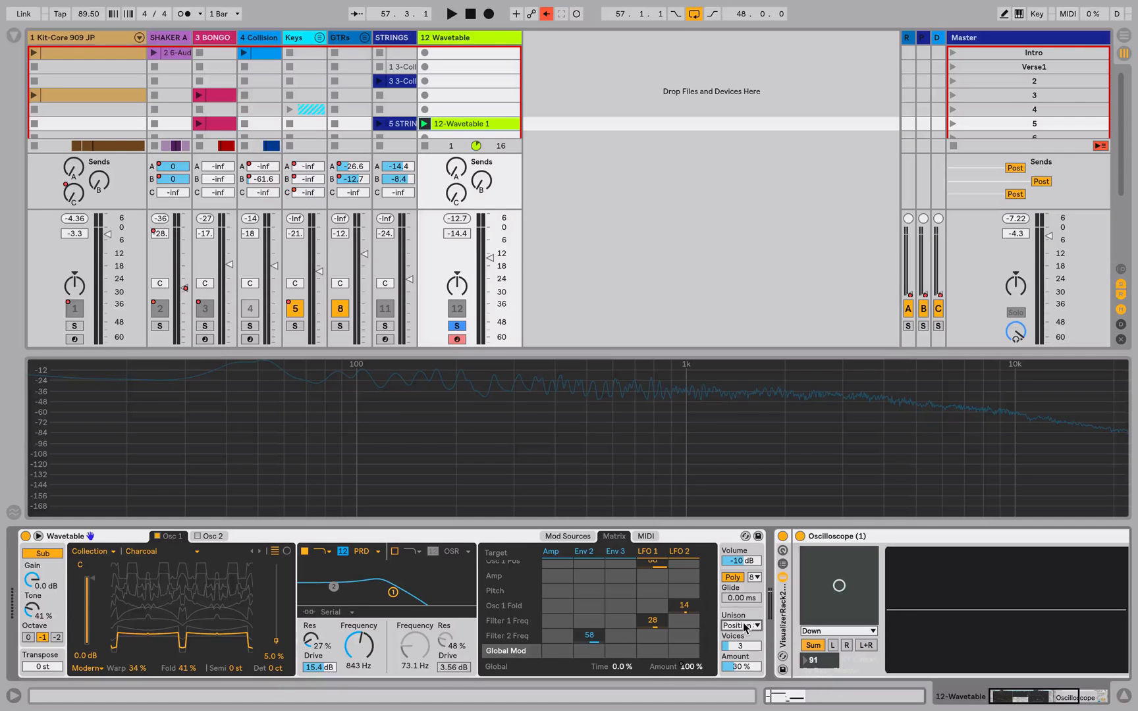
left_click(739, 626)
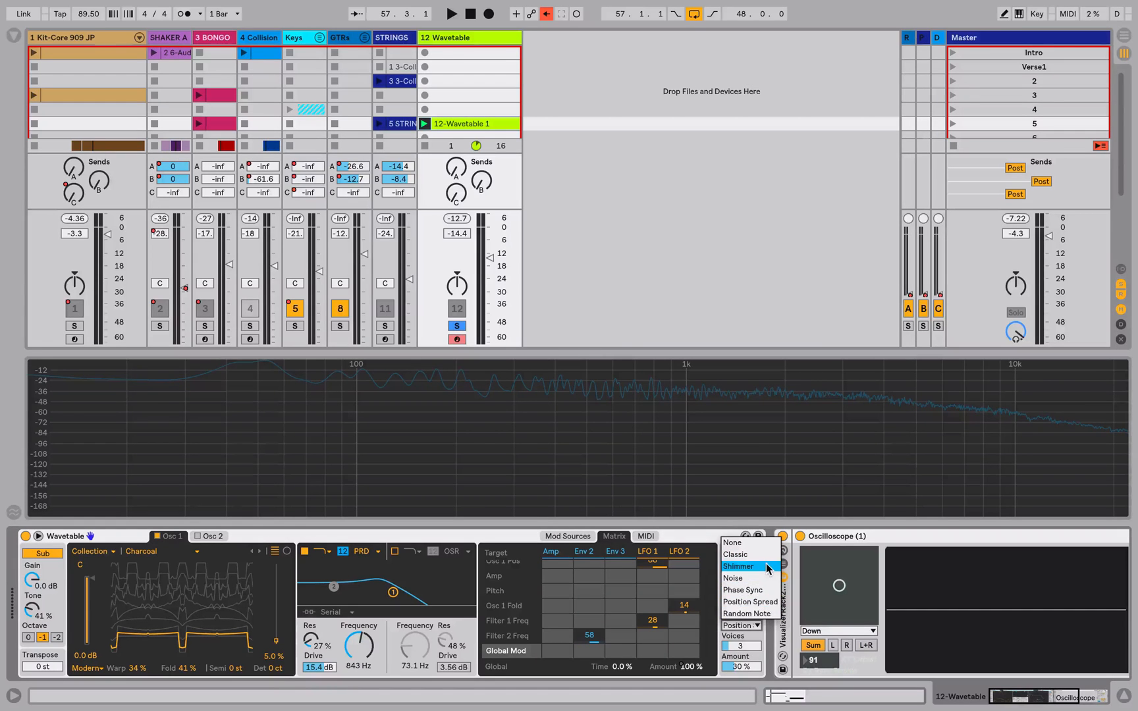
left_click(739, 567)
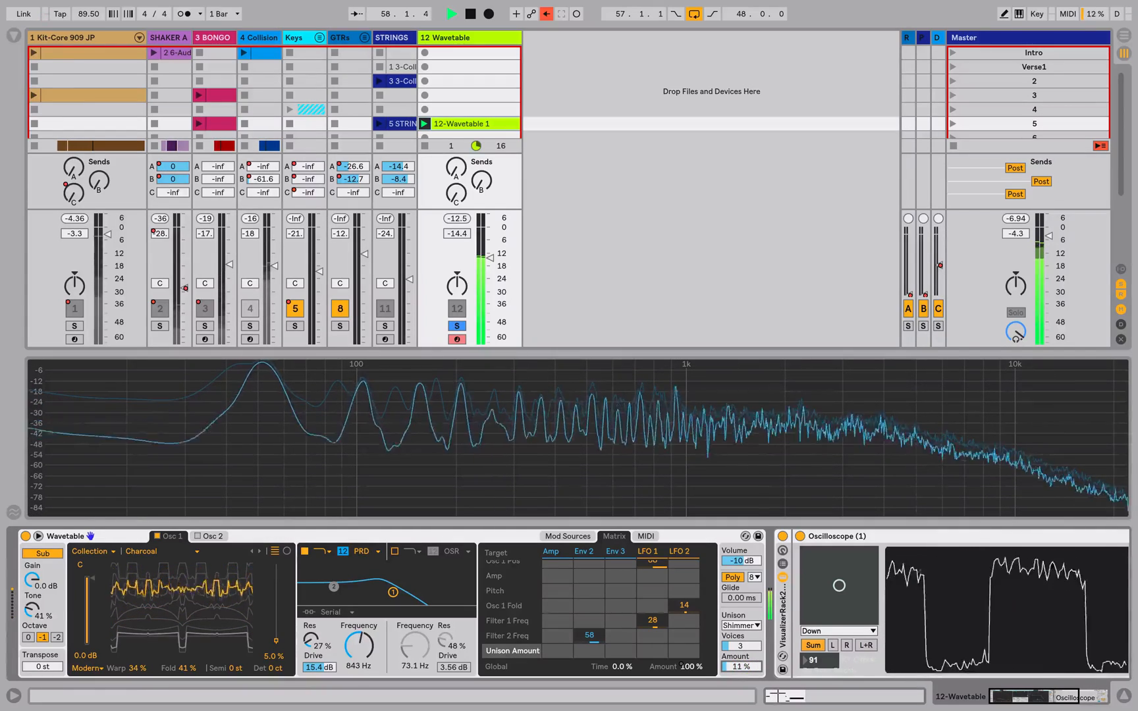
left_click_drag(740, 667, 740, 657)
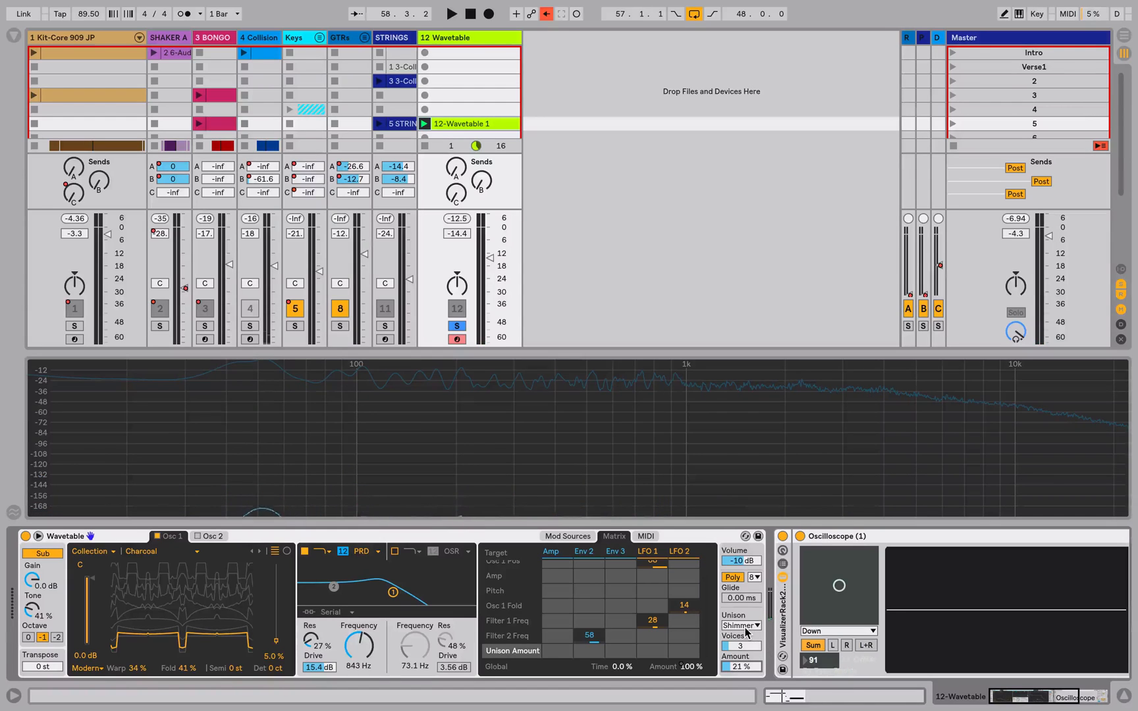
left_click(739, 626)
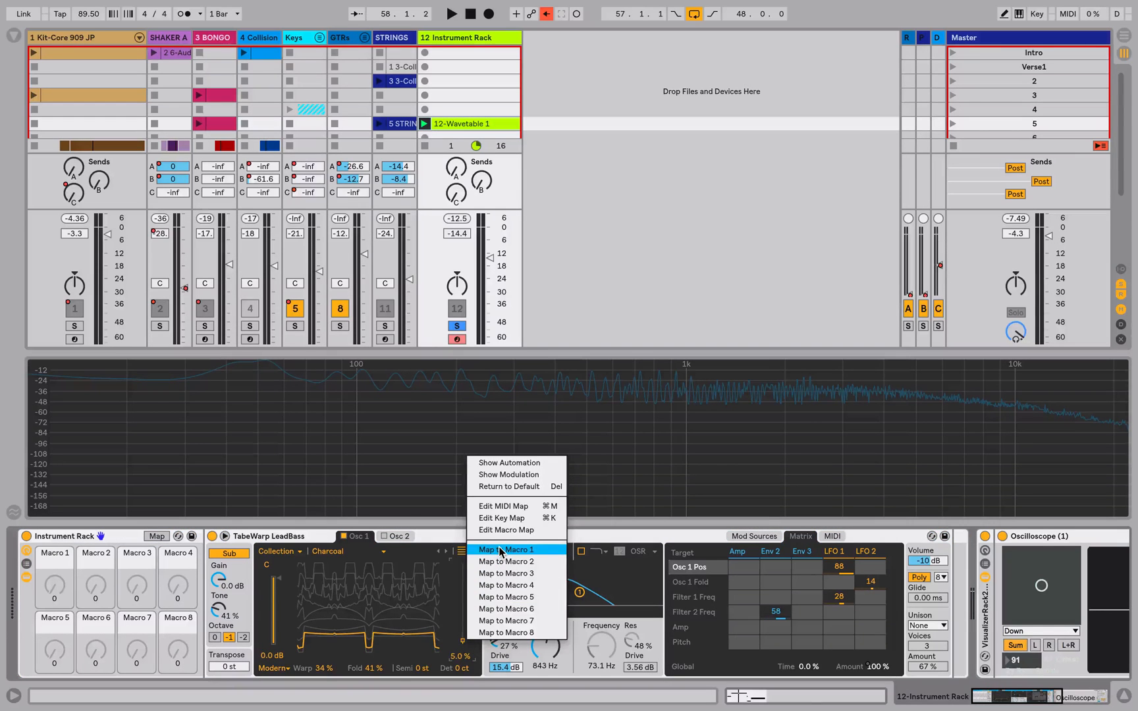
Step: Map Osc 1 Pos to Macro 1 and Osc 1 Effect 1 to Macro 2
left_click(507, 549)
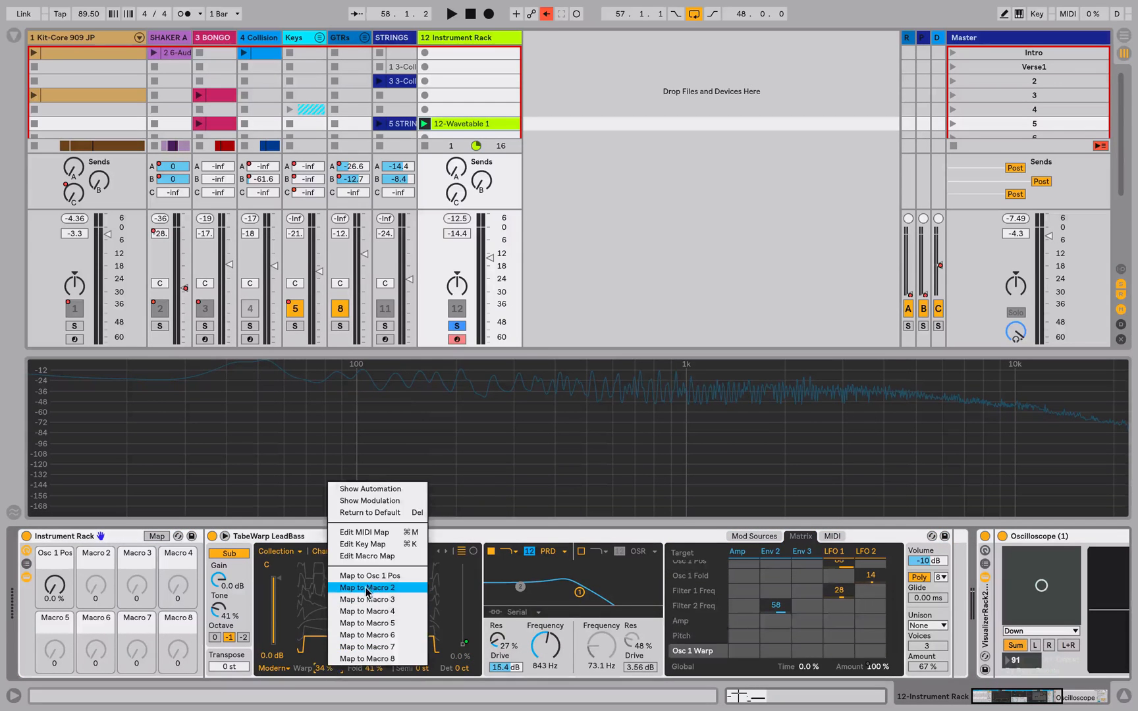
left_click(366, 587)
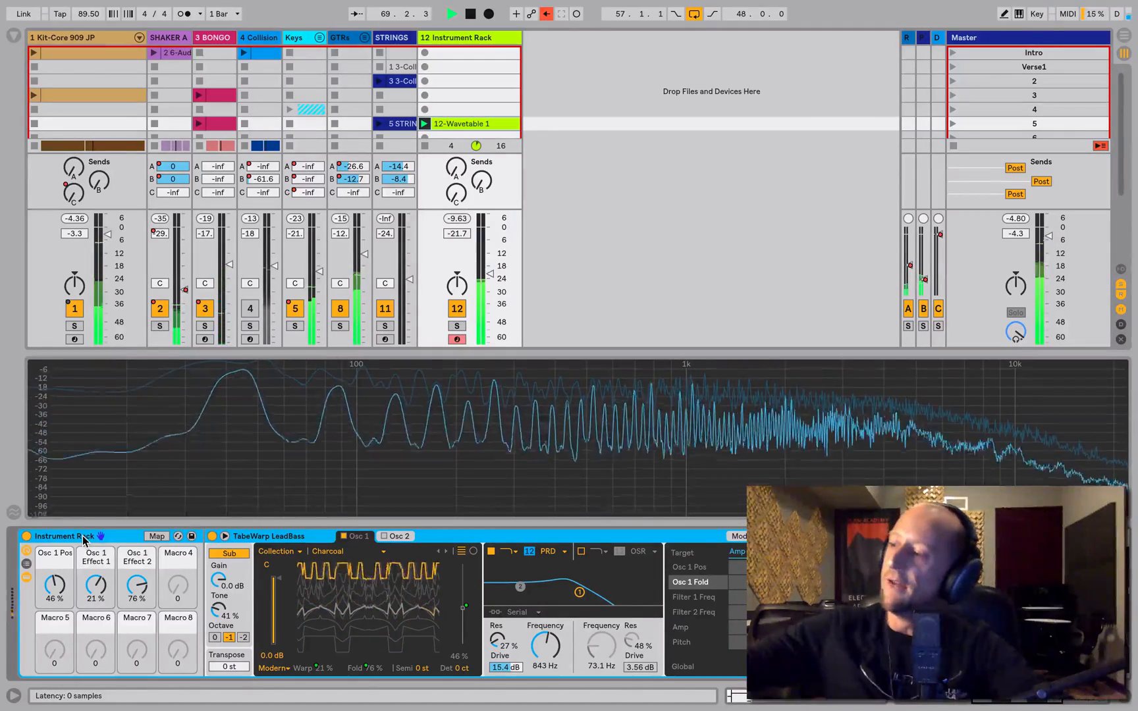
Step: Turn the Osc 1 Pos macro down from 46% to 32%
left_click_drag(54, 585, 54, 602)
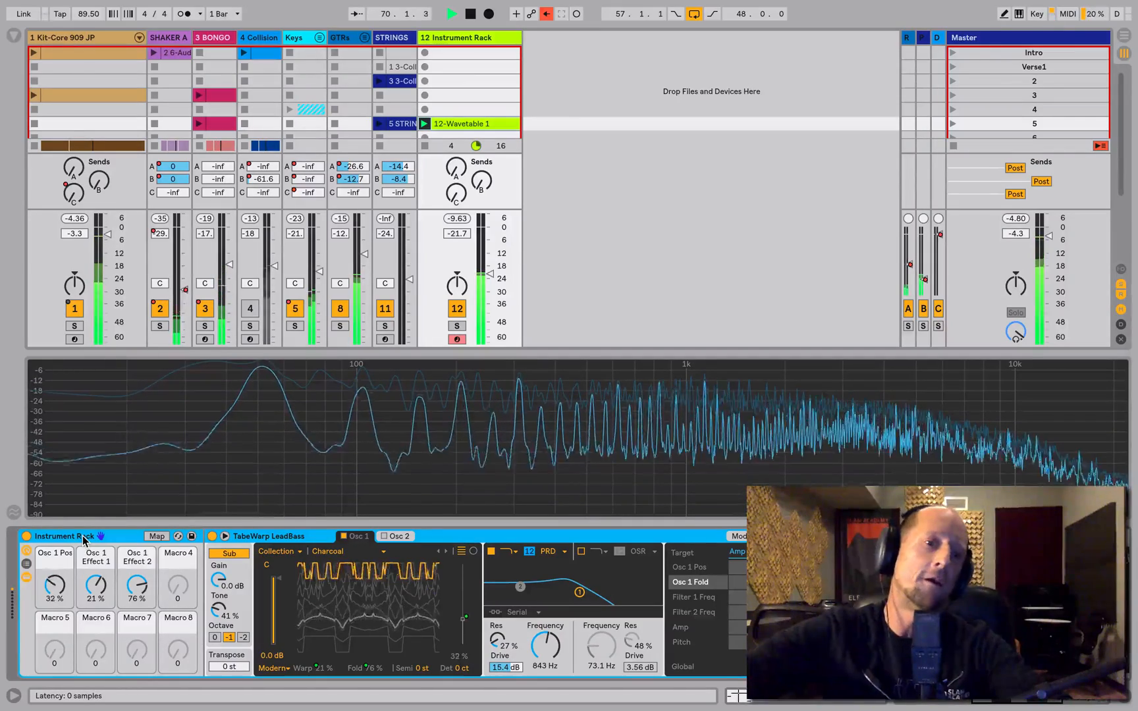